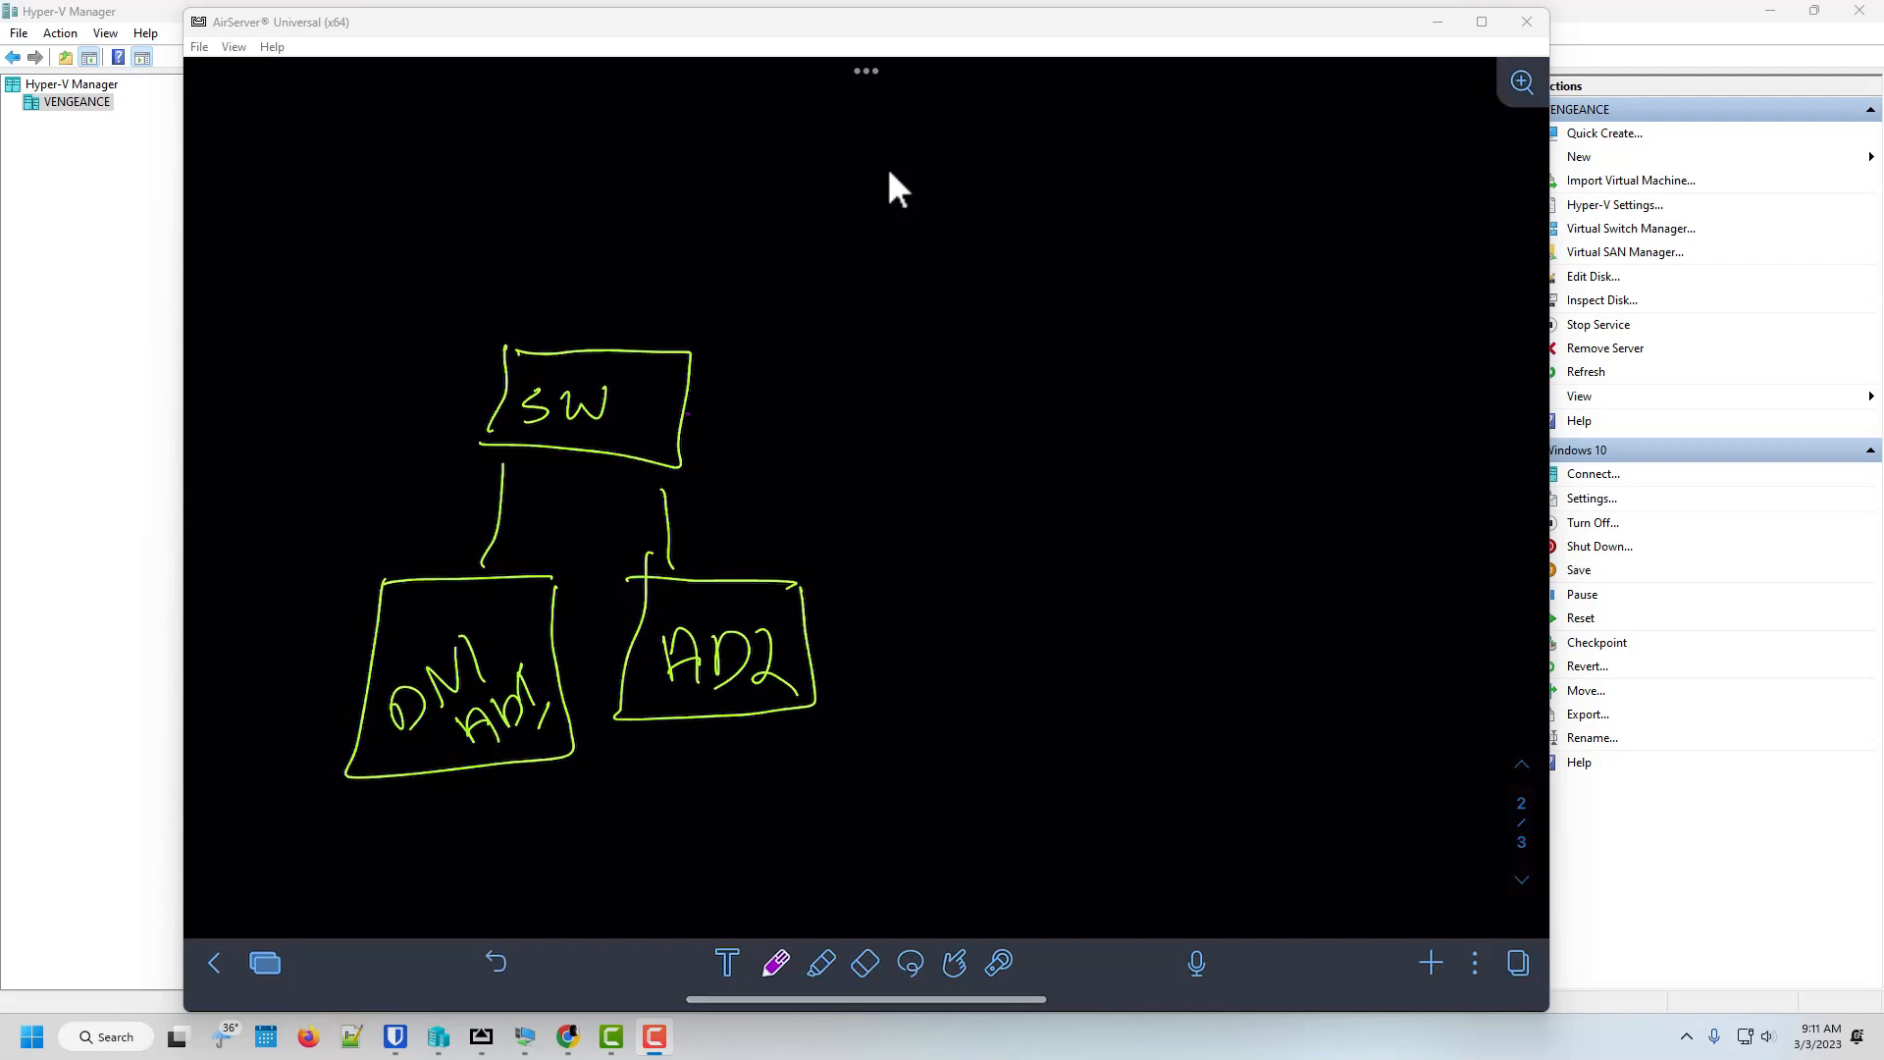
- Sketch a Win 10 client box linked to the SW switch box
drag(695, 417, 844, 421)
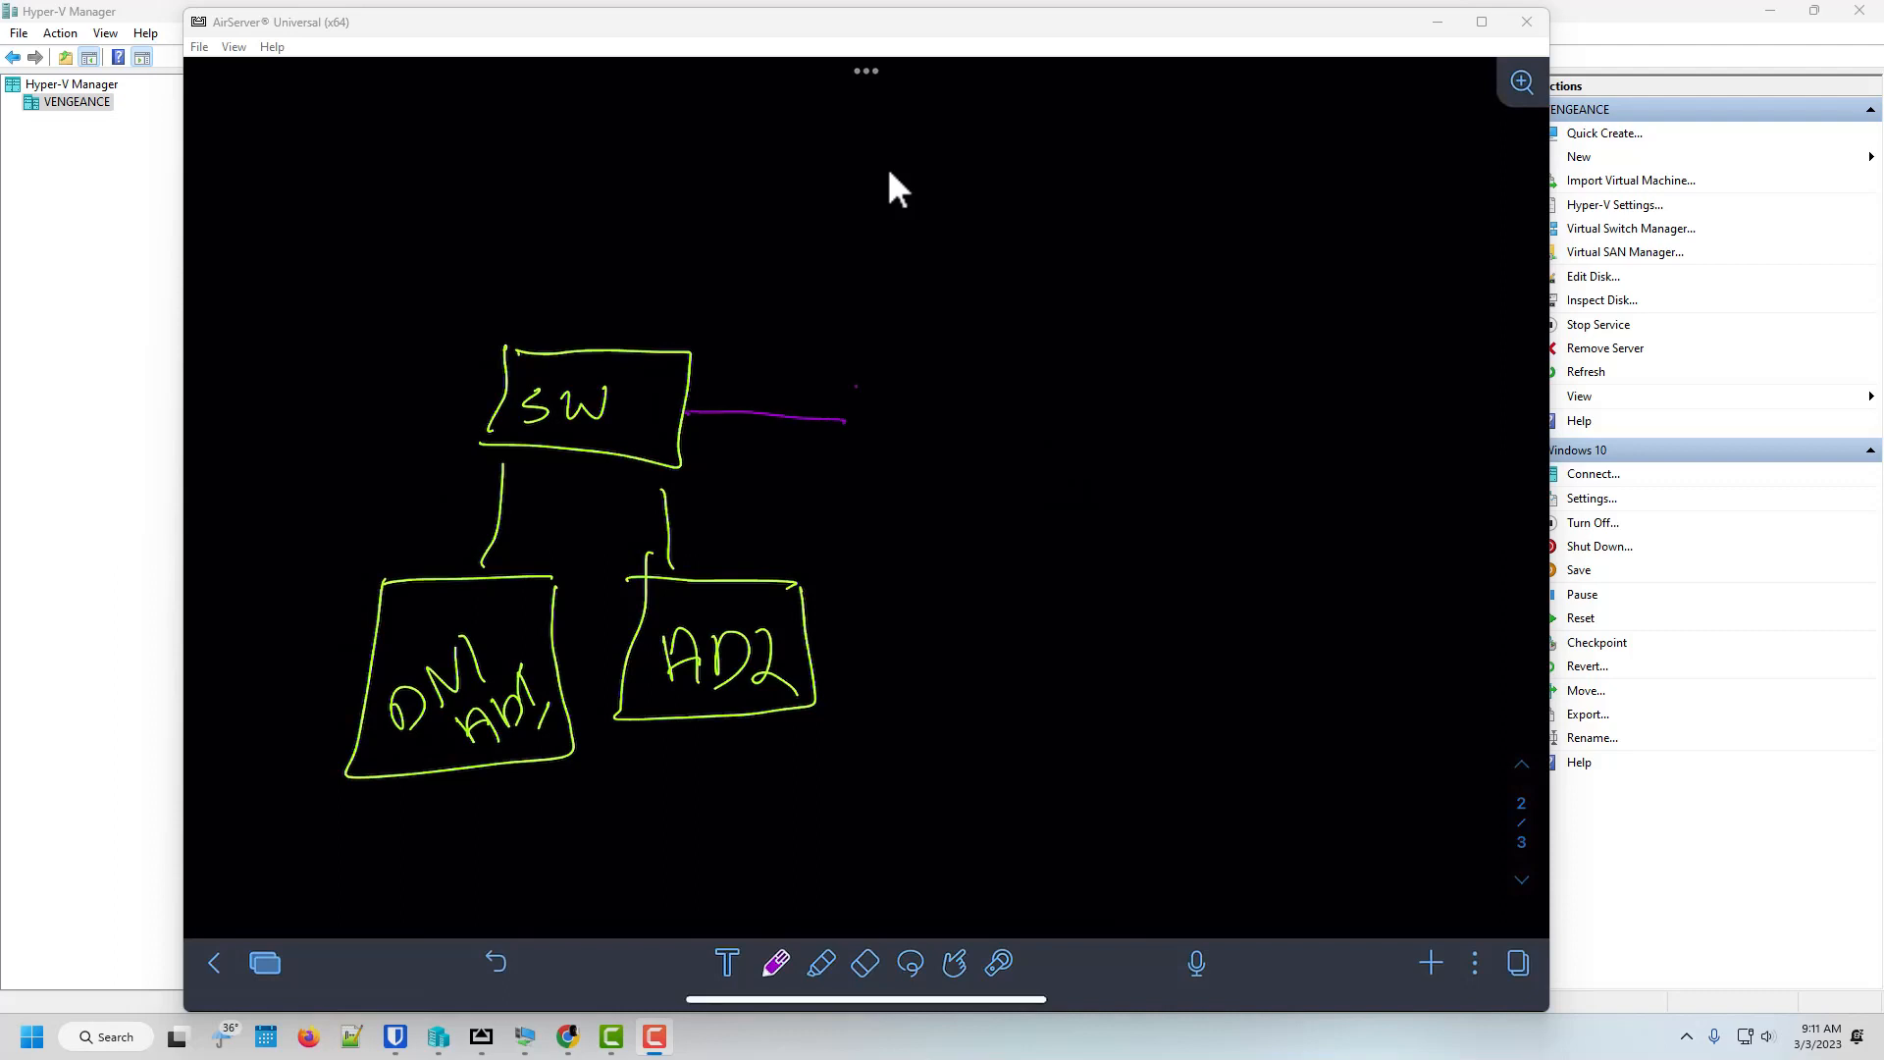
drag(847, 385, 1003, 535)
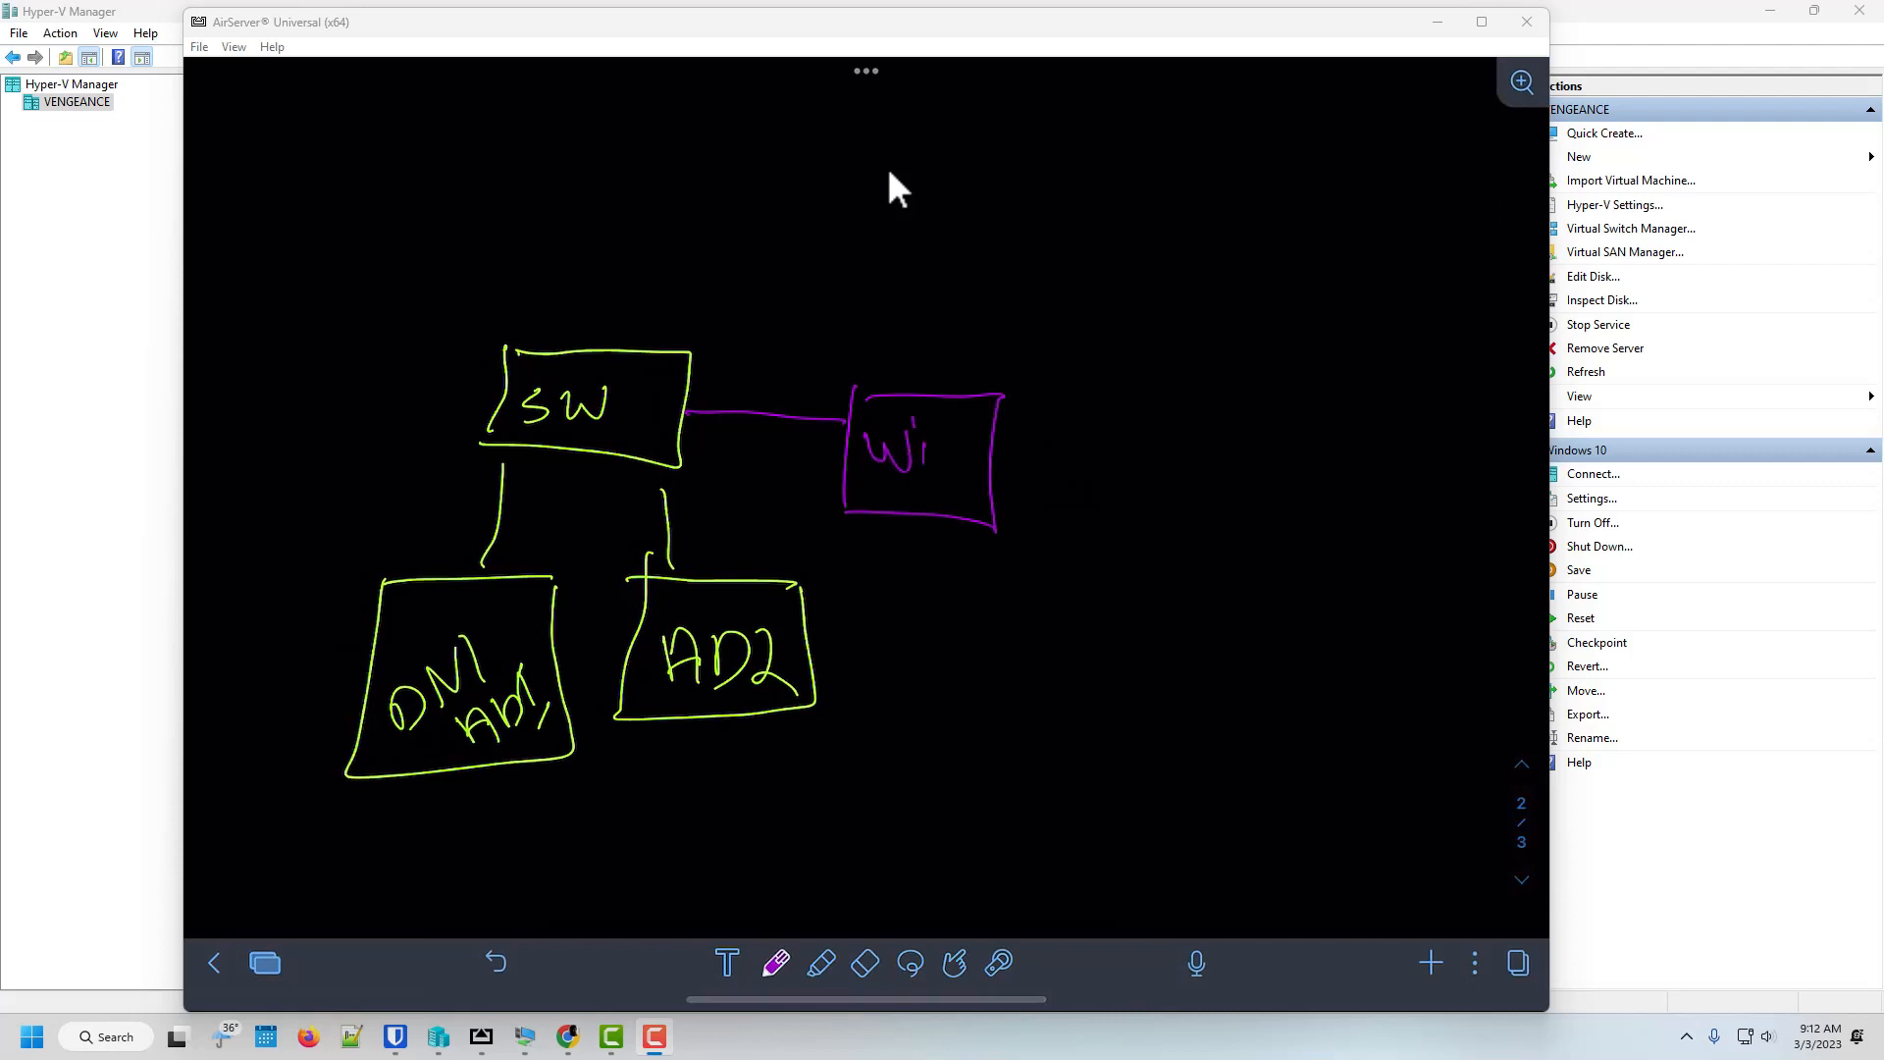
drag(925, 451, 919, 498)
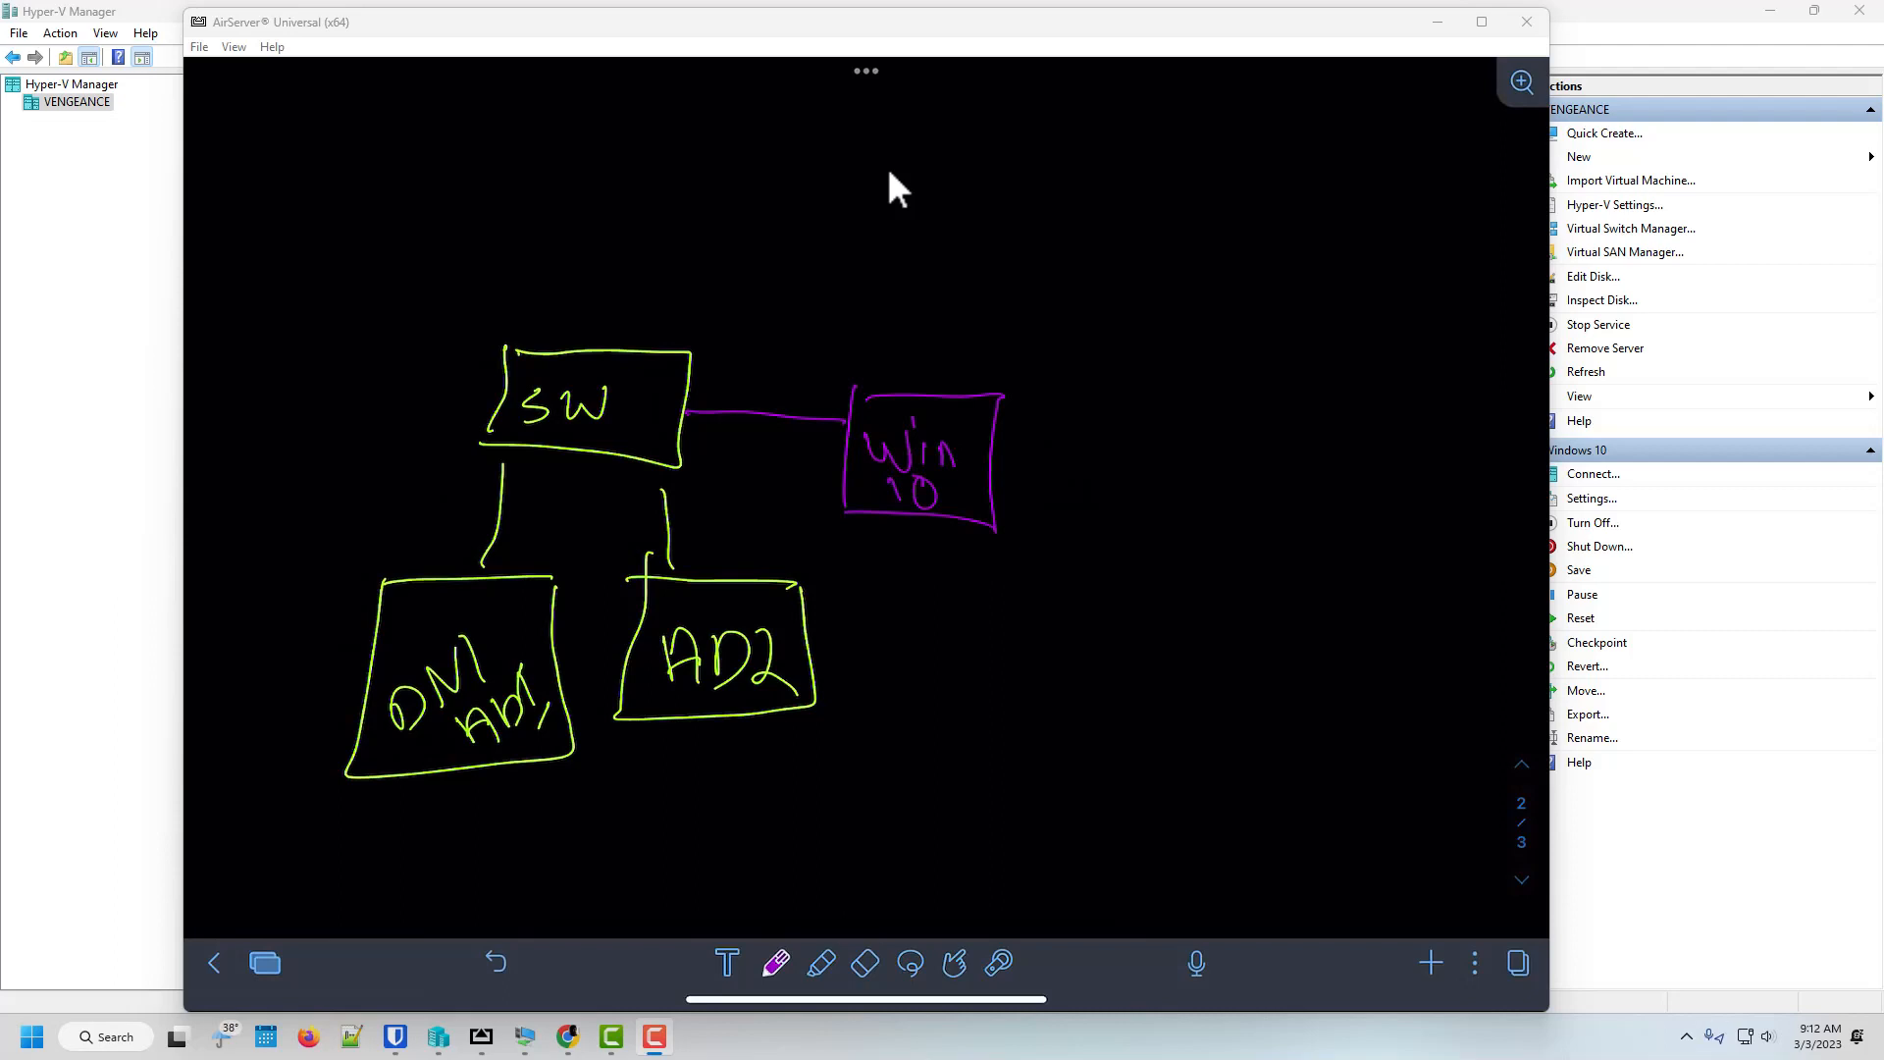
- Annotate the Win 10 box with the notes DHCP, fix name and full name
drag(1046, 433, 1208, 432)
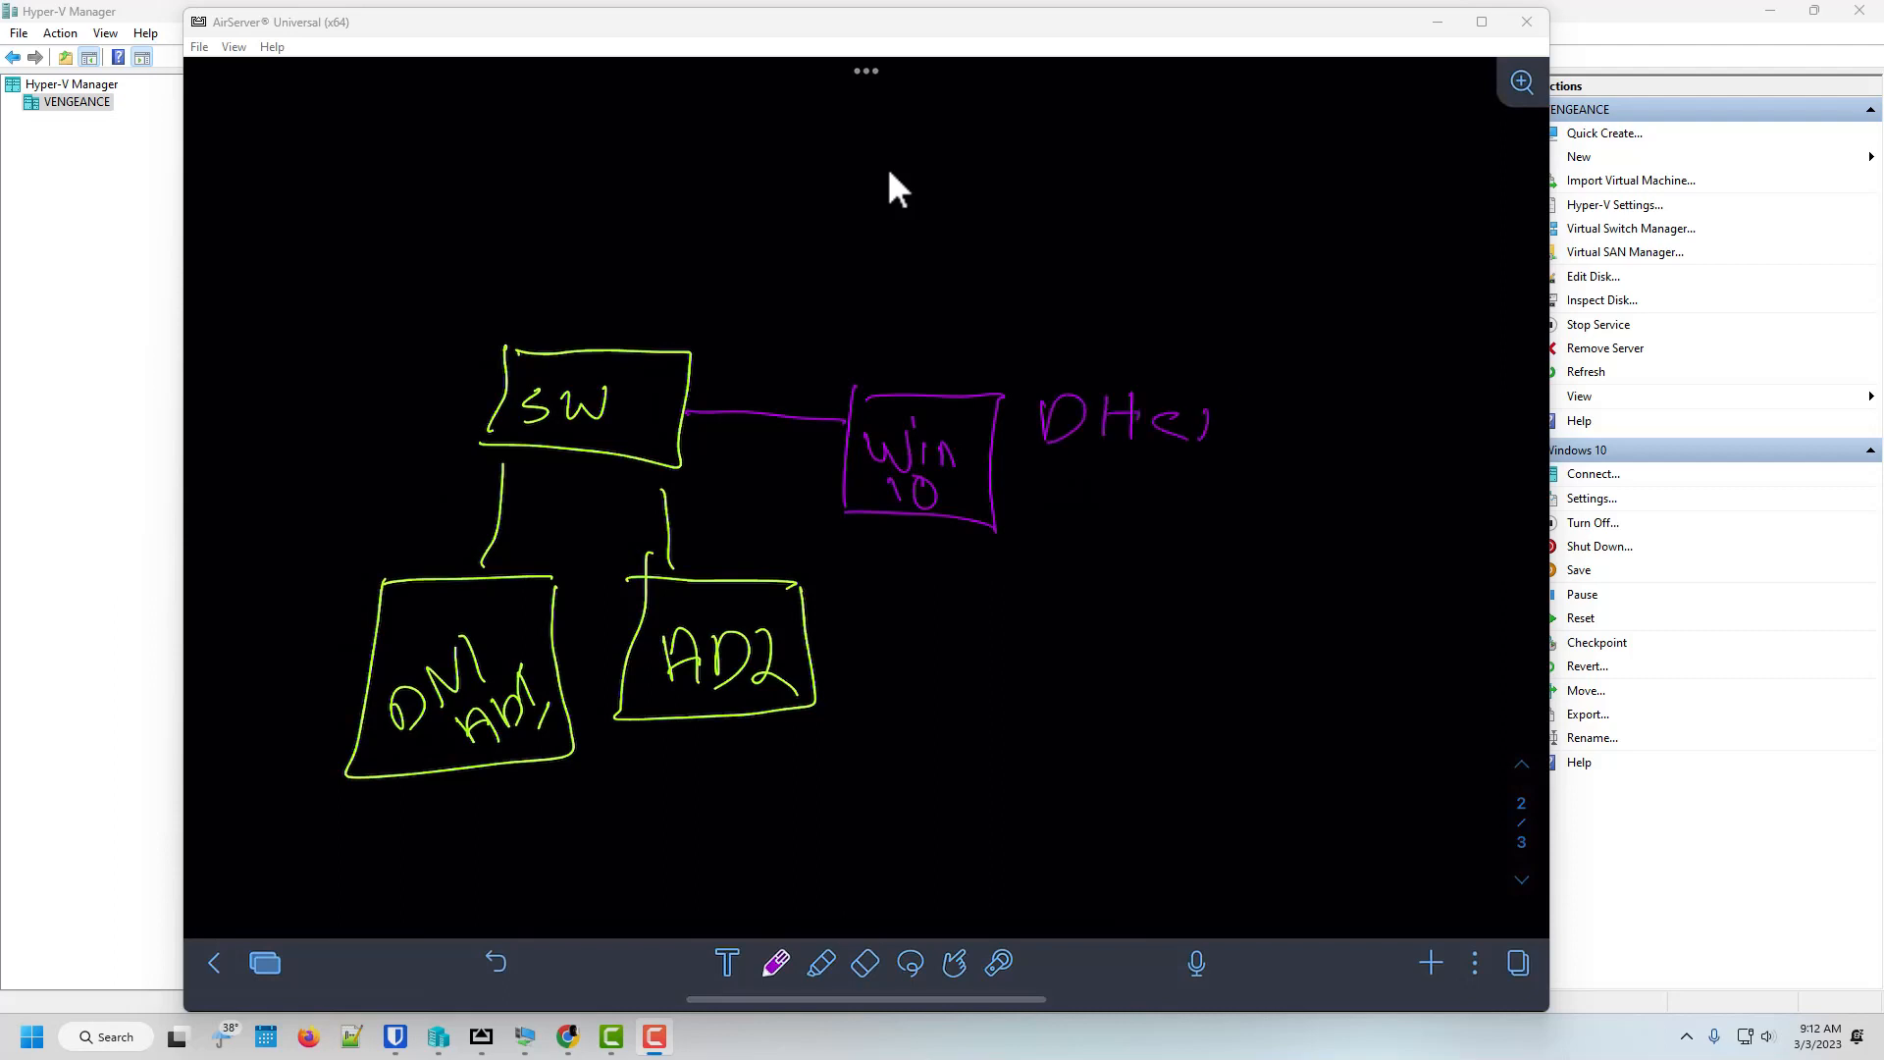
drag(1178, 421, 1243, 432)
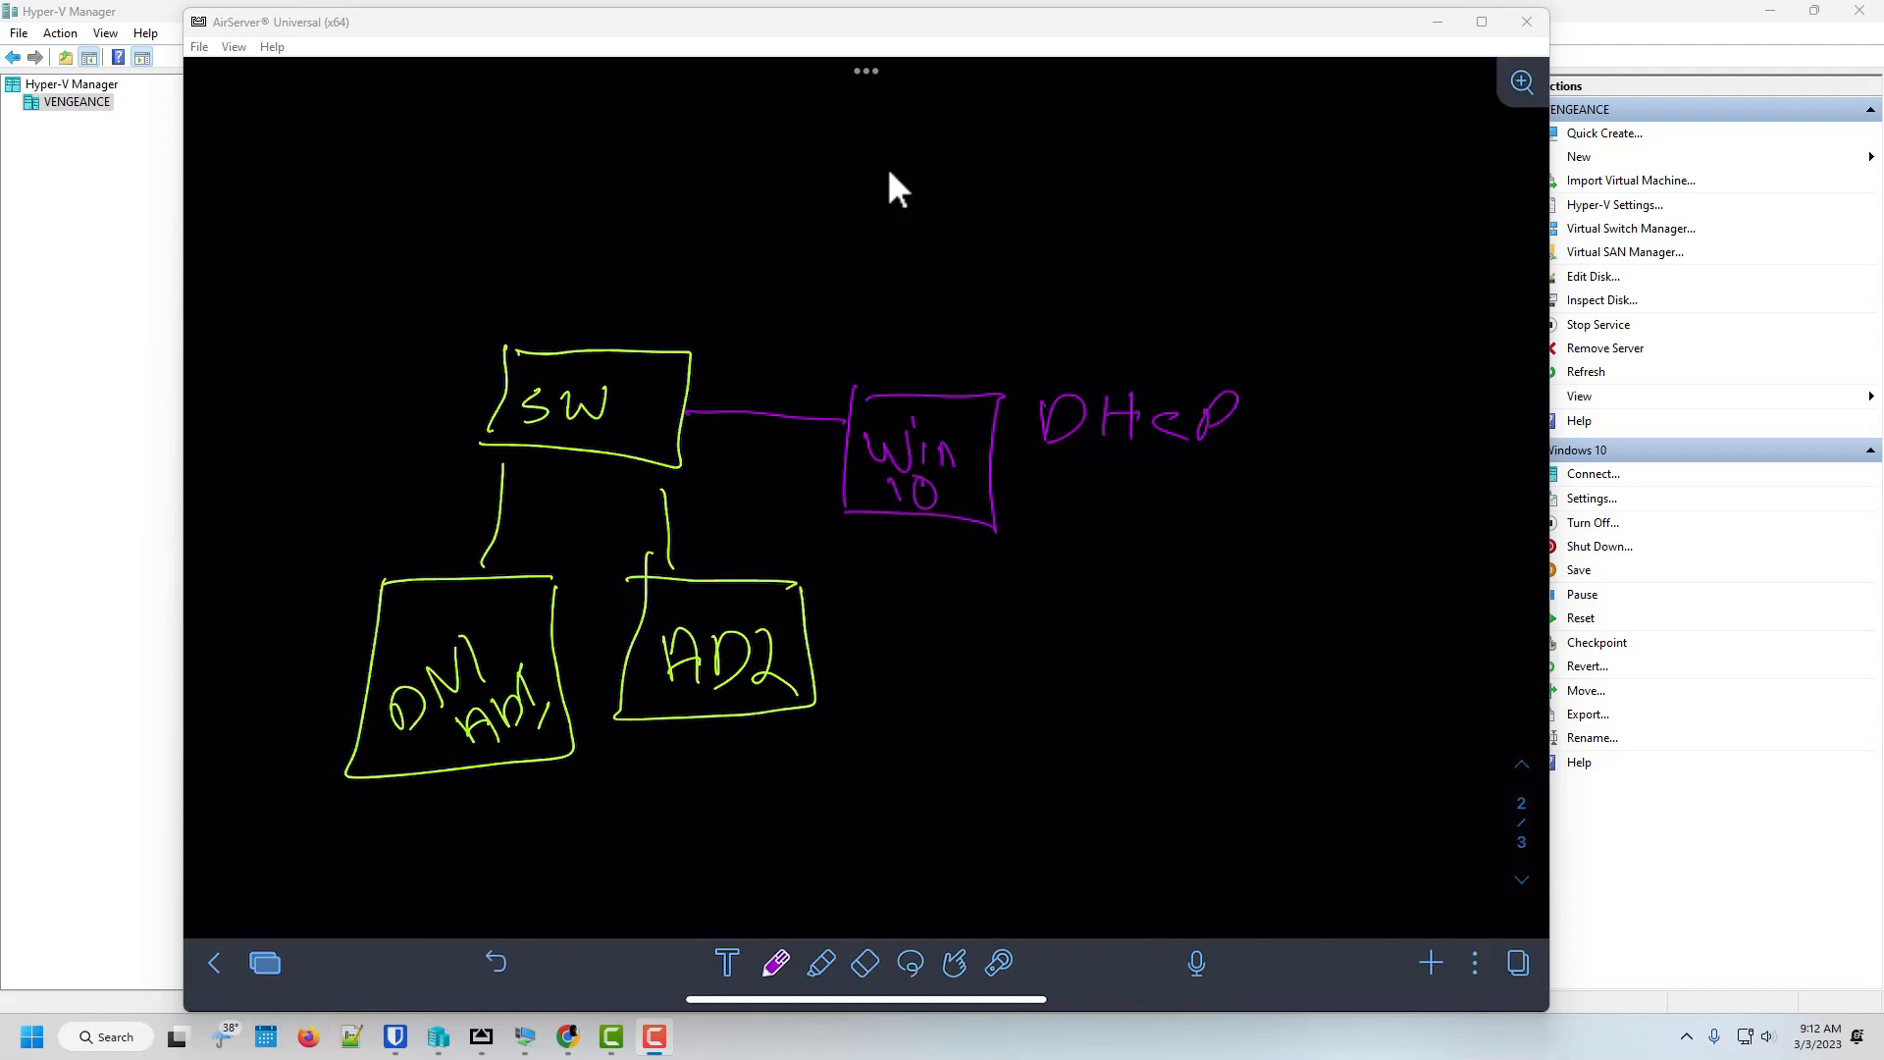
drag(1045, 493, 1136, 517)
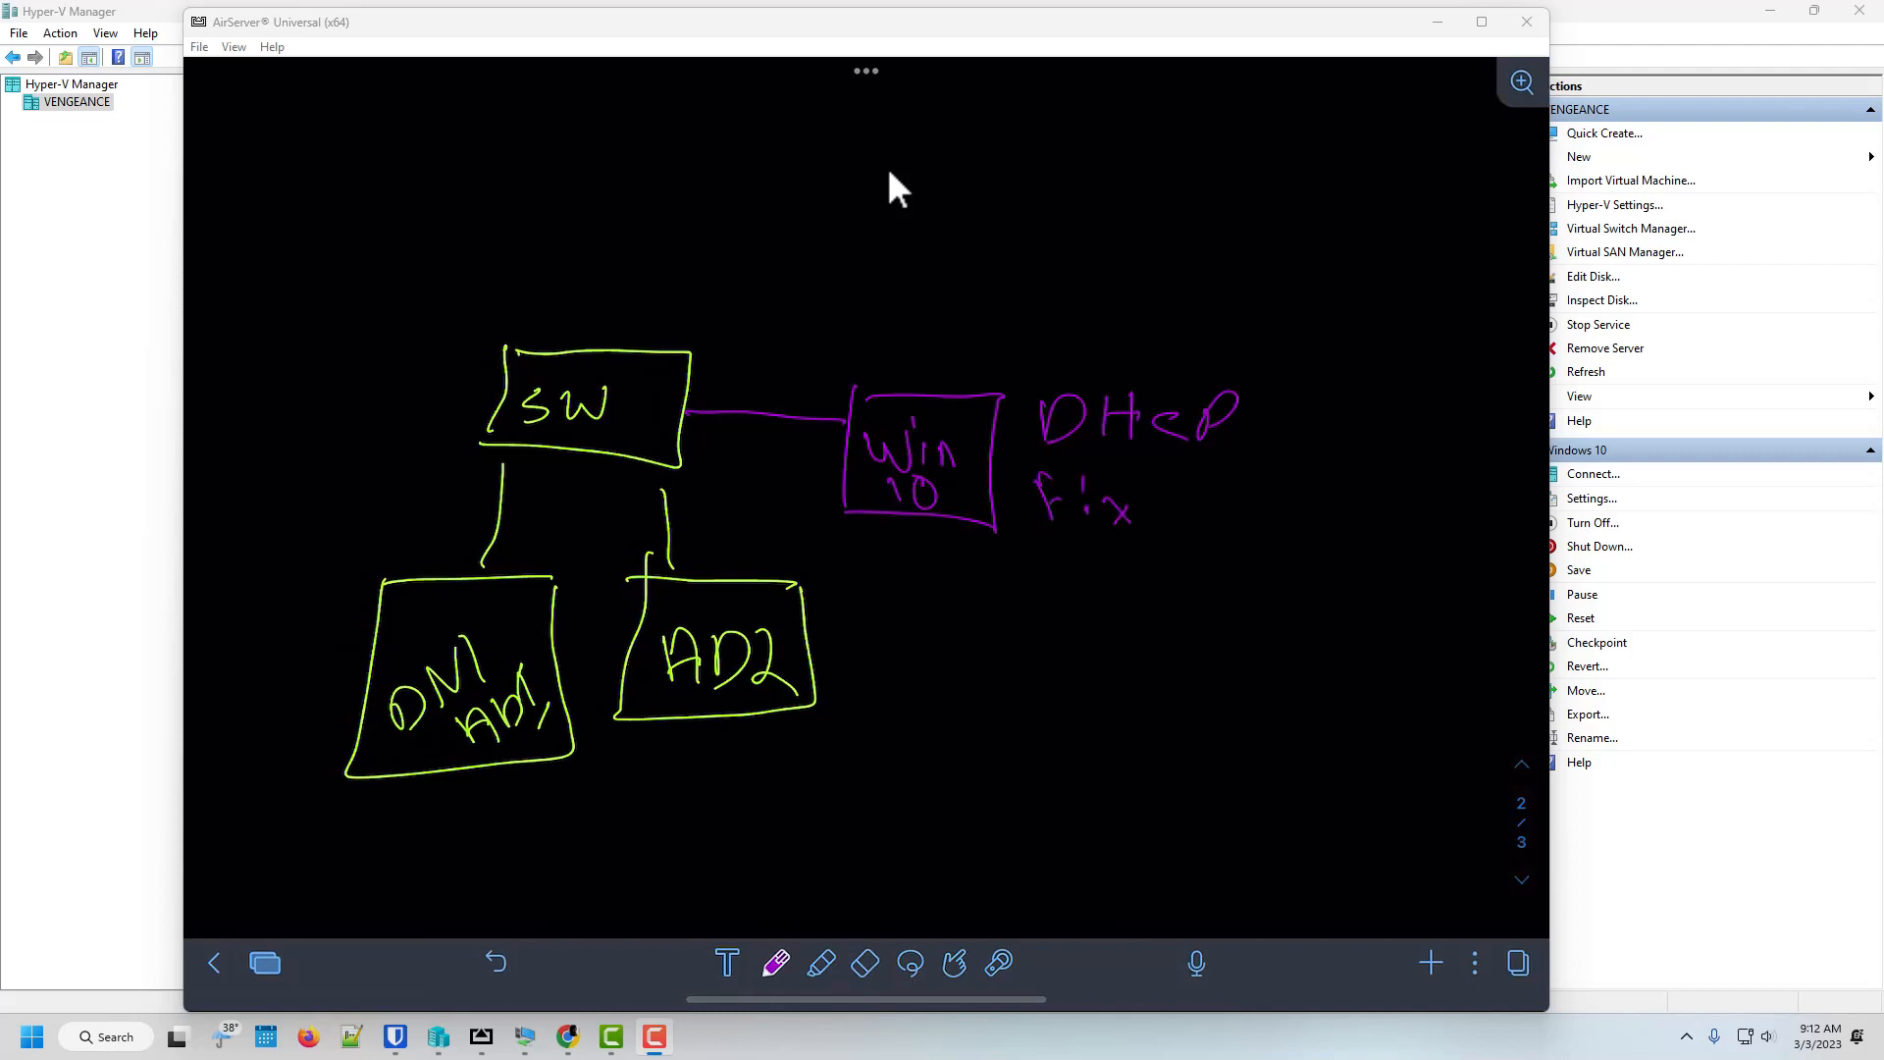
drag(1177, 517, 1334, 529)
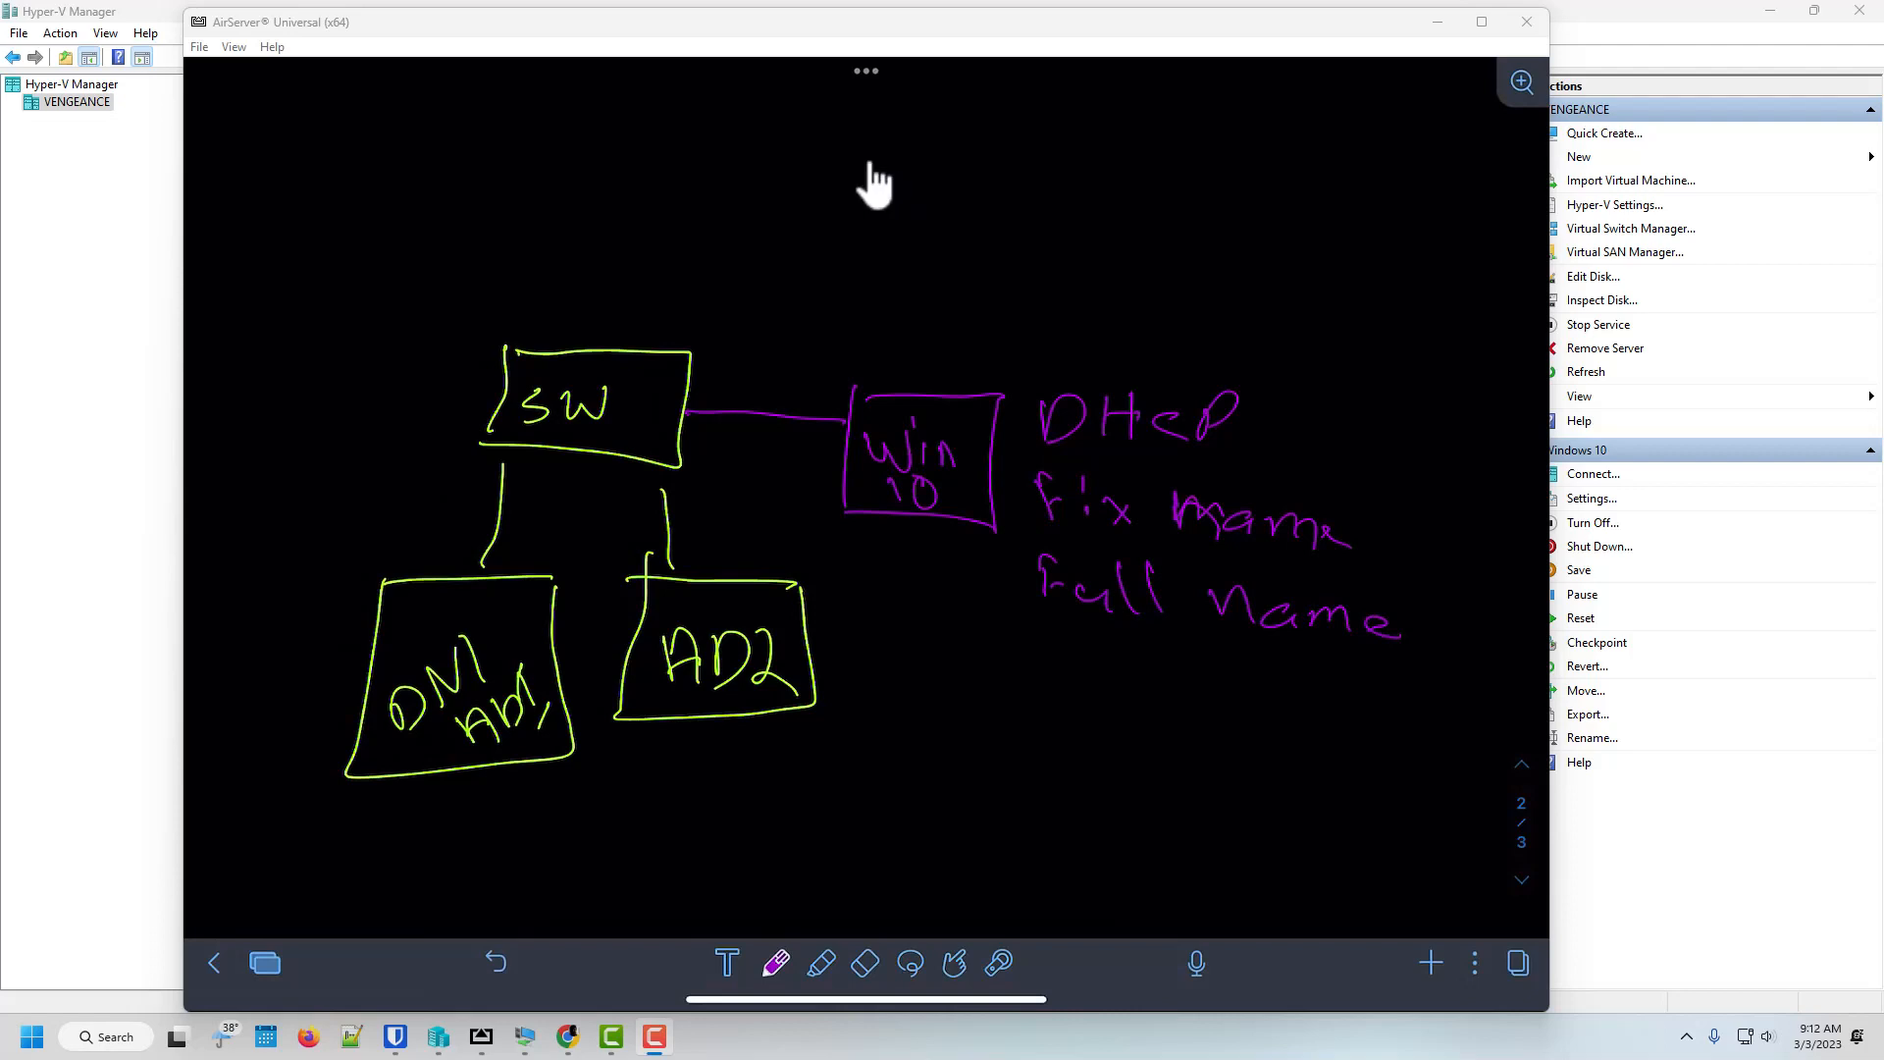
mouse_move(1438, 42)
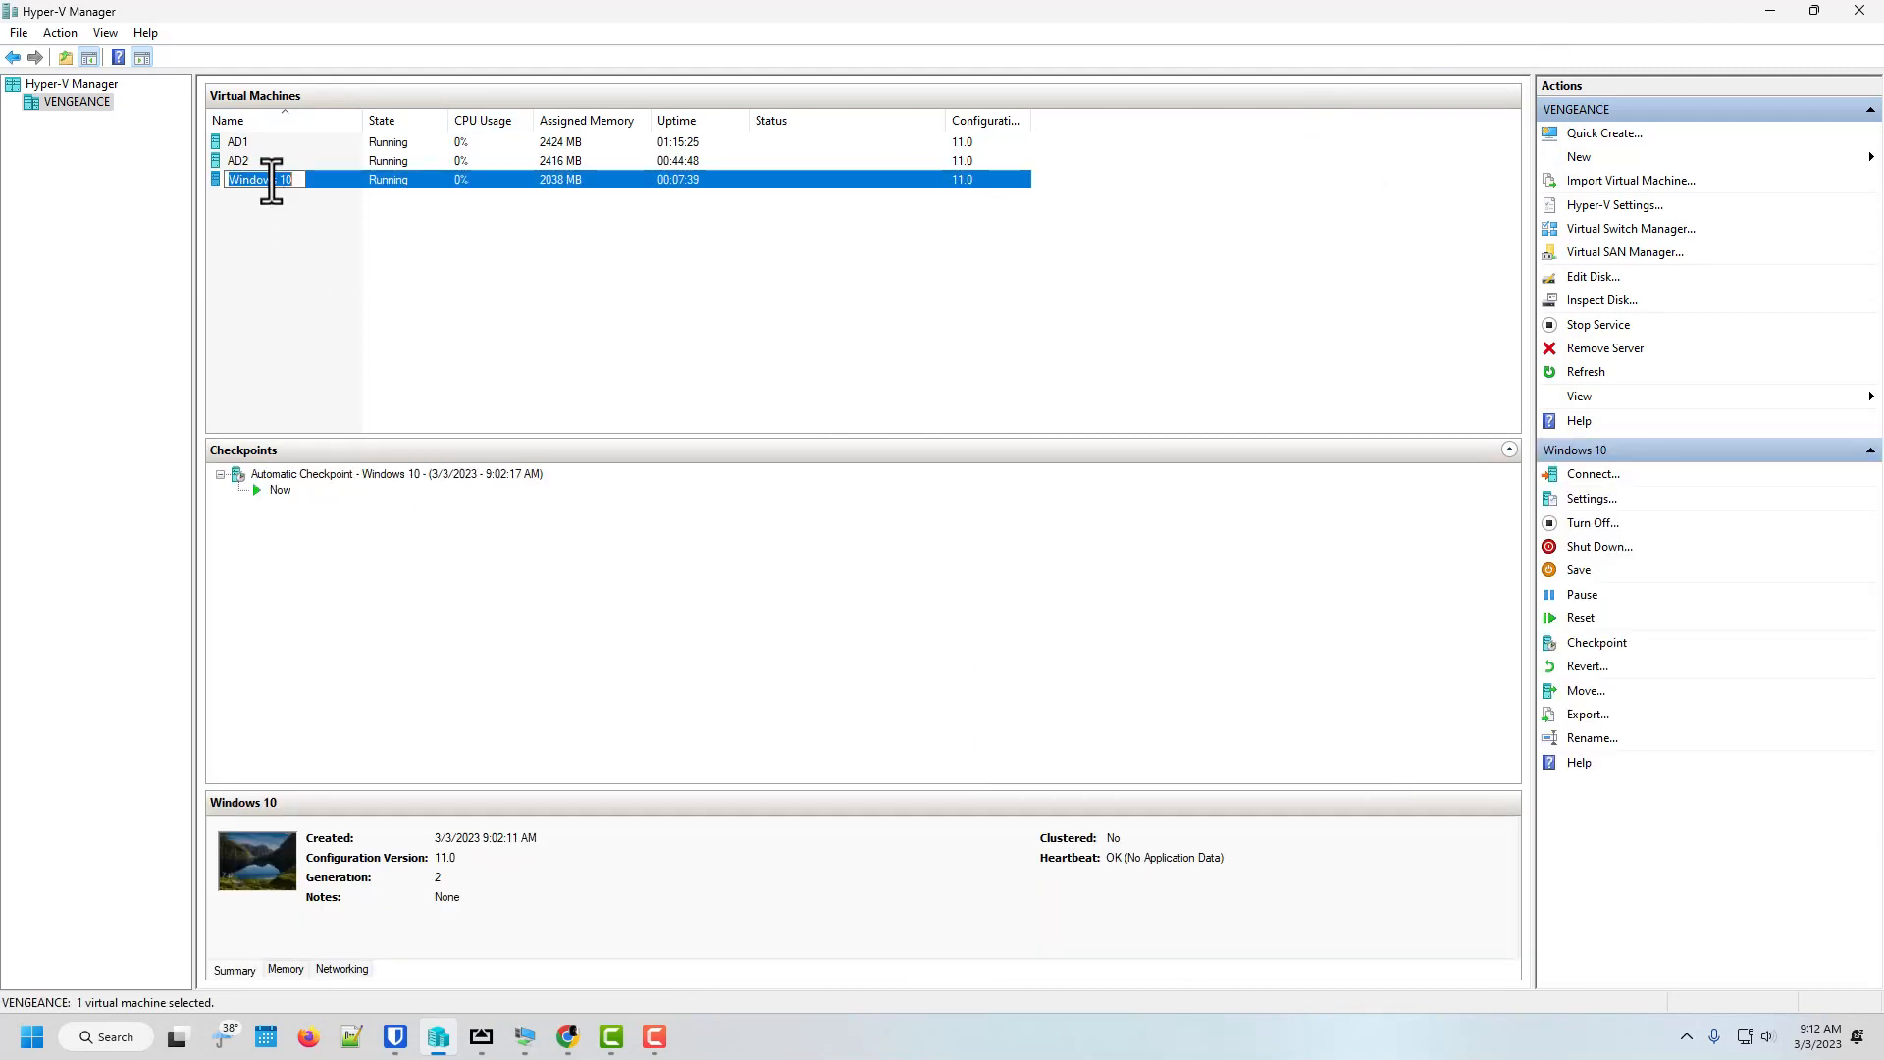
- Connect to the Windows 10 VM at the chosen display size
right_click(265, 178)
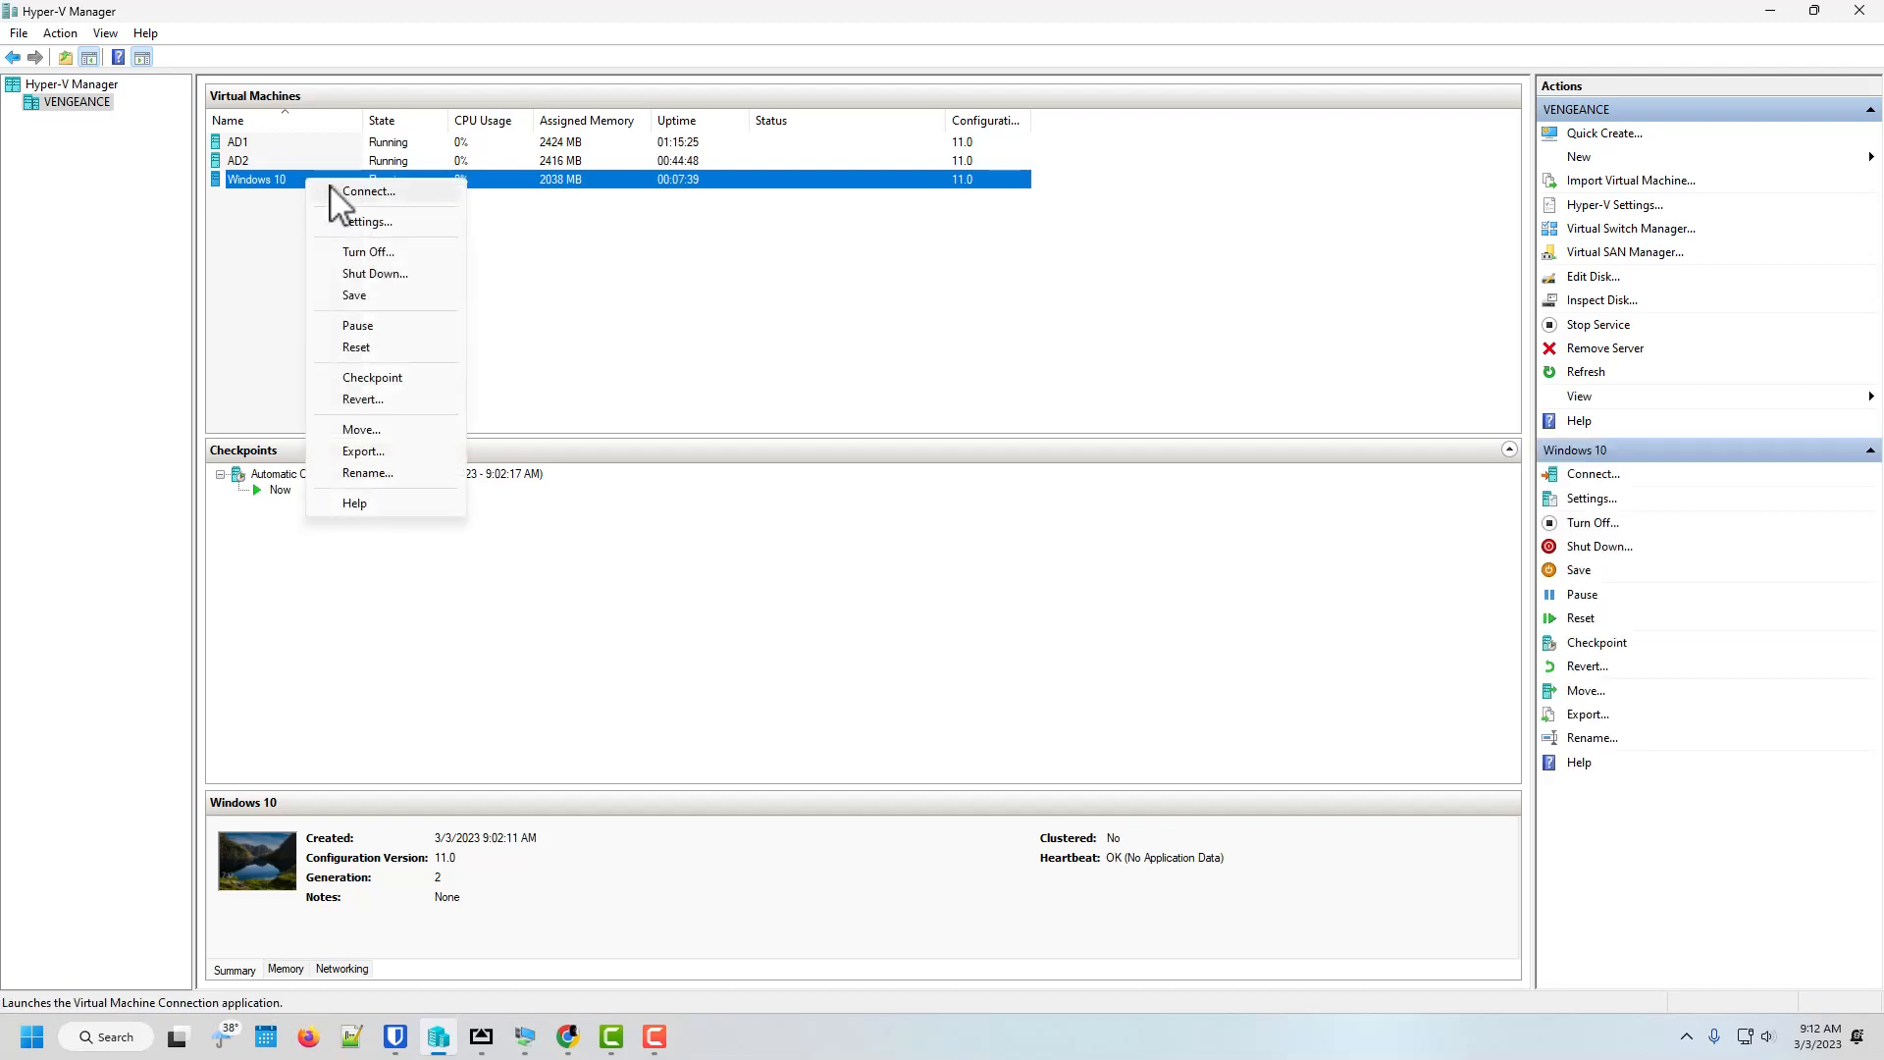
click(369, 190)
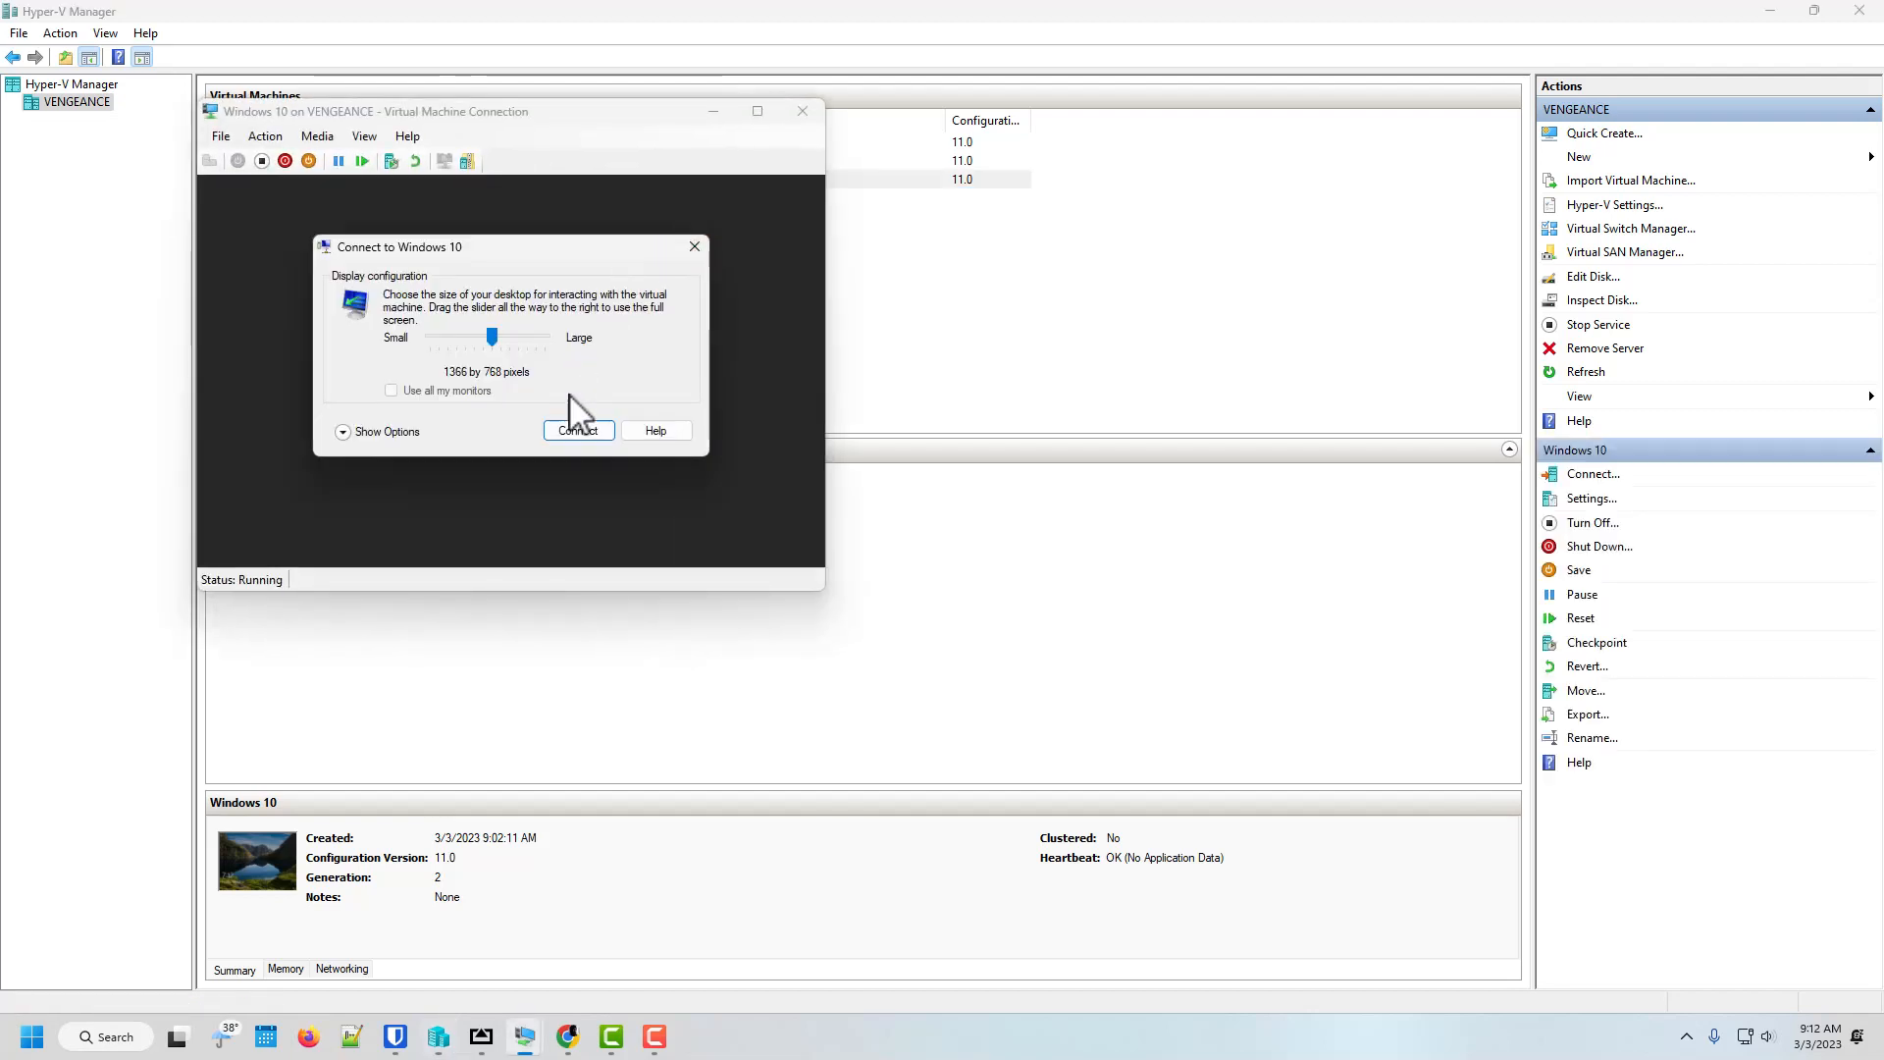
click(578, 430)
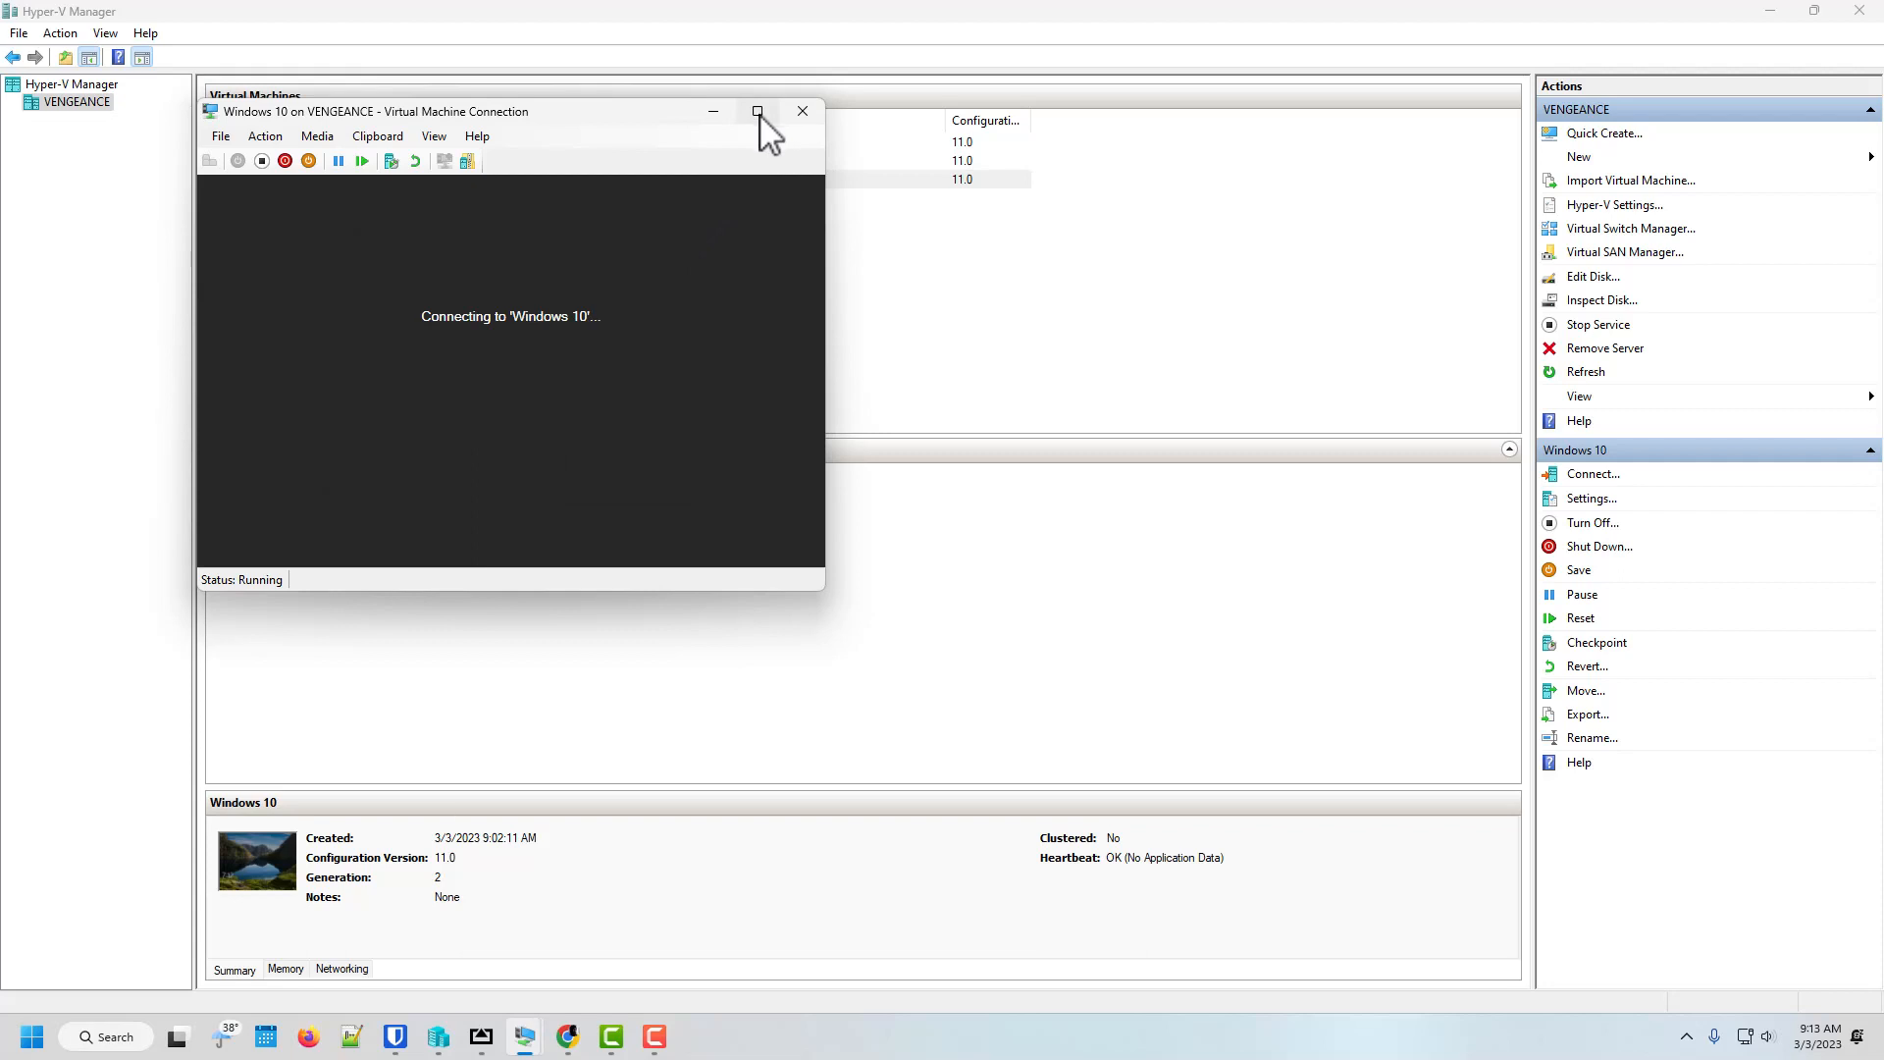
mouse_move(708, 448)
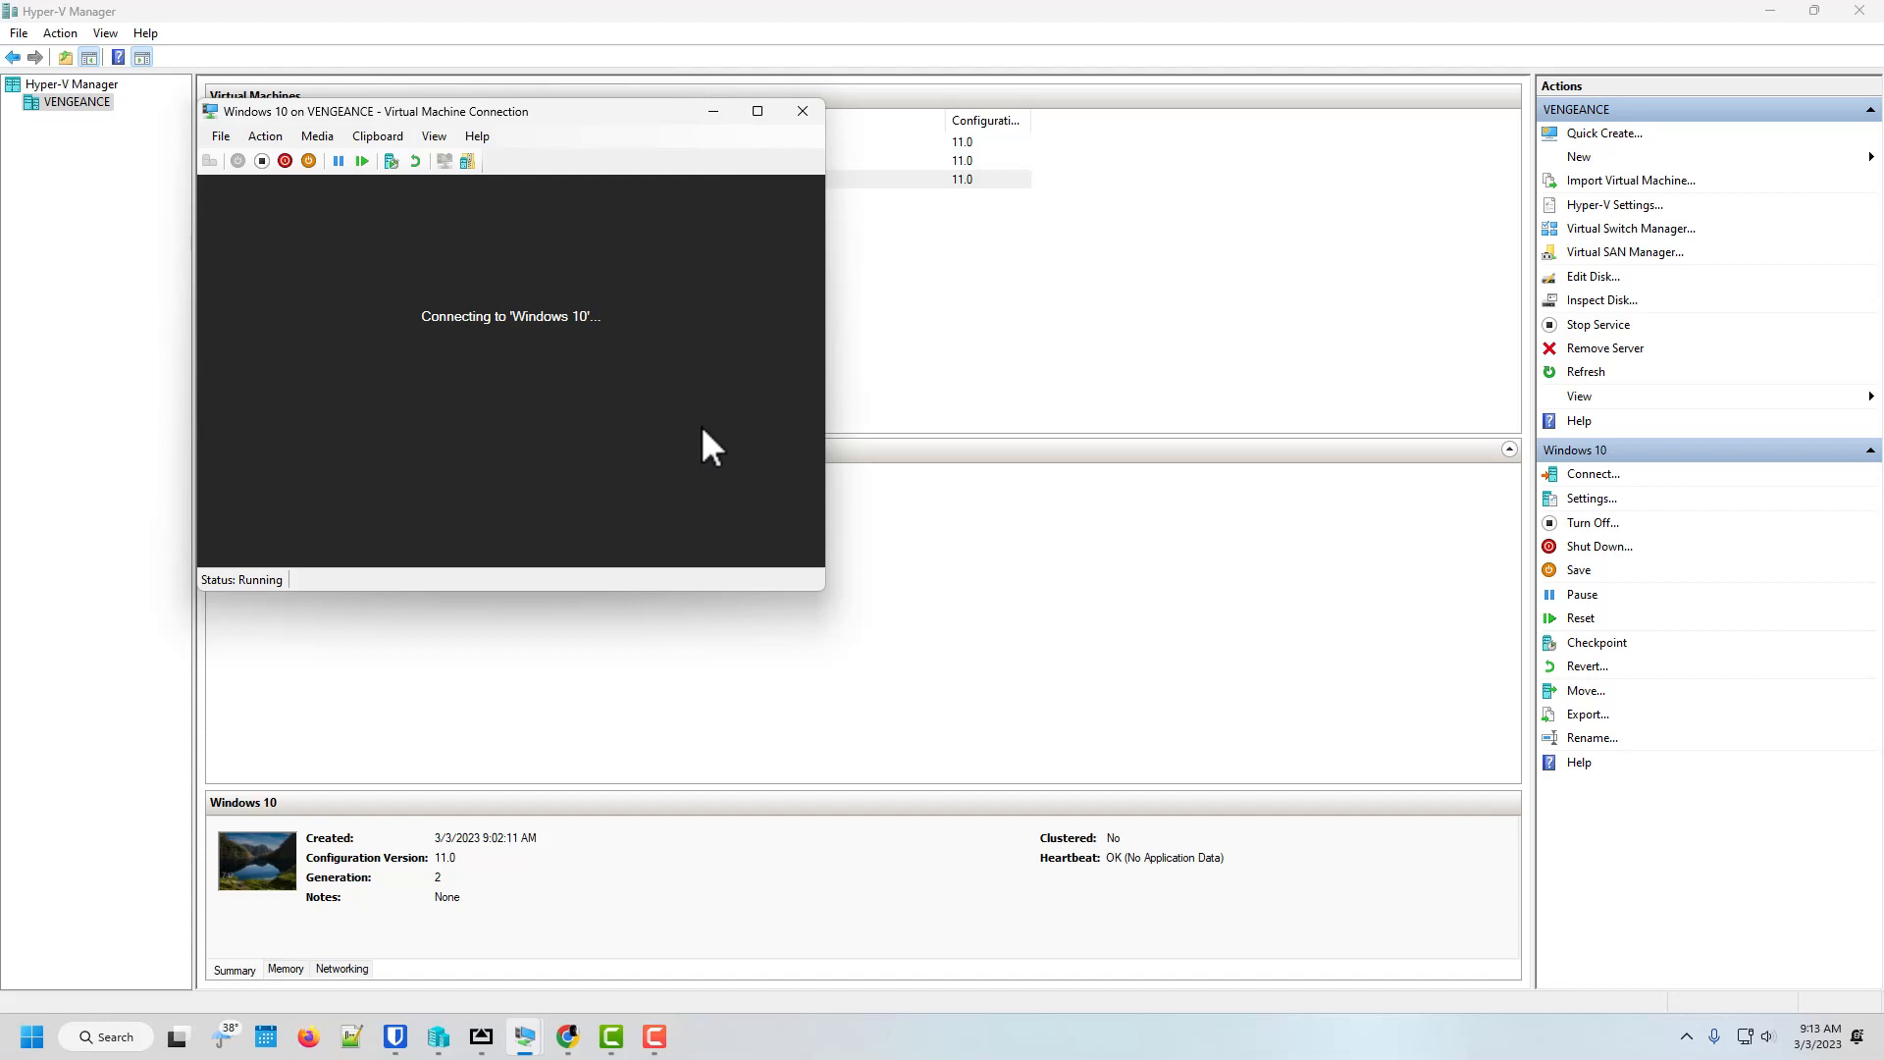
mouse_move(542, 1039)
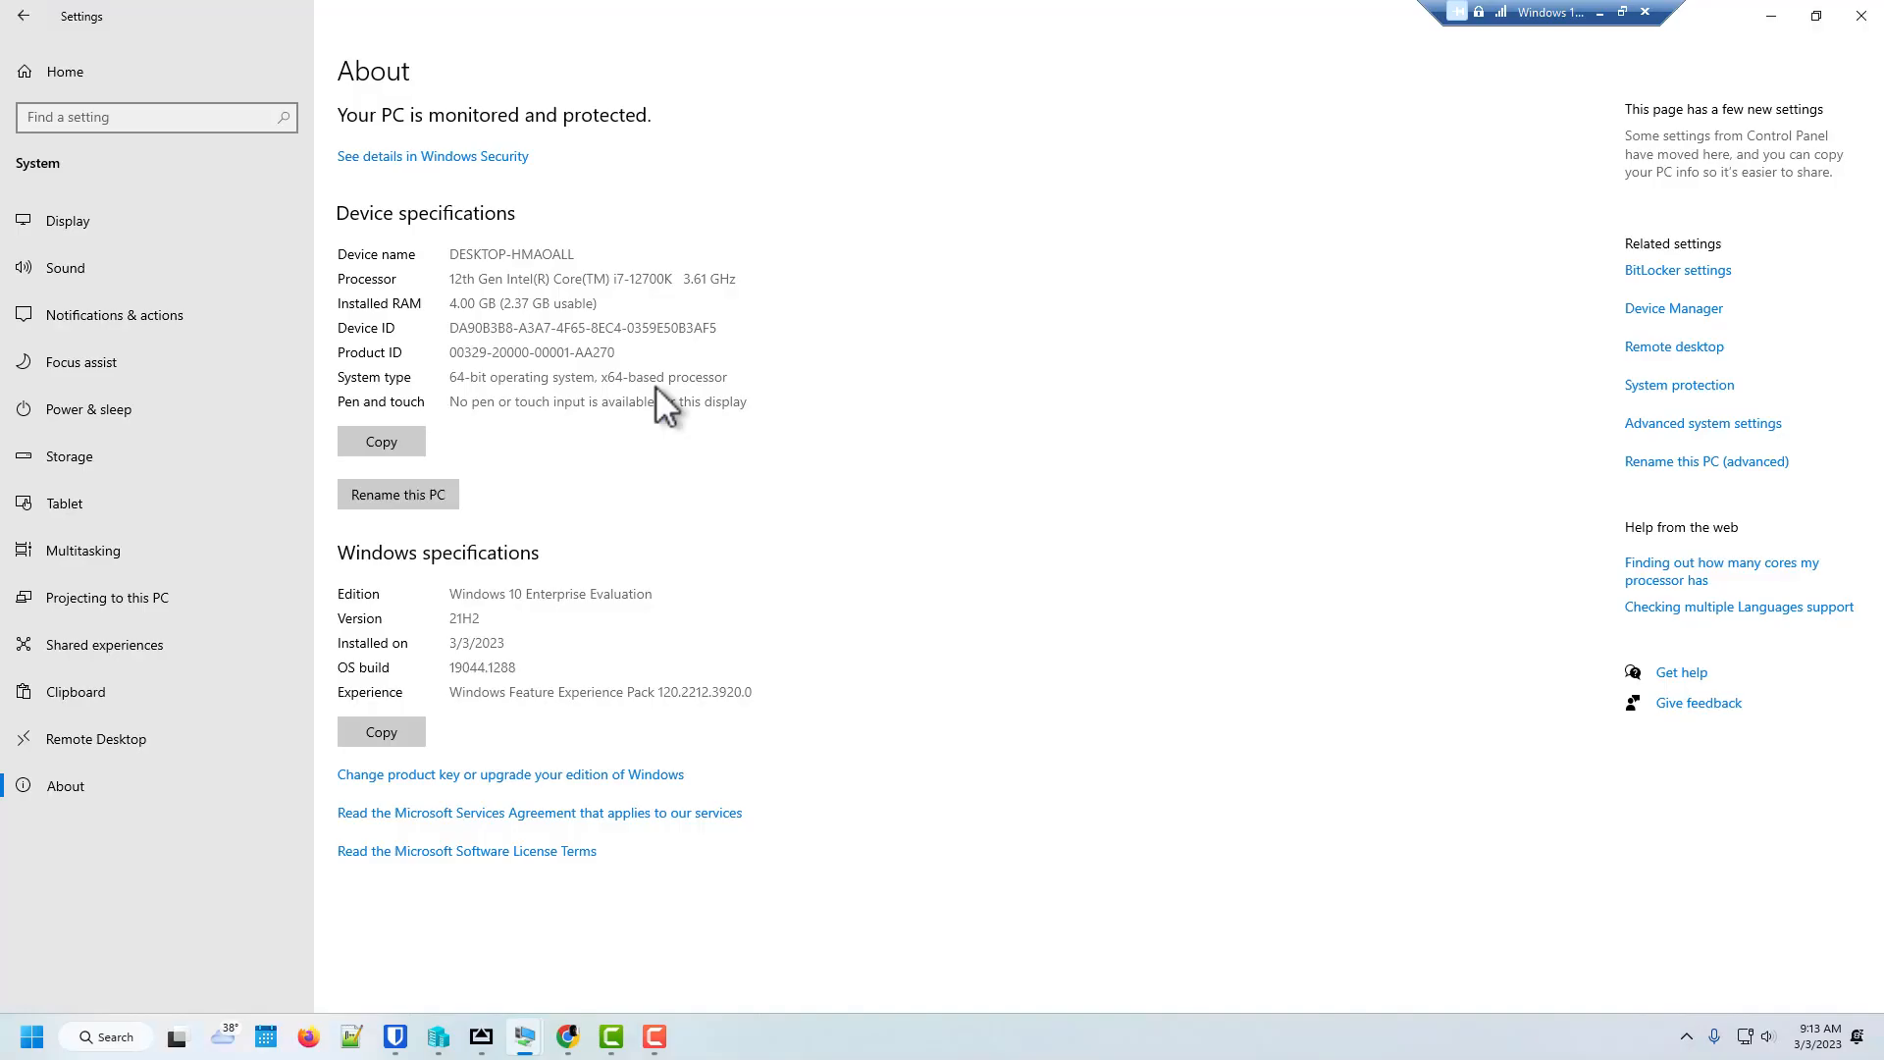
mouse_move(36, 220)
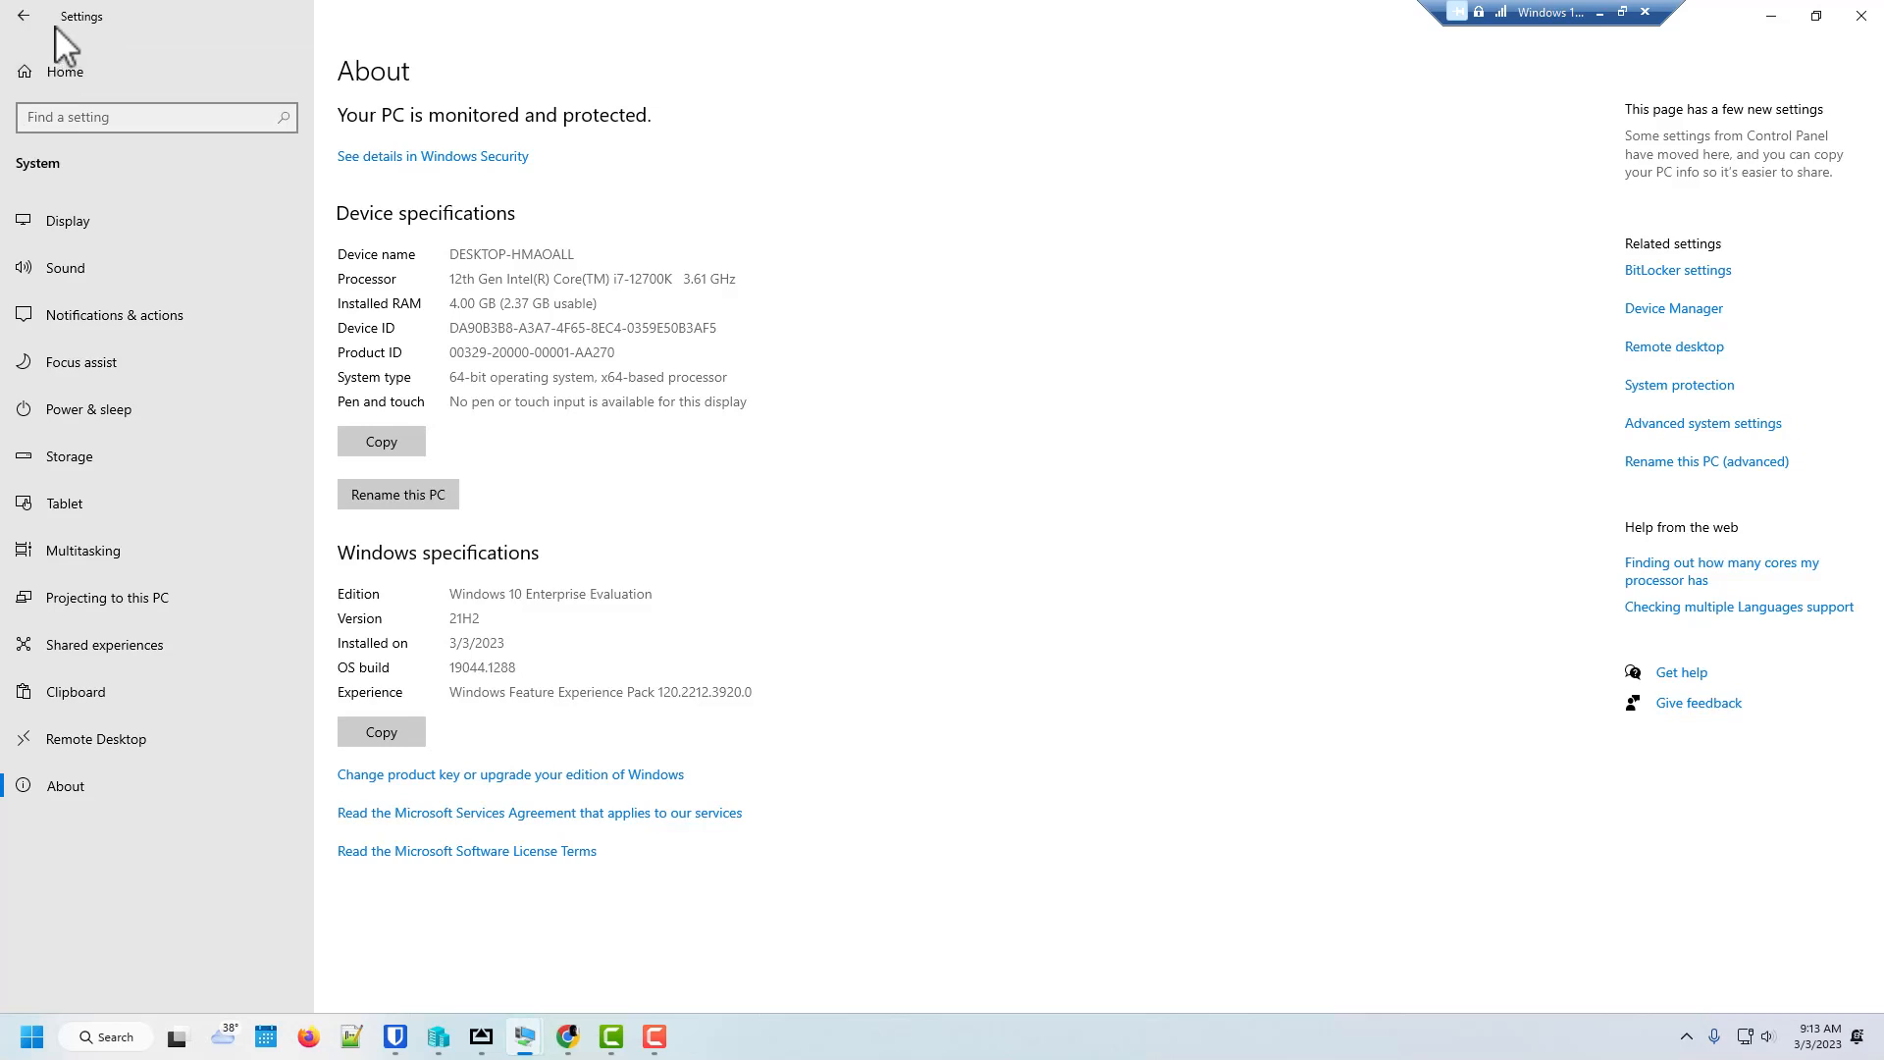
mouse_move(91, 209)
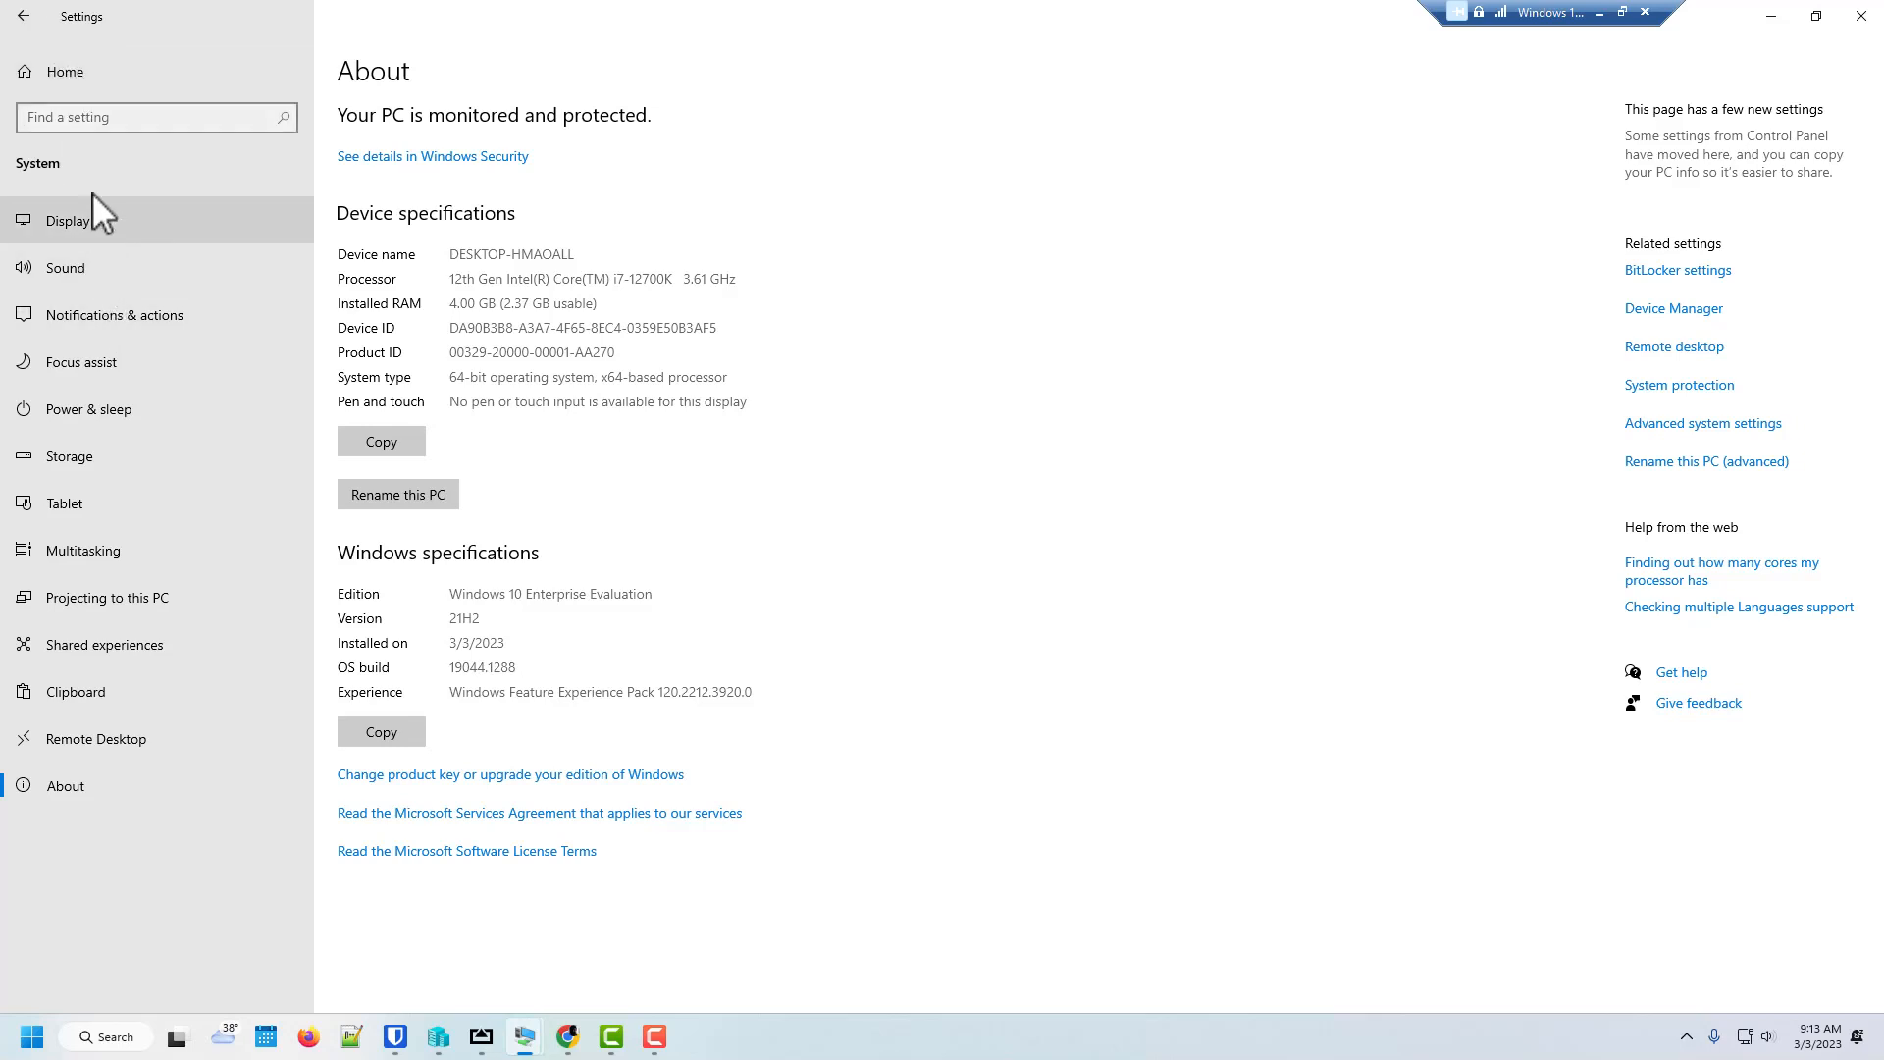
mouse_move(250, 732)
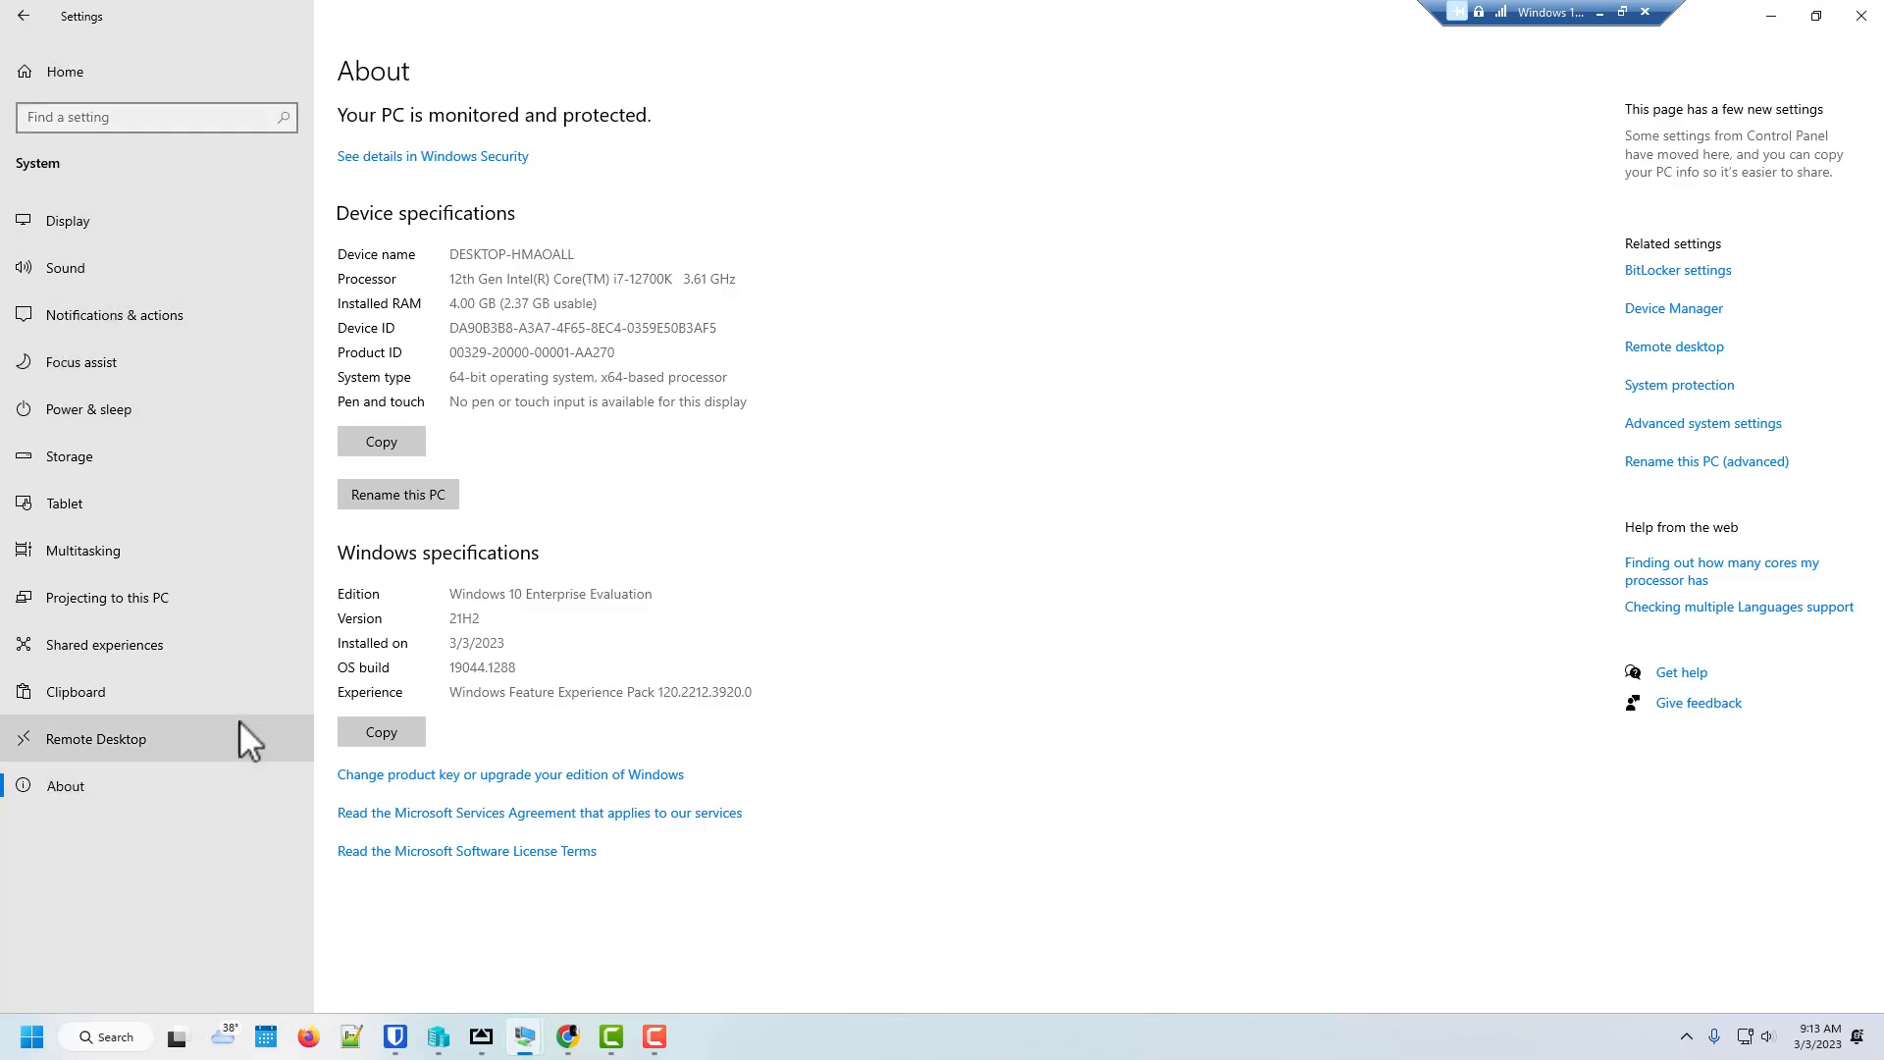
mouse_move(538, 571)
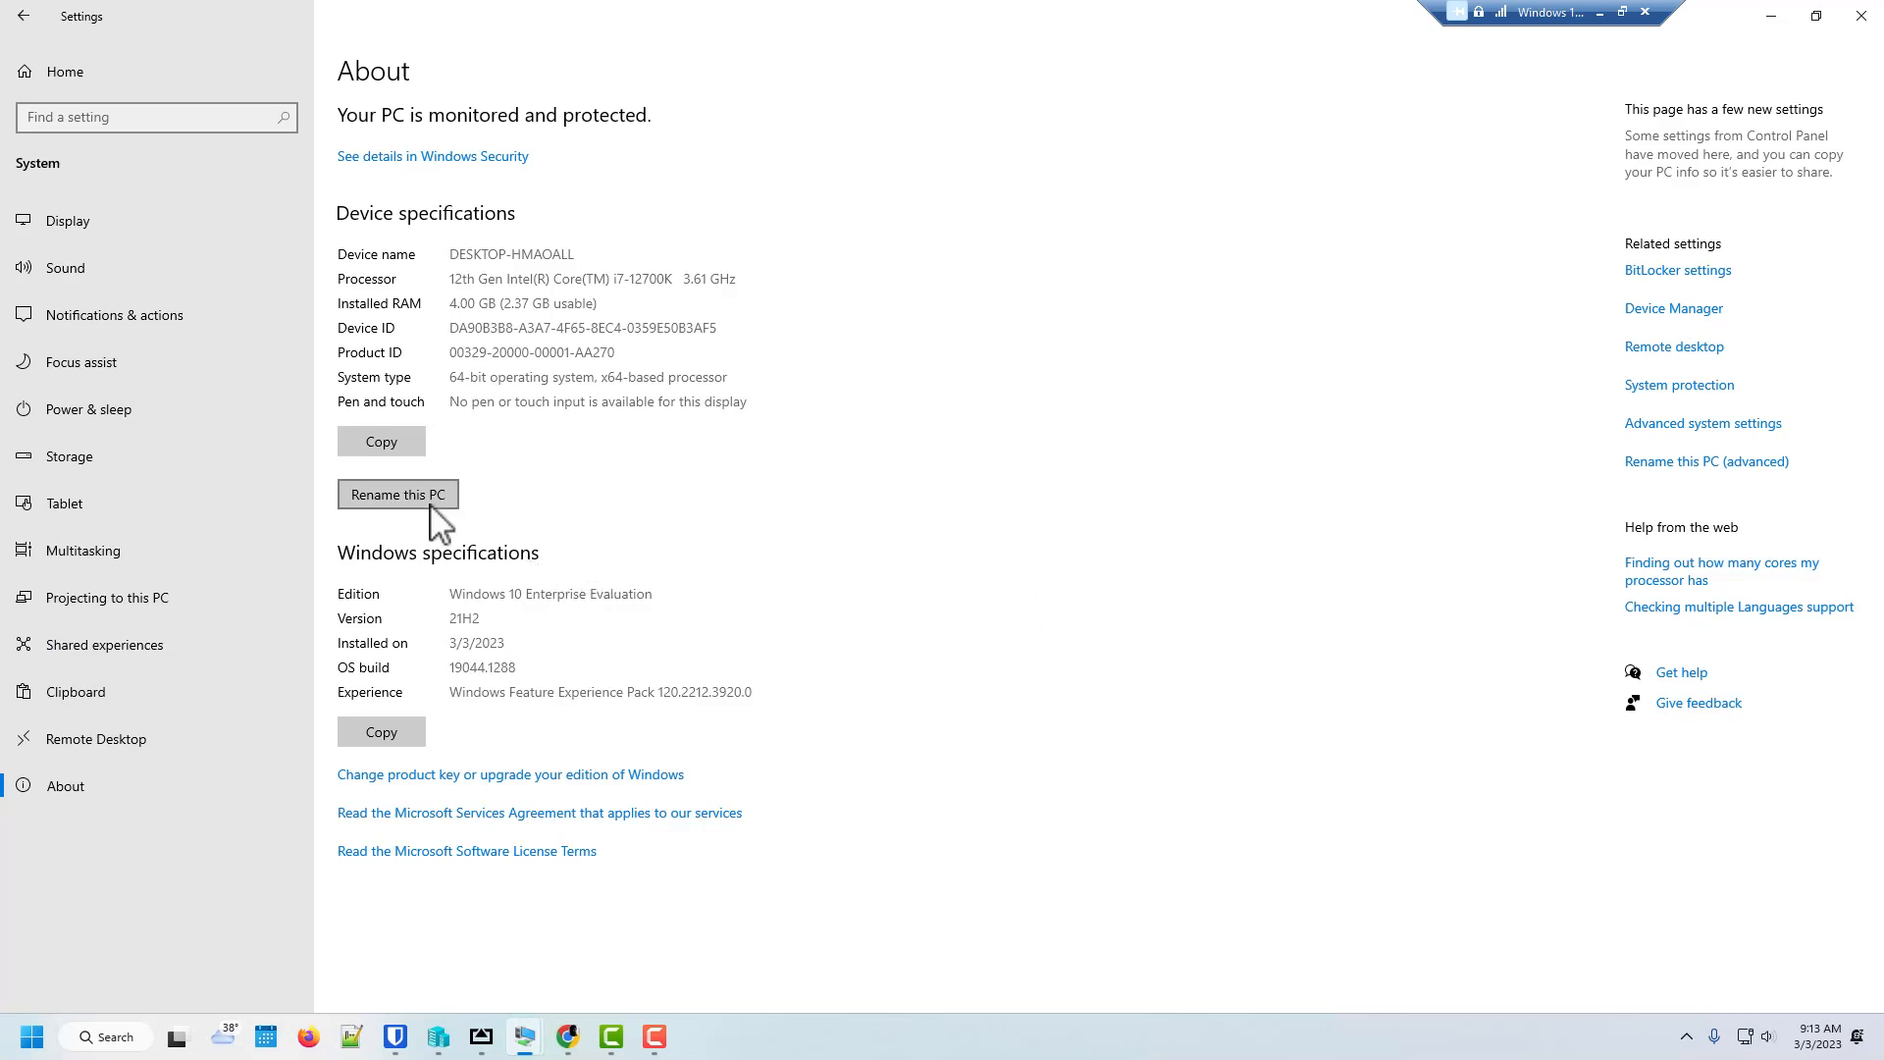
mouse_move(516, 628)
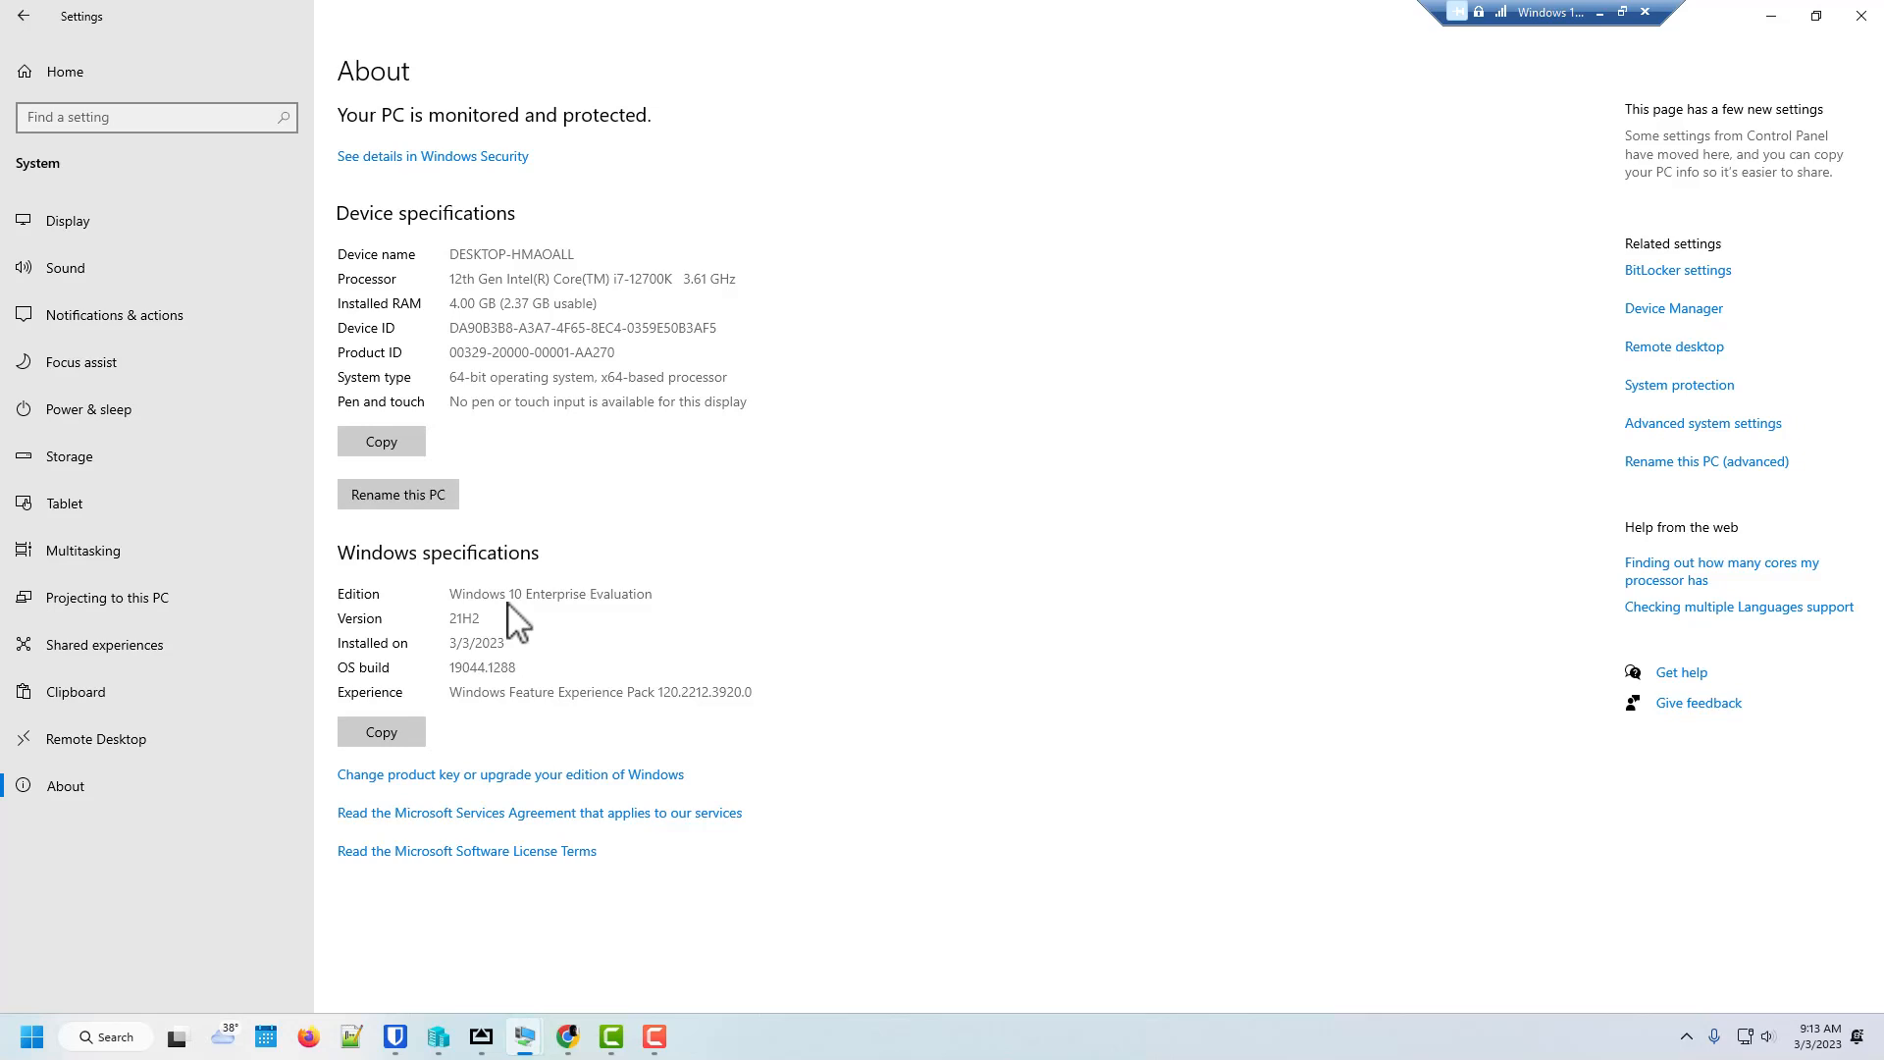
mouse_move(1592, 429)
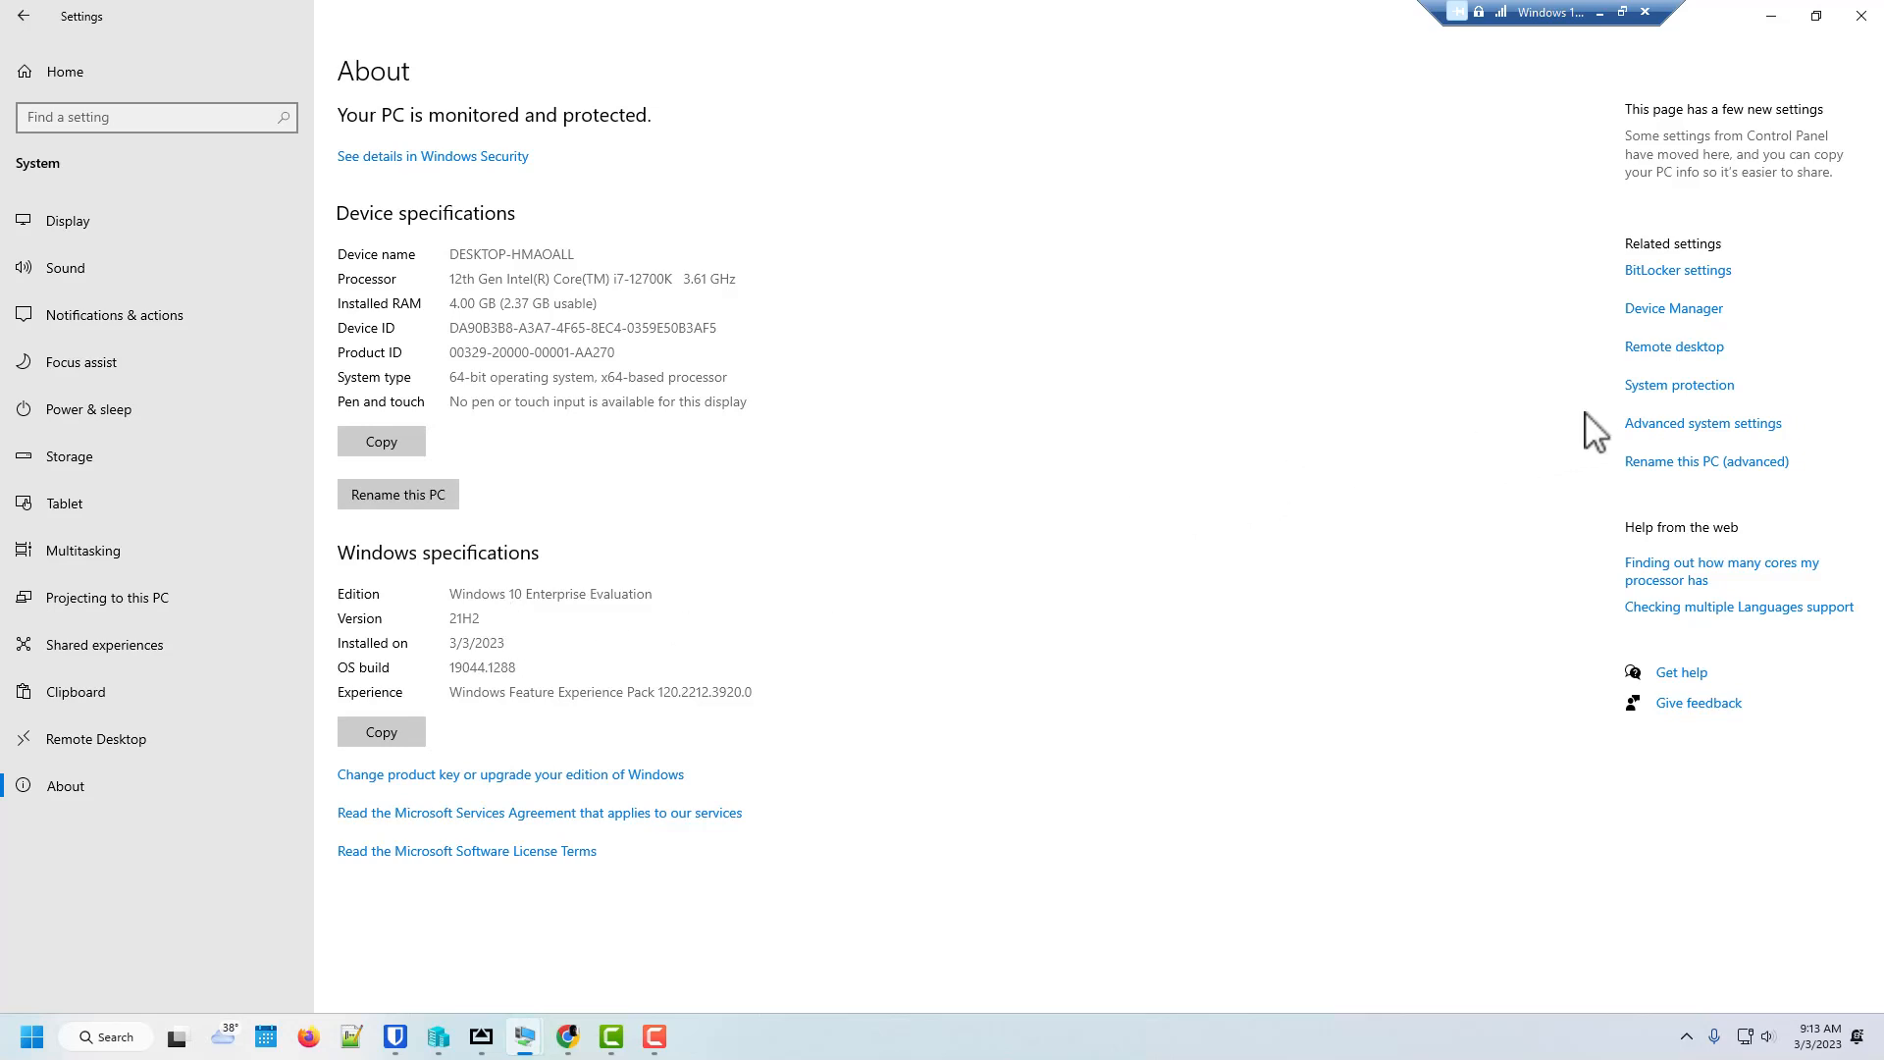
mouse_move(1662, 446)
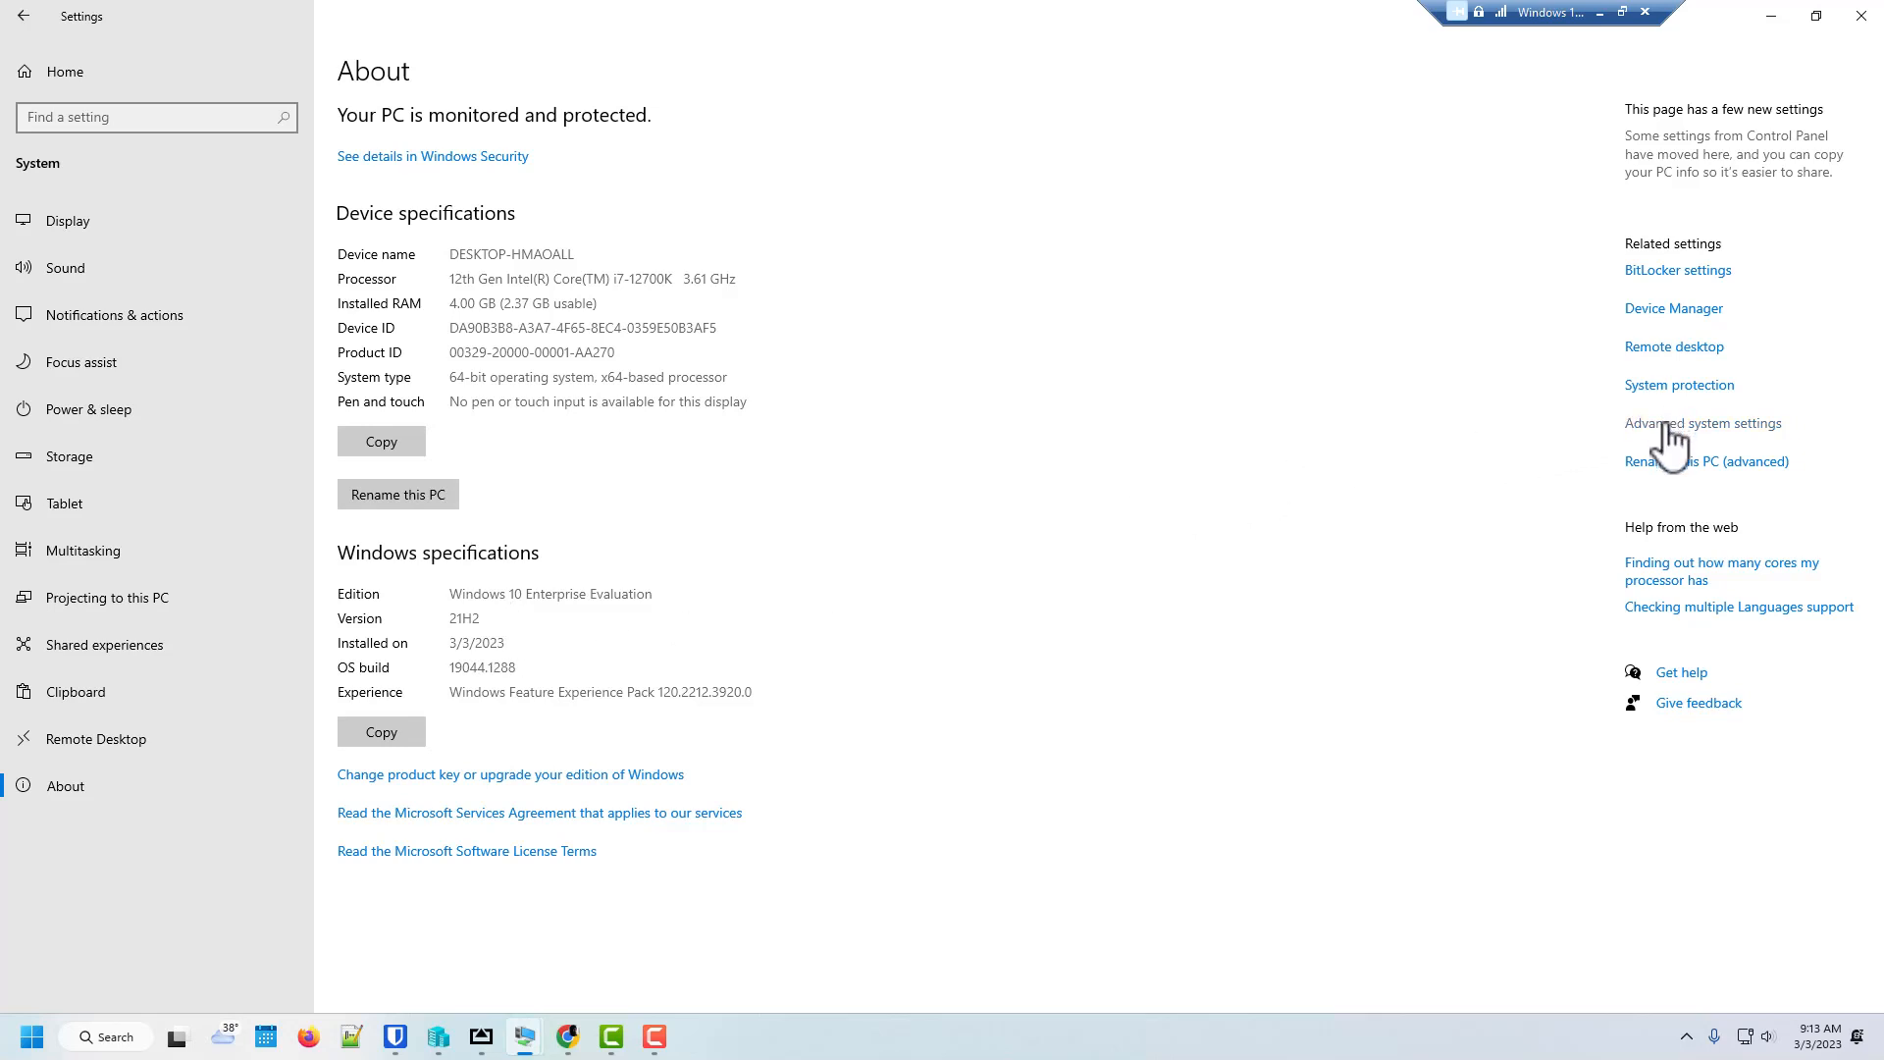
mouse_move(1663, 483)
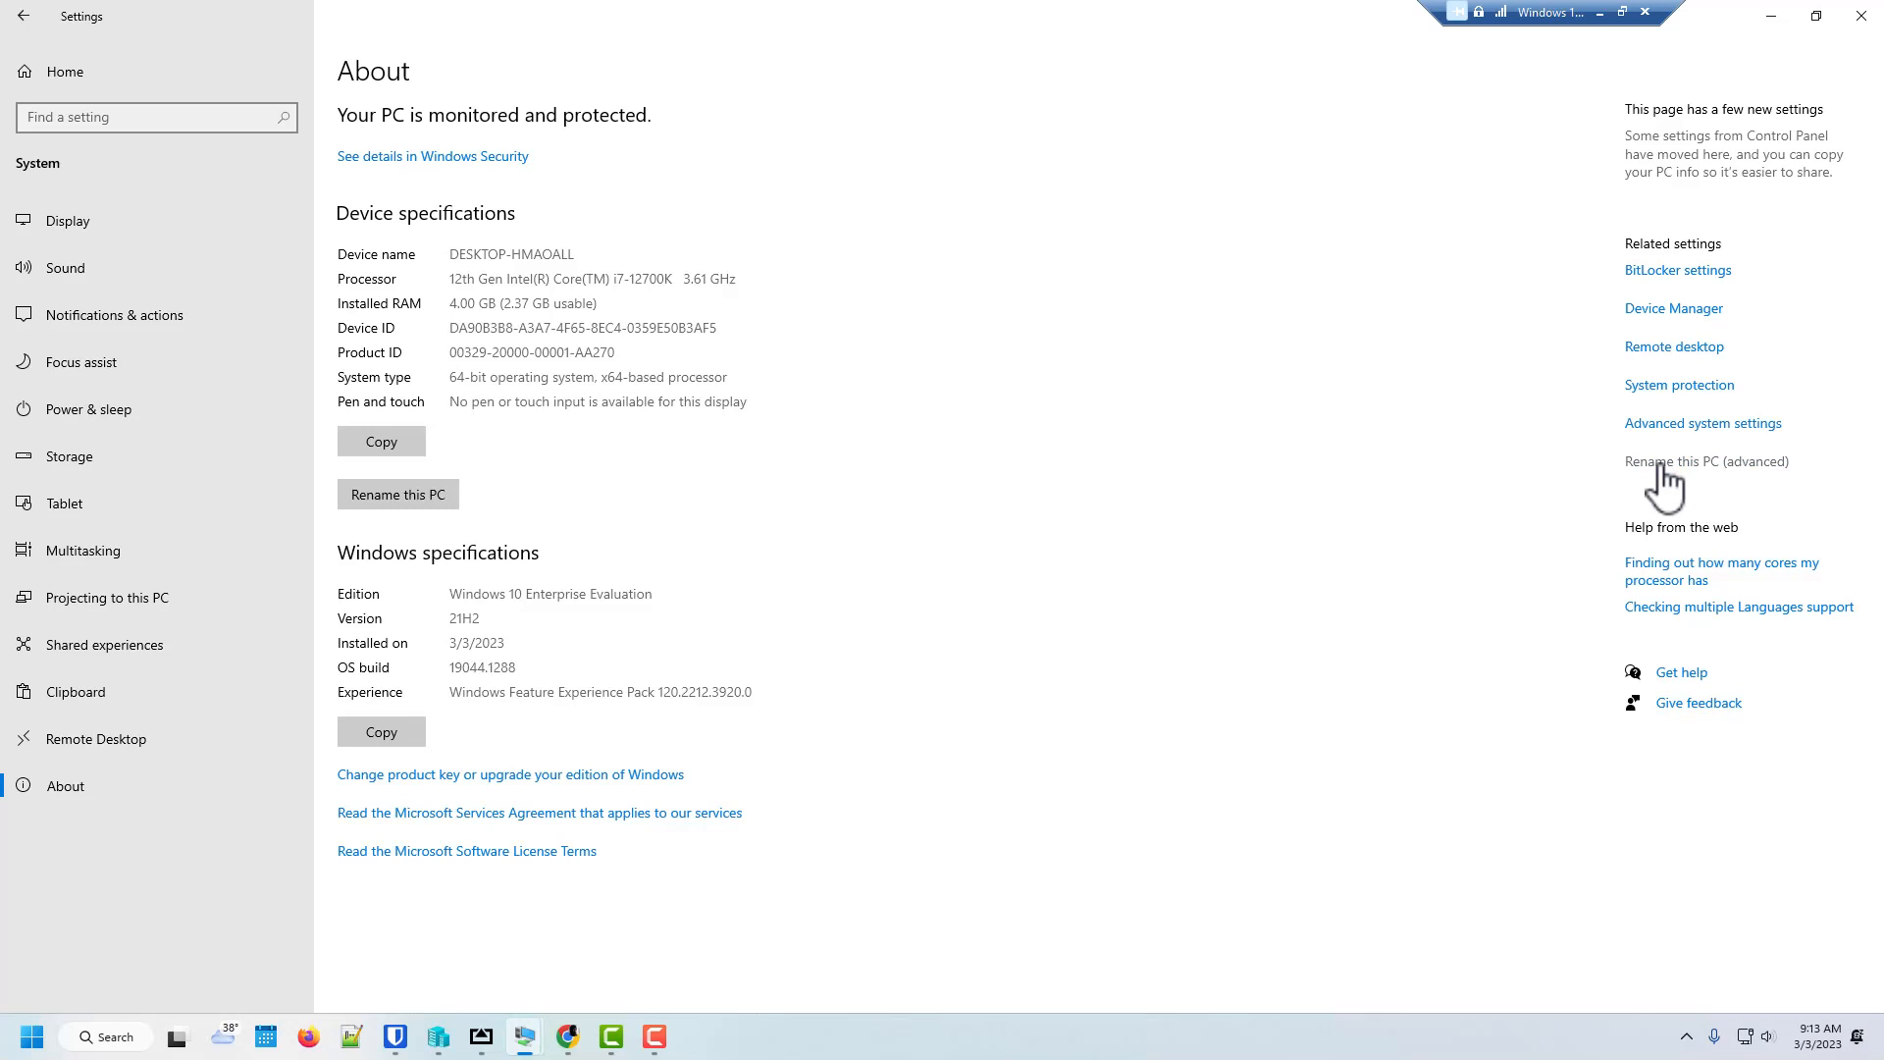
- Reach System Properties via 'Rename this PC (advanced)' showing DESKTOP-HMAOALL
click(1706, 461)
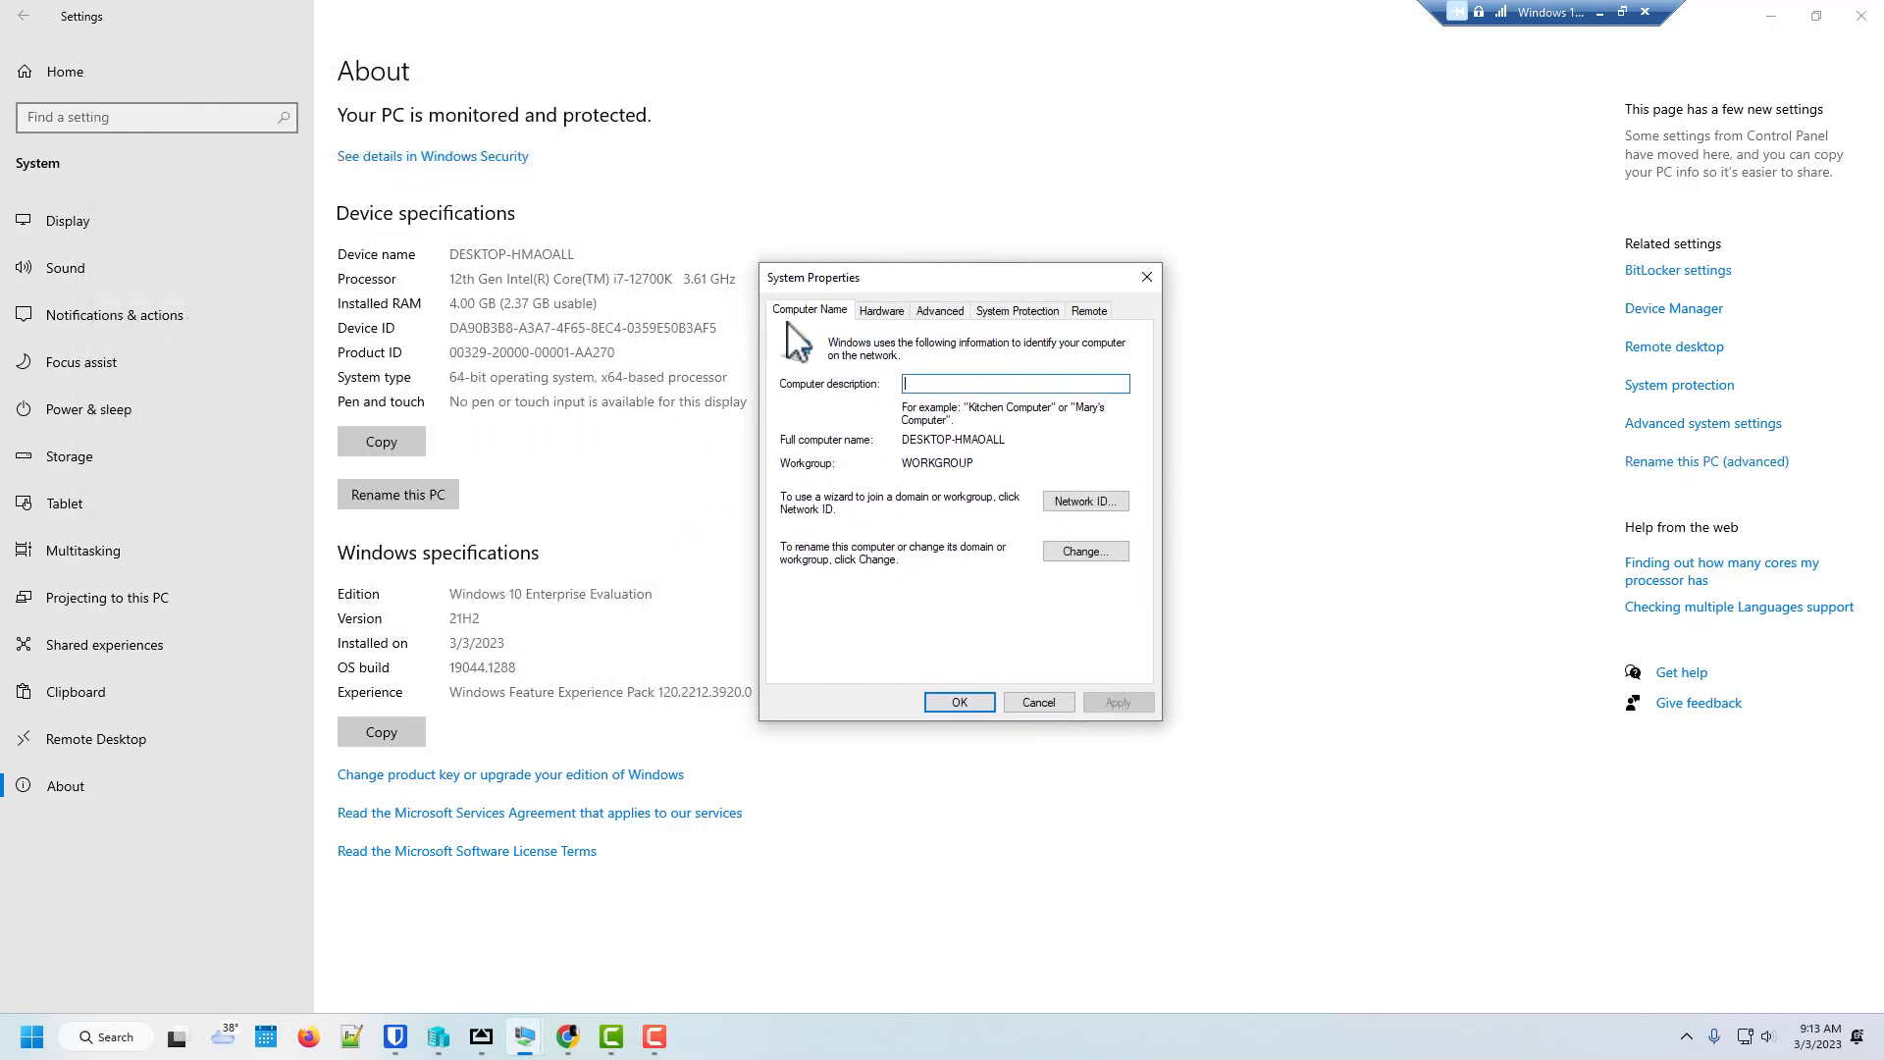
- Cancel the Network ID wizard and reach Computer Name/Domain Changes for DESKTOP-HMAOALL in WORKGROUP
click(1018, 310)
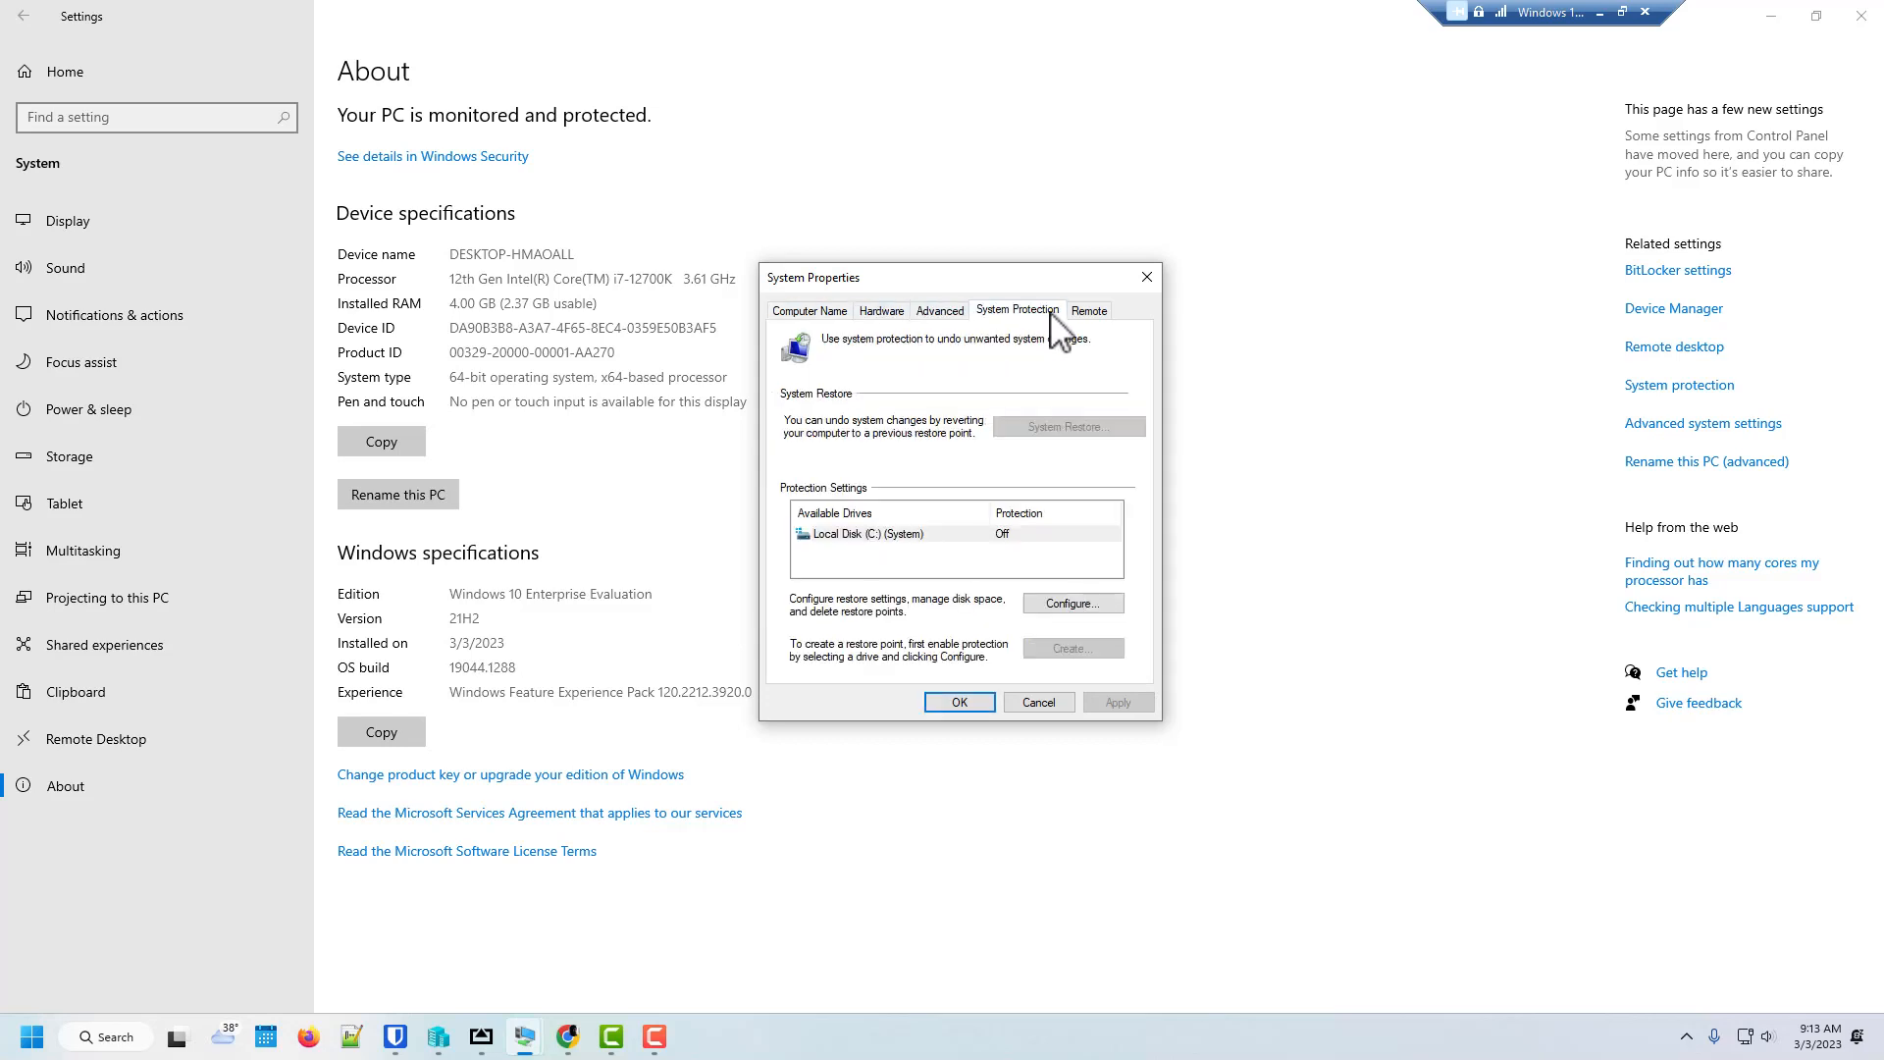
click(810, 310)
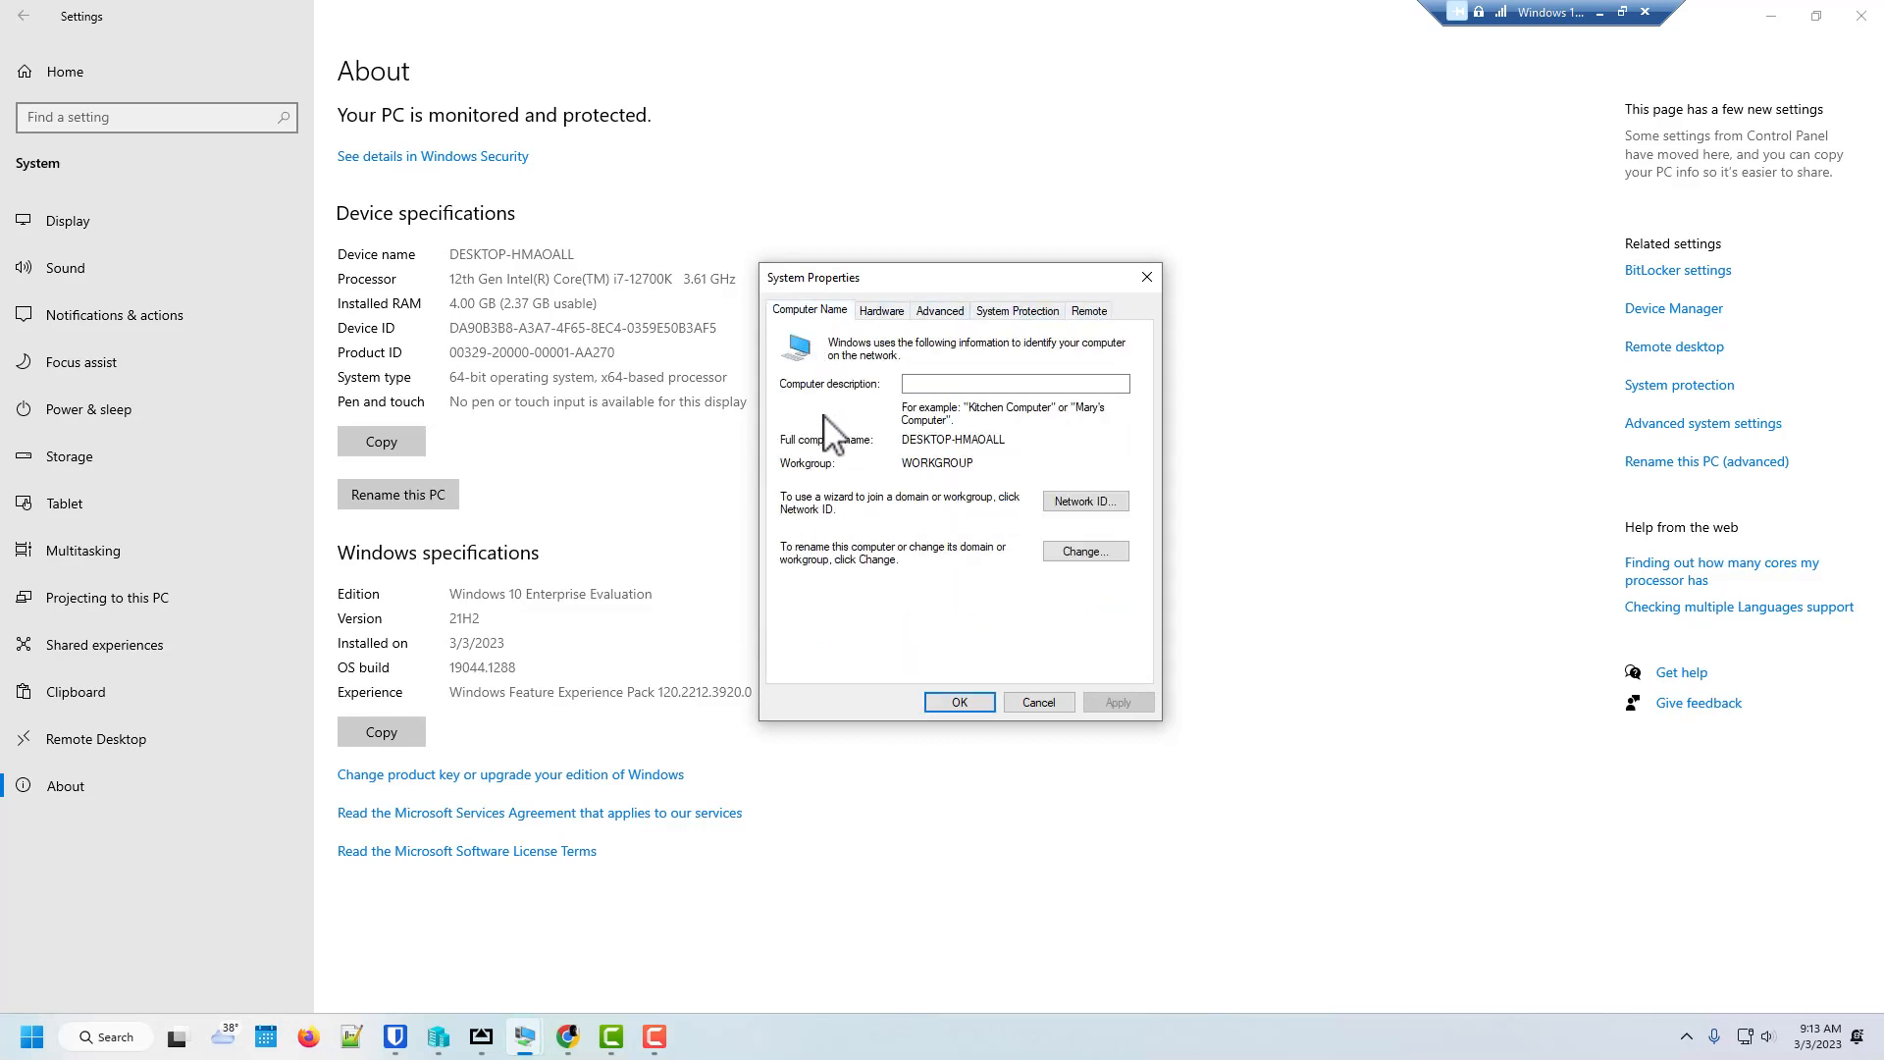
mouse_move(1071, 571)
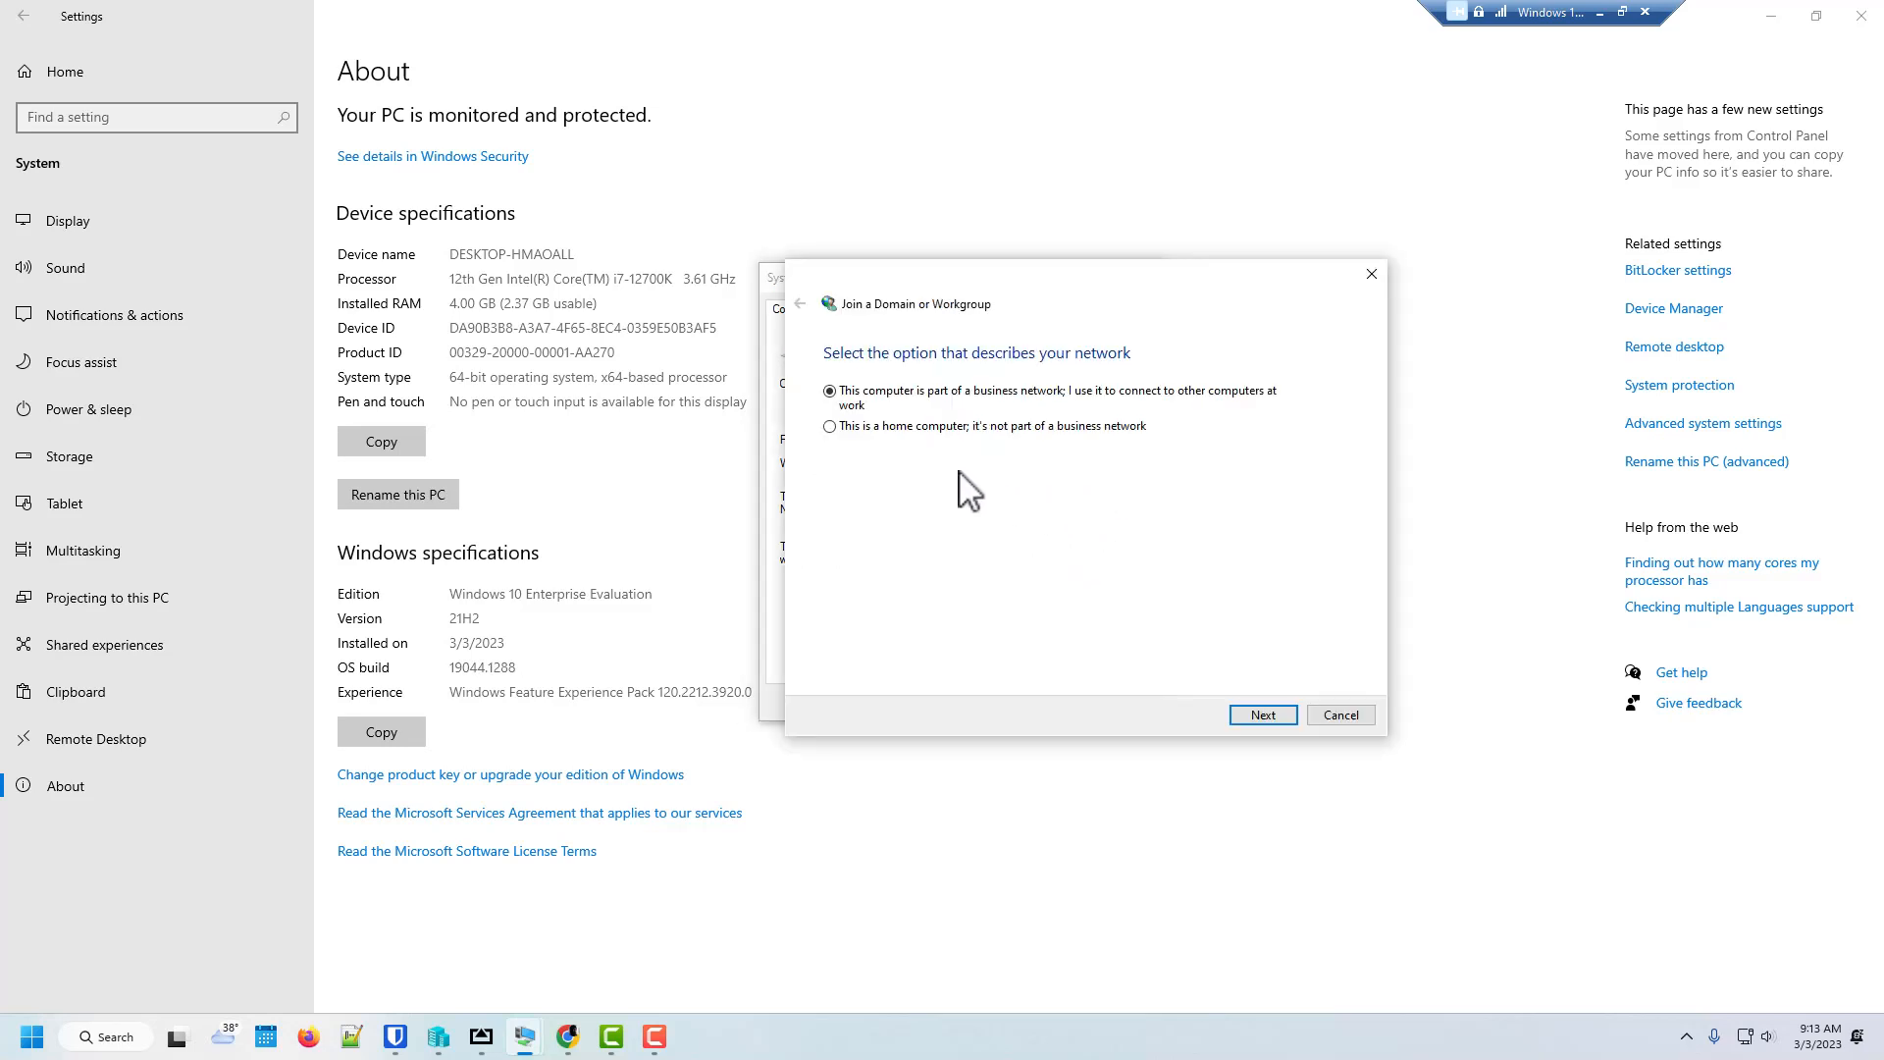
click(1341, 714)
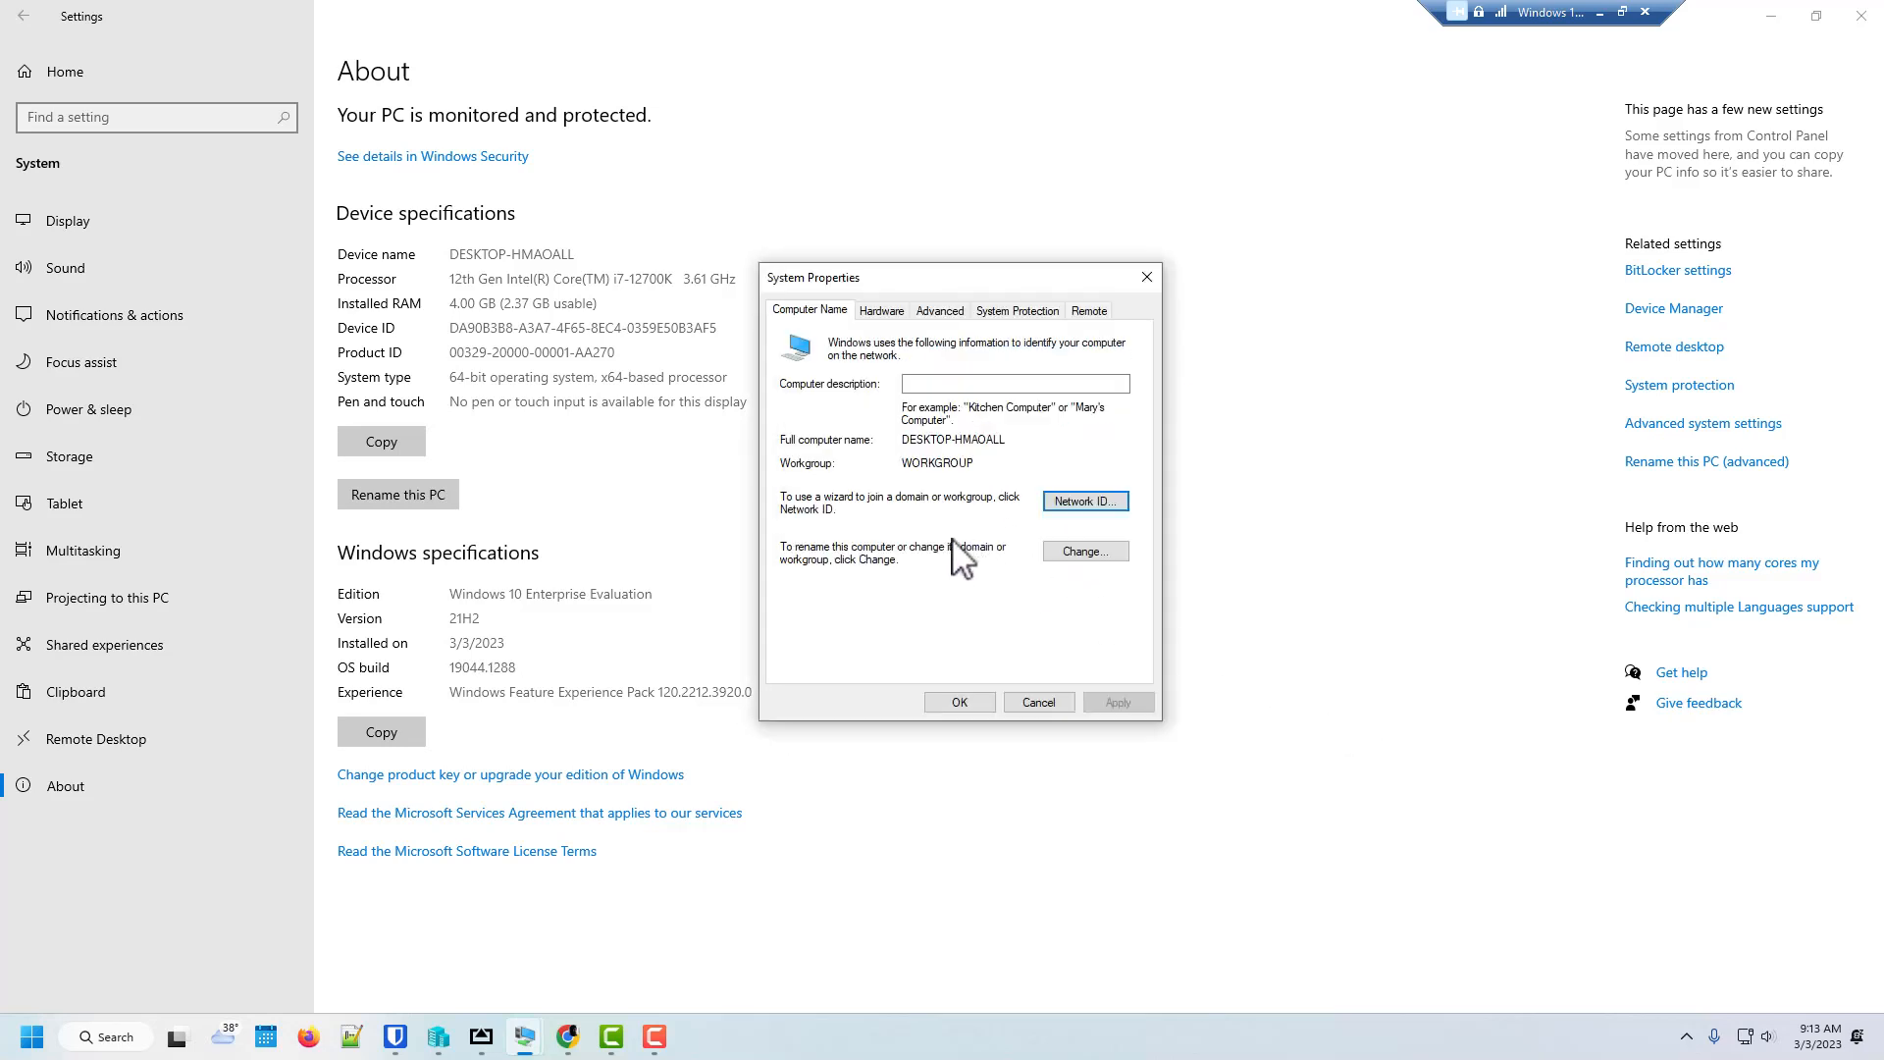
click(1085, 551)
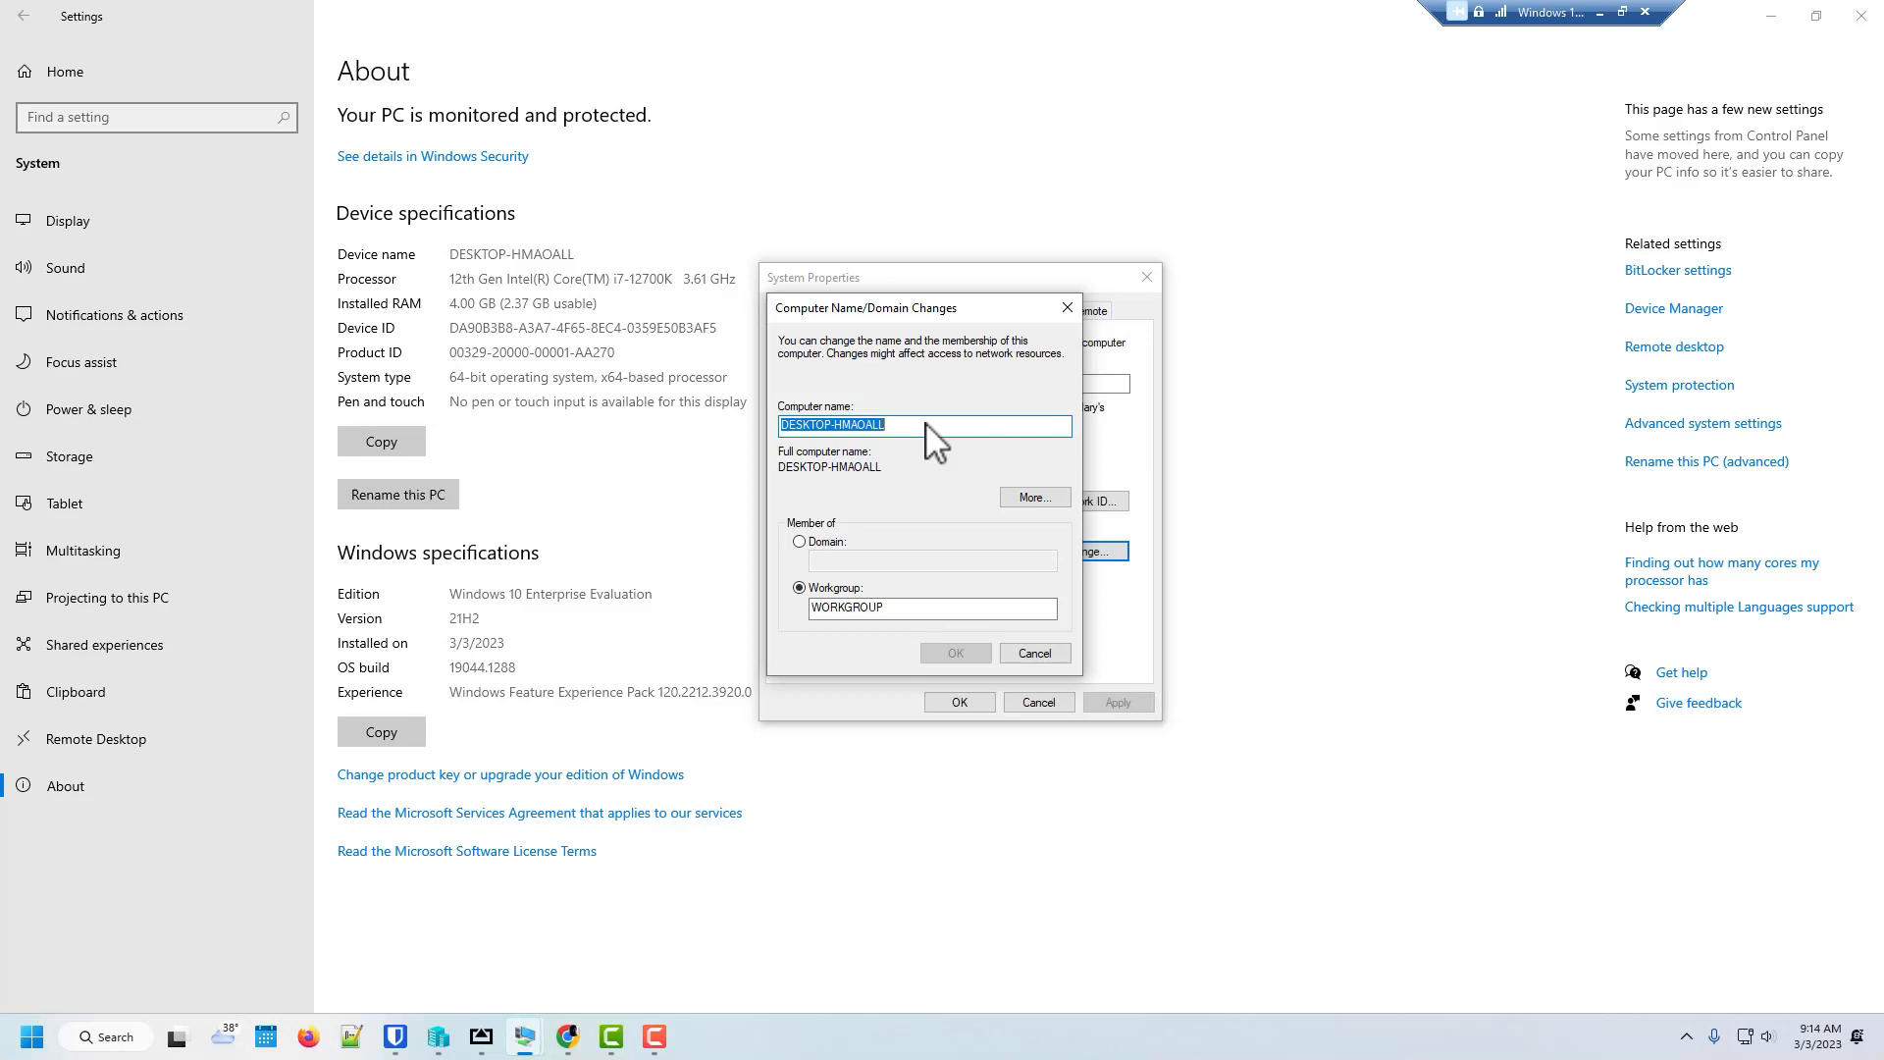
- Rename the computer to W3456G4V and bring up its DNS suffix settings
text(W)
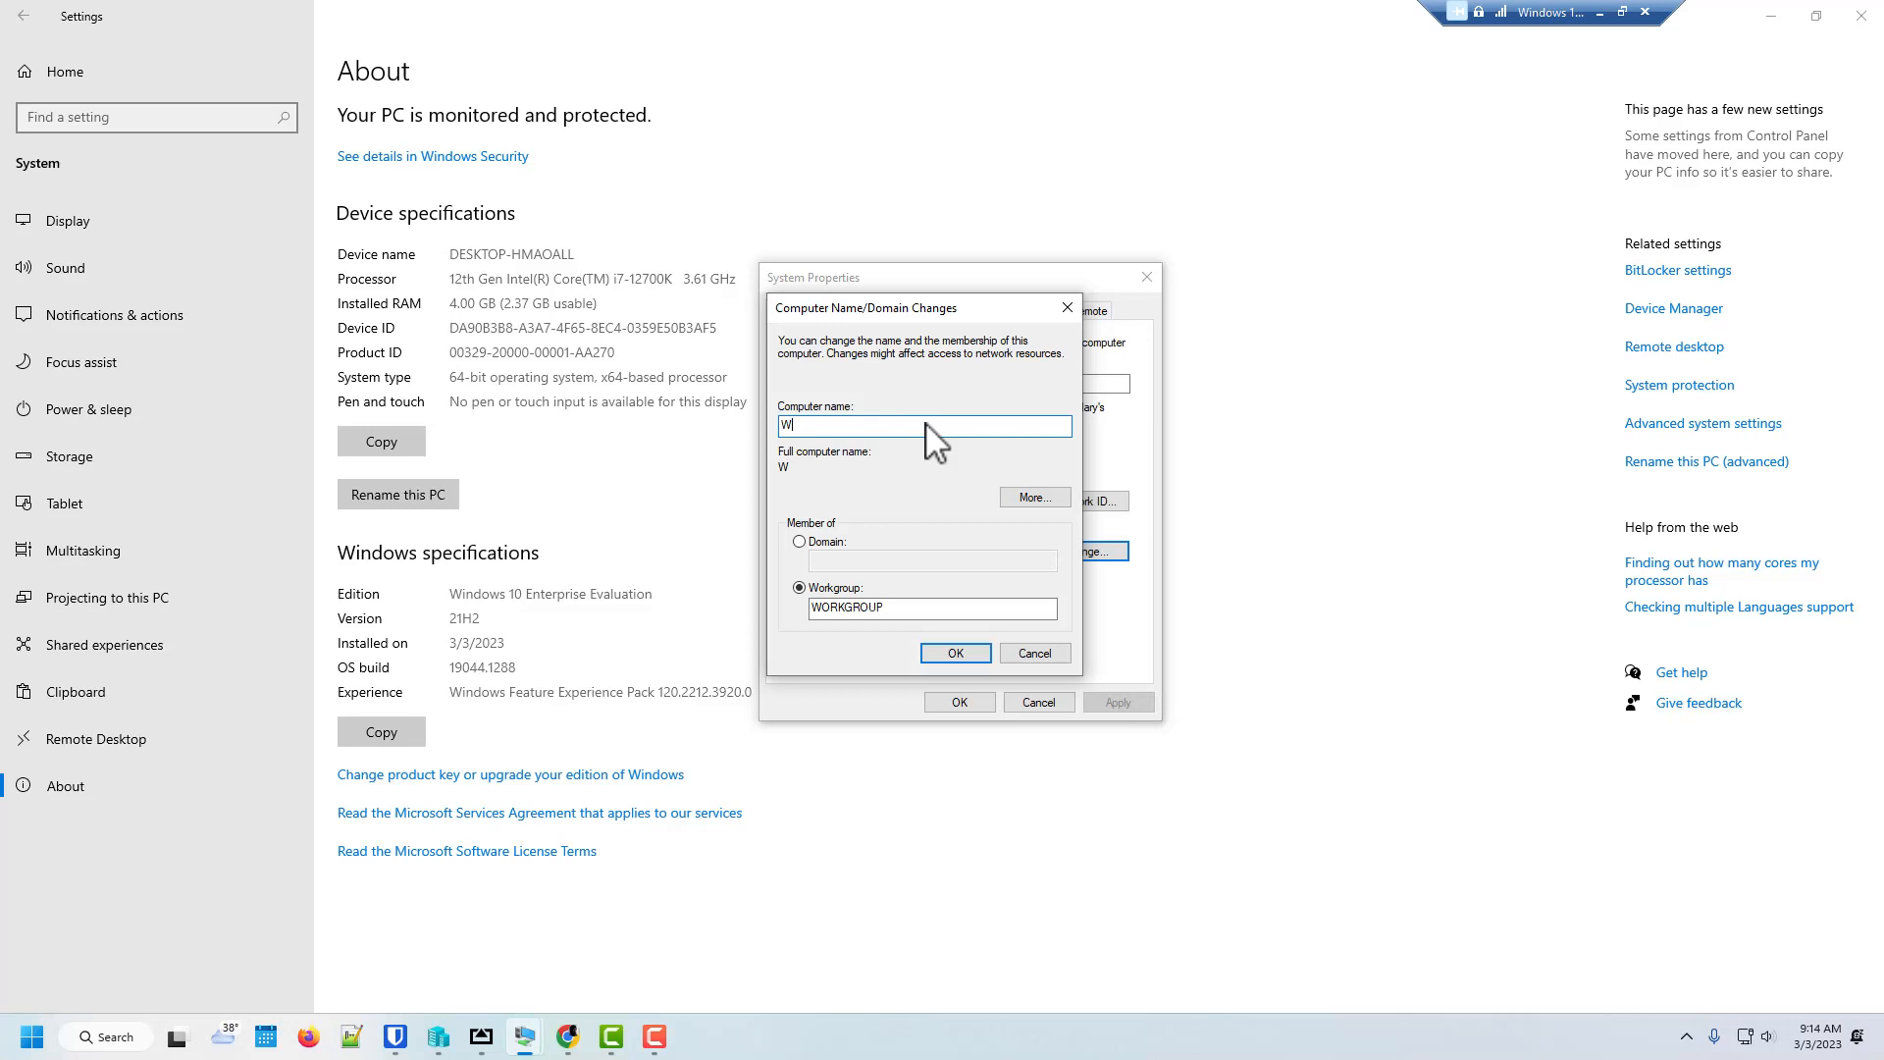
text(3456)
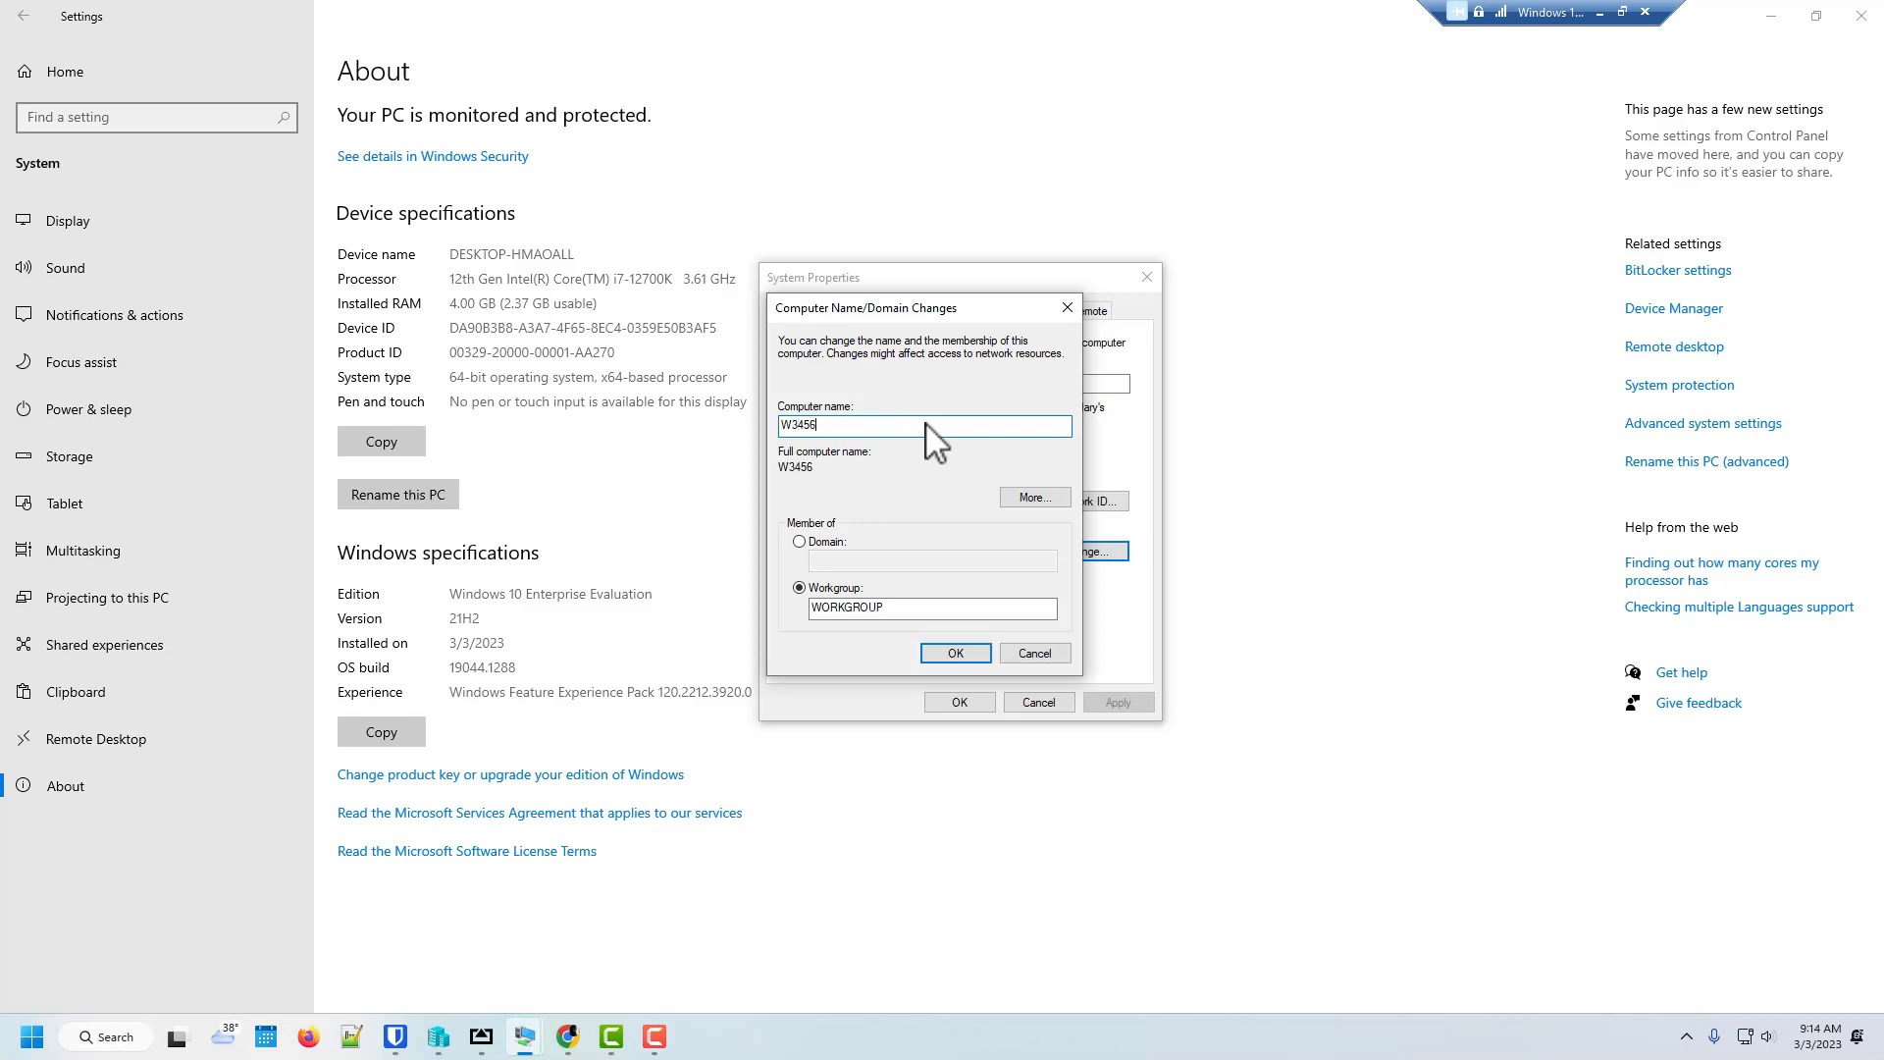
text(g)
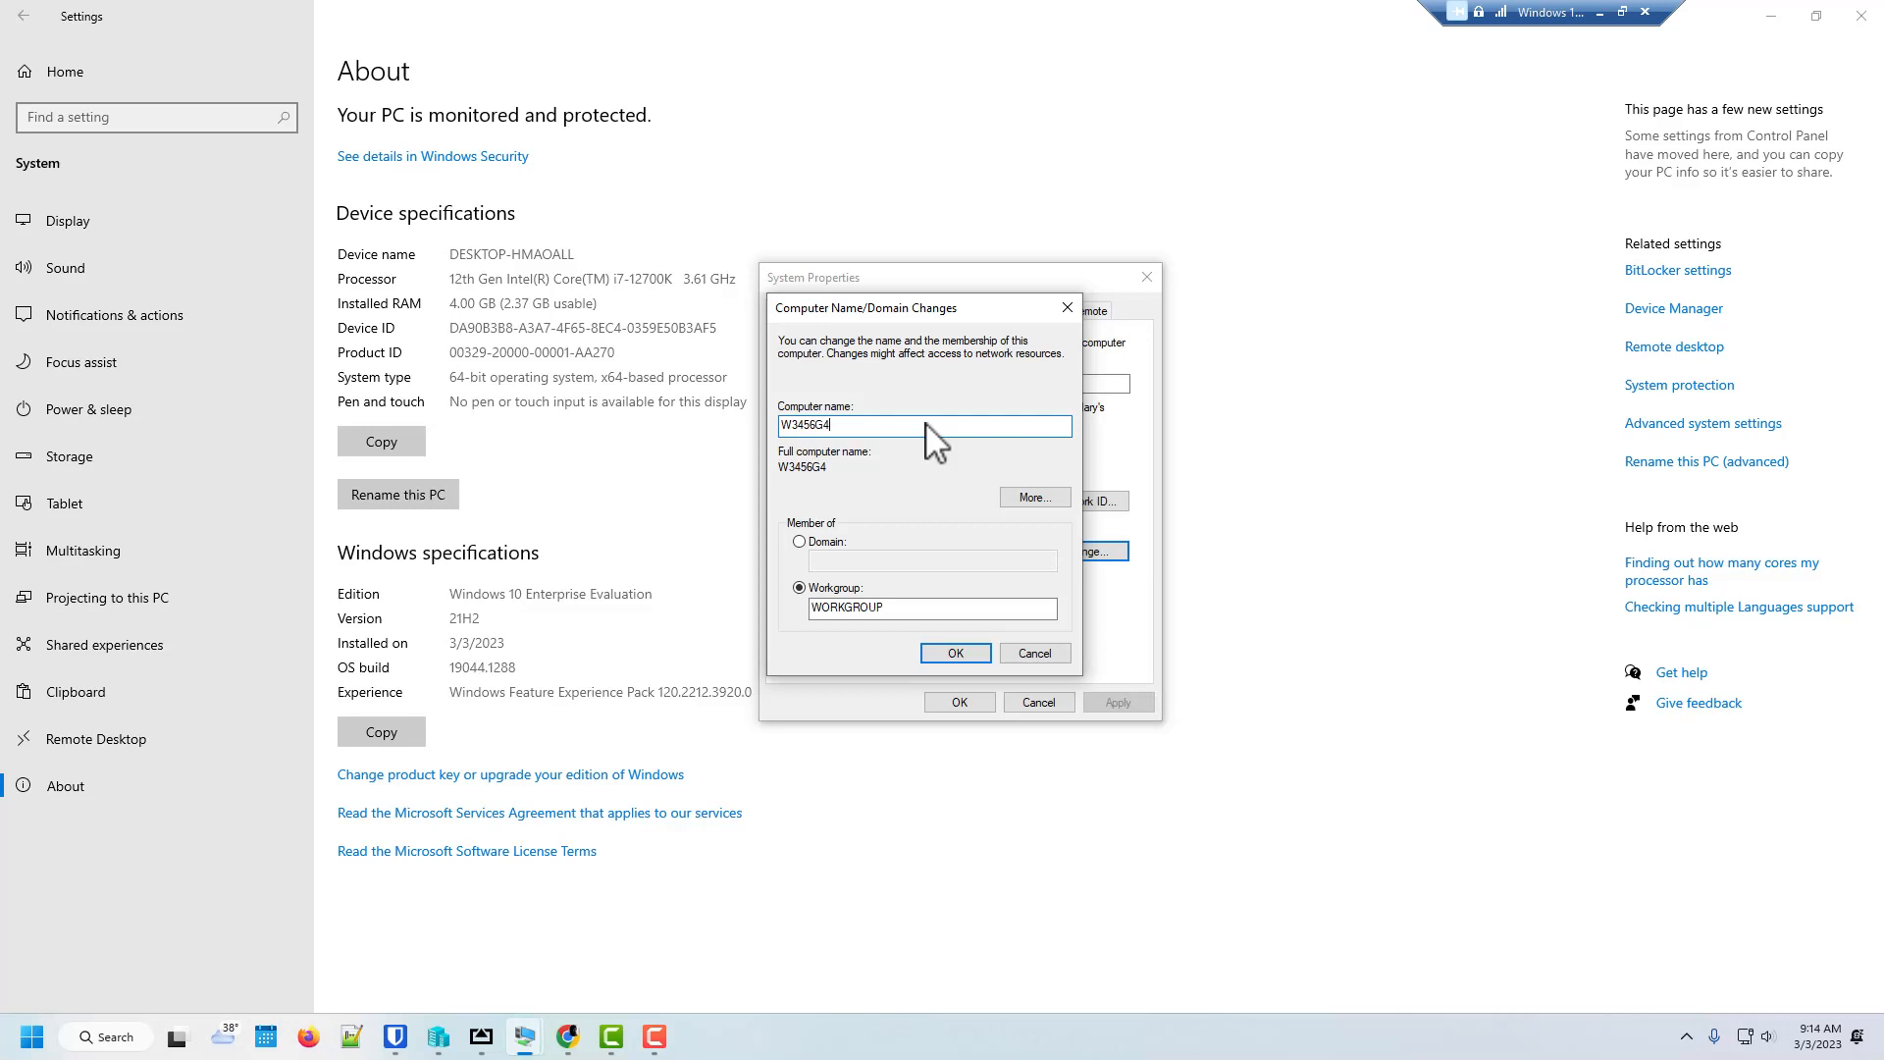
text(V)
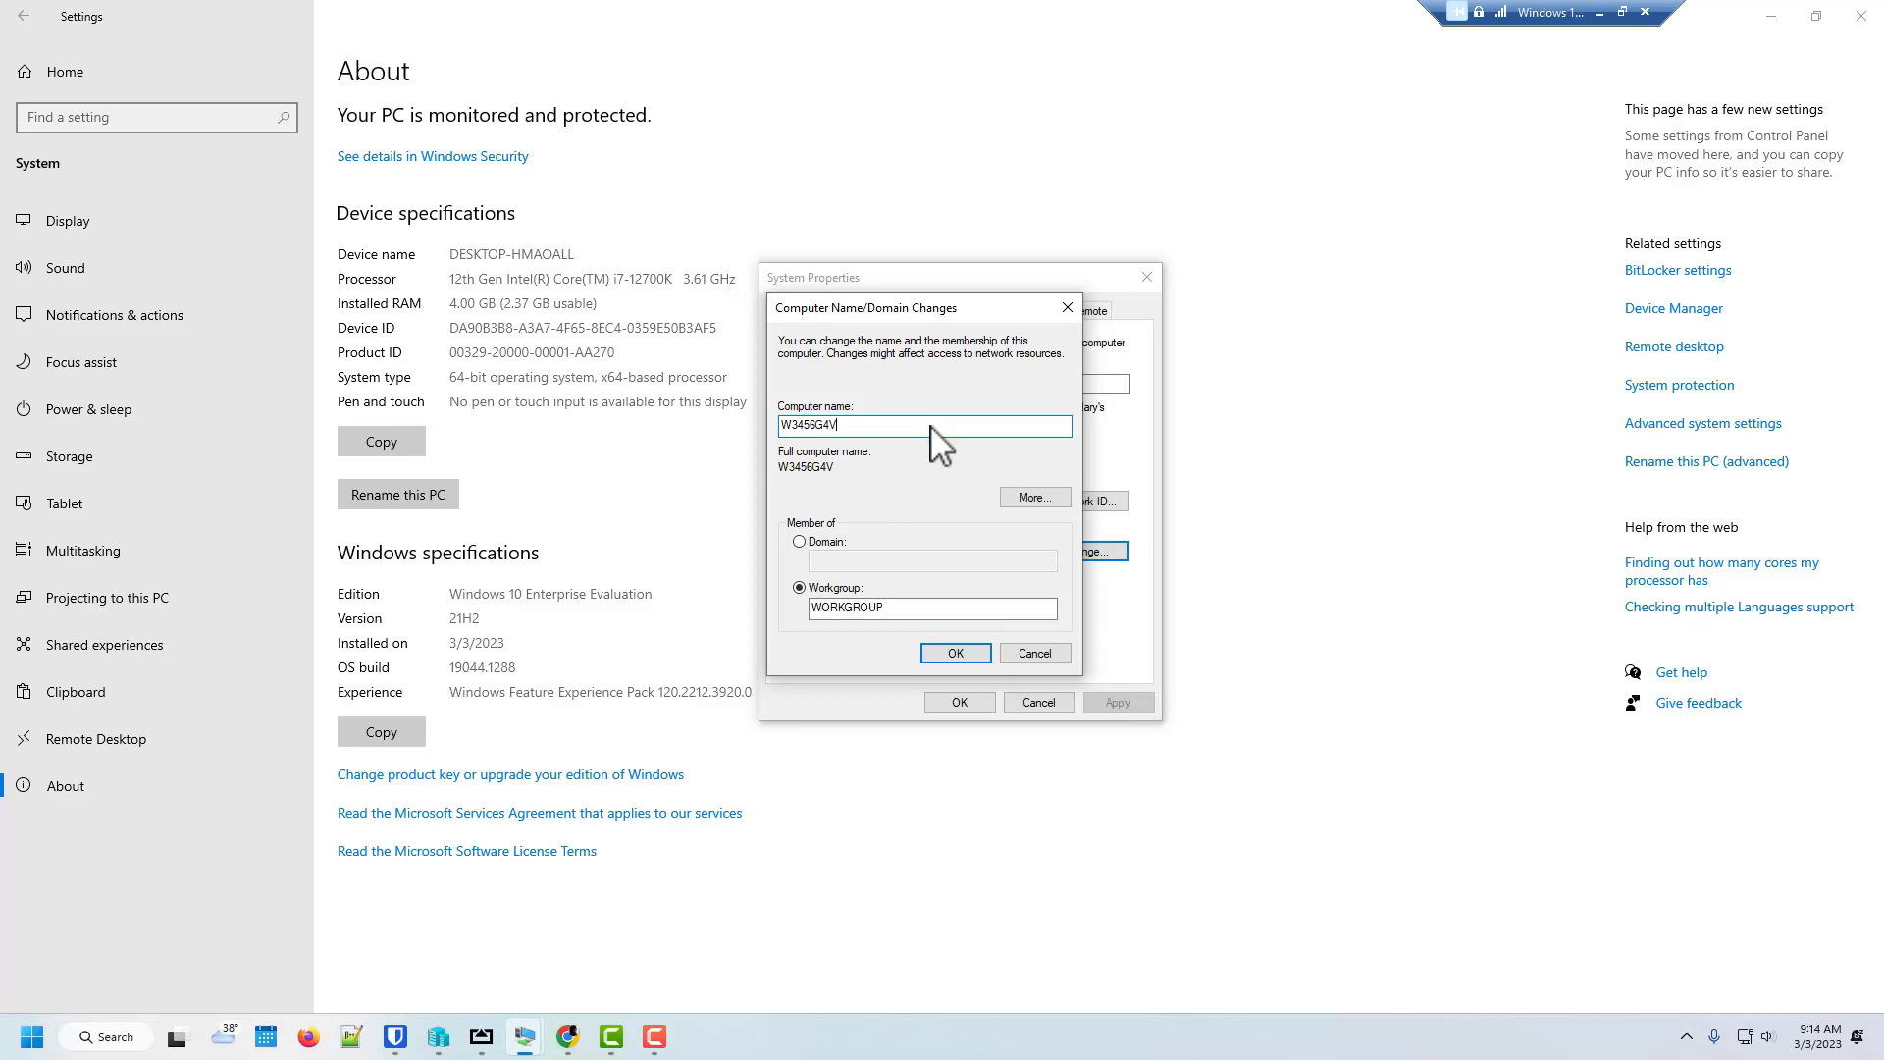
mouse_move(1023, 518)
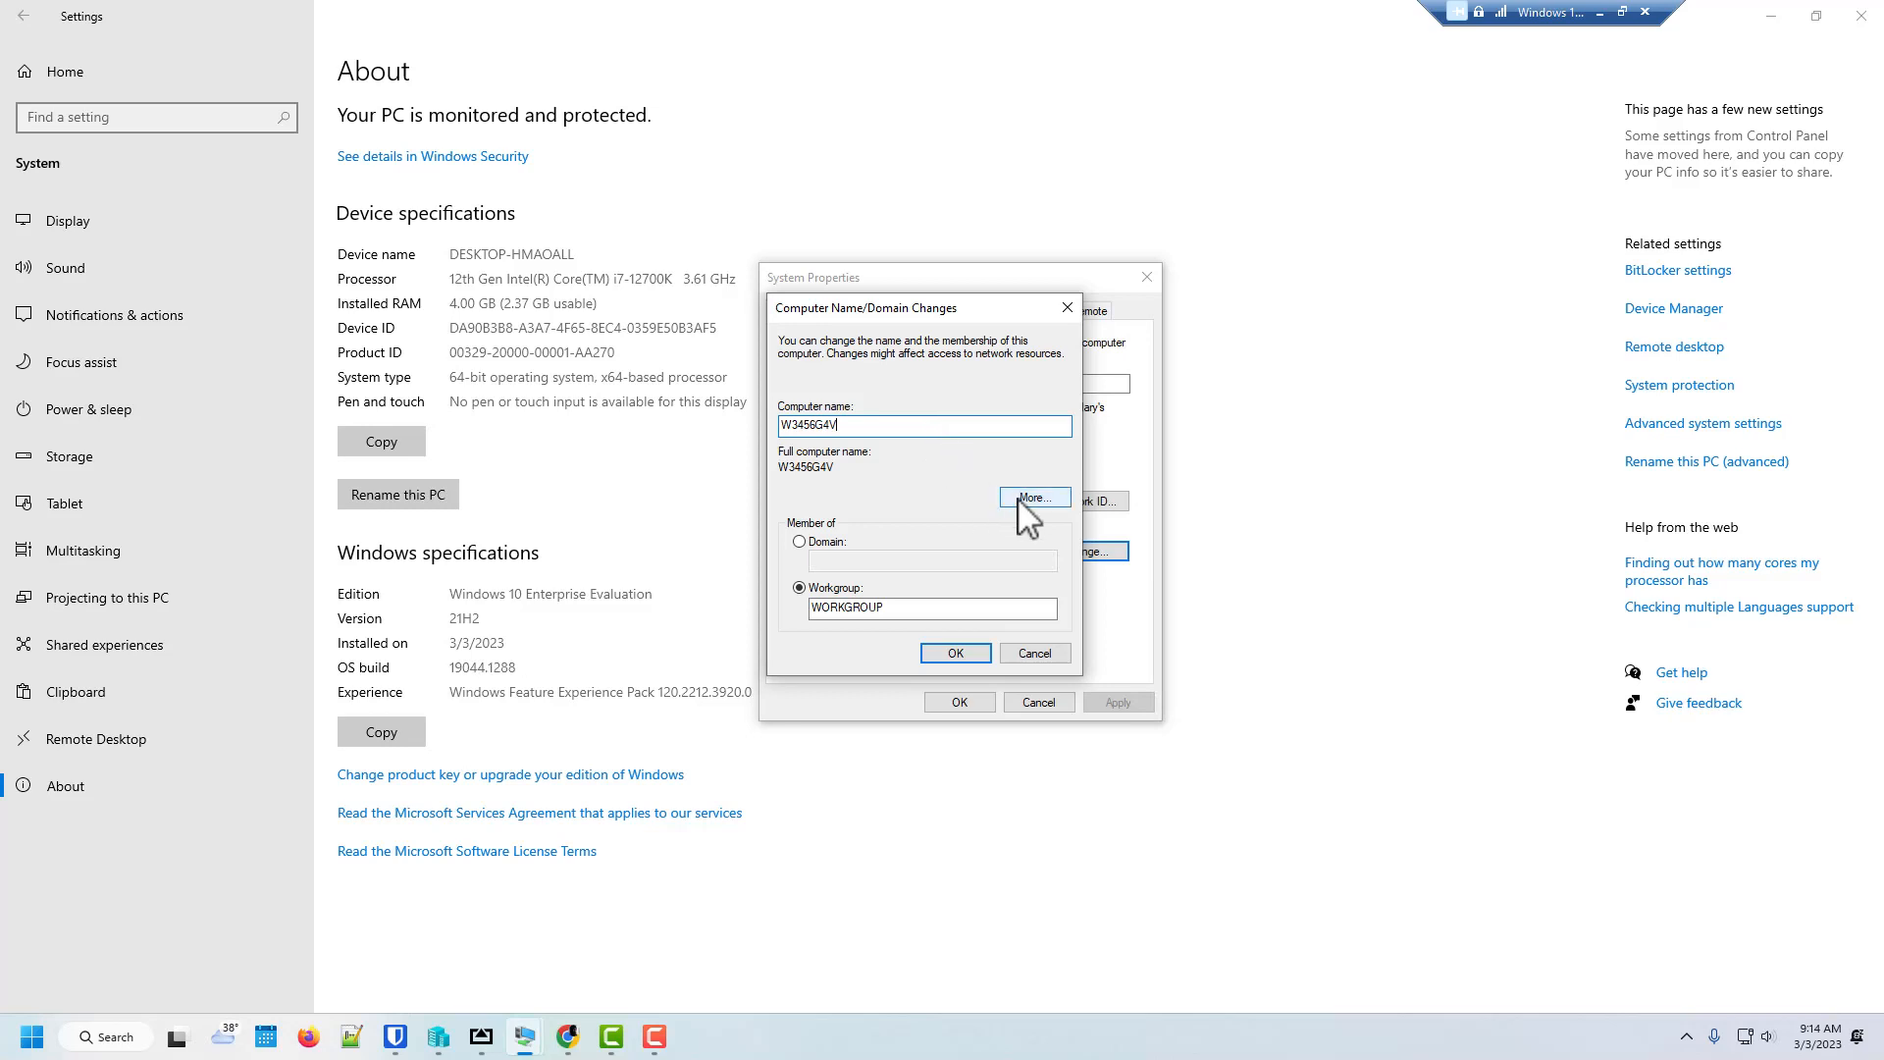
click(1033, 496)
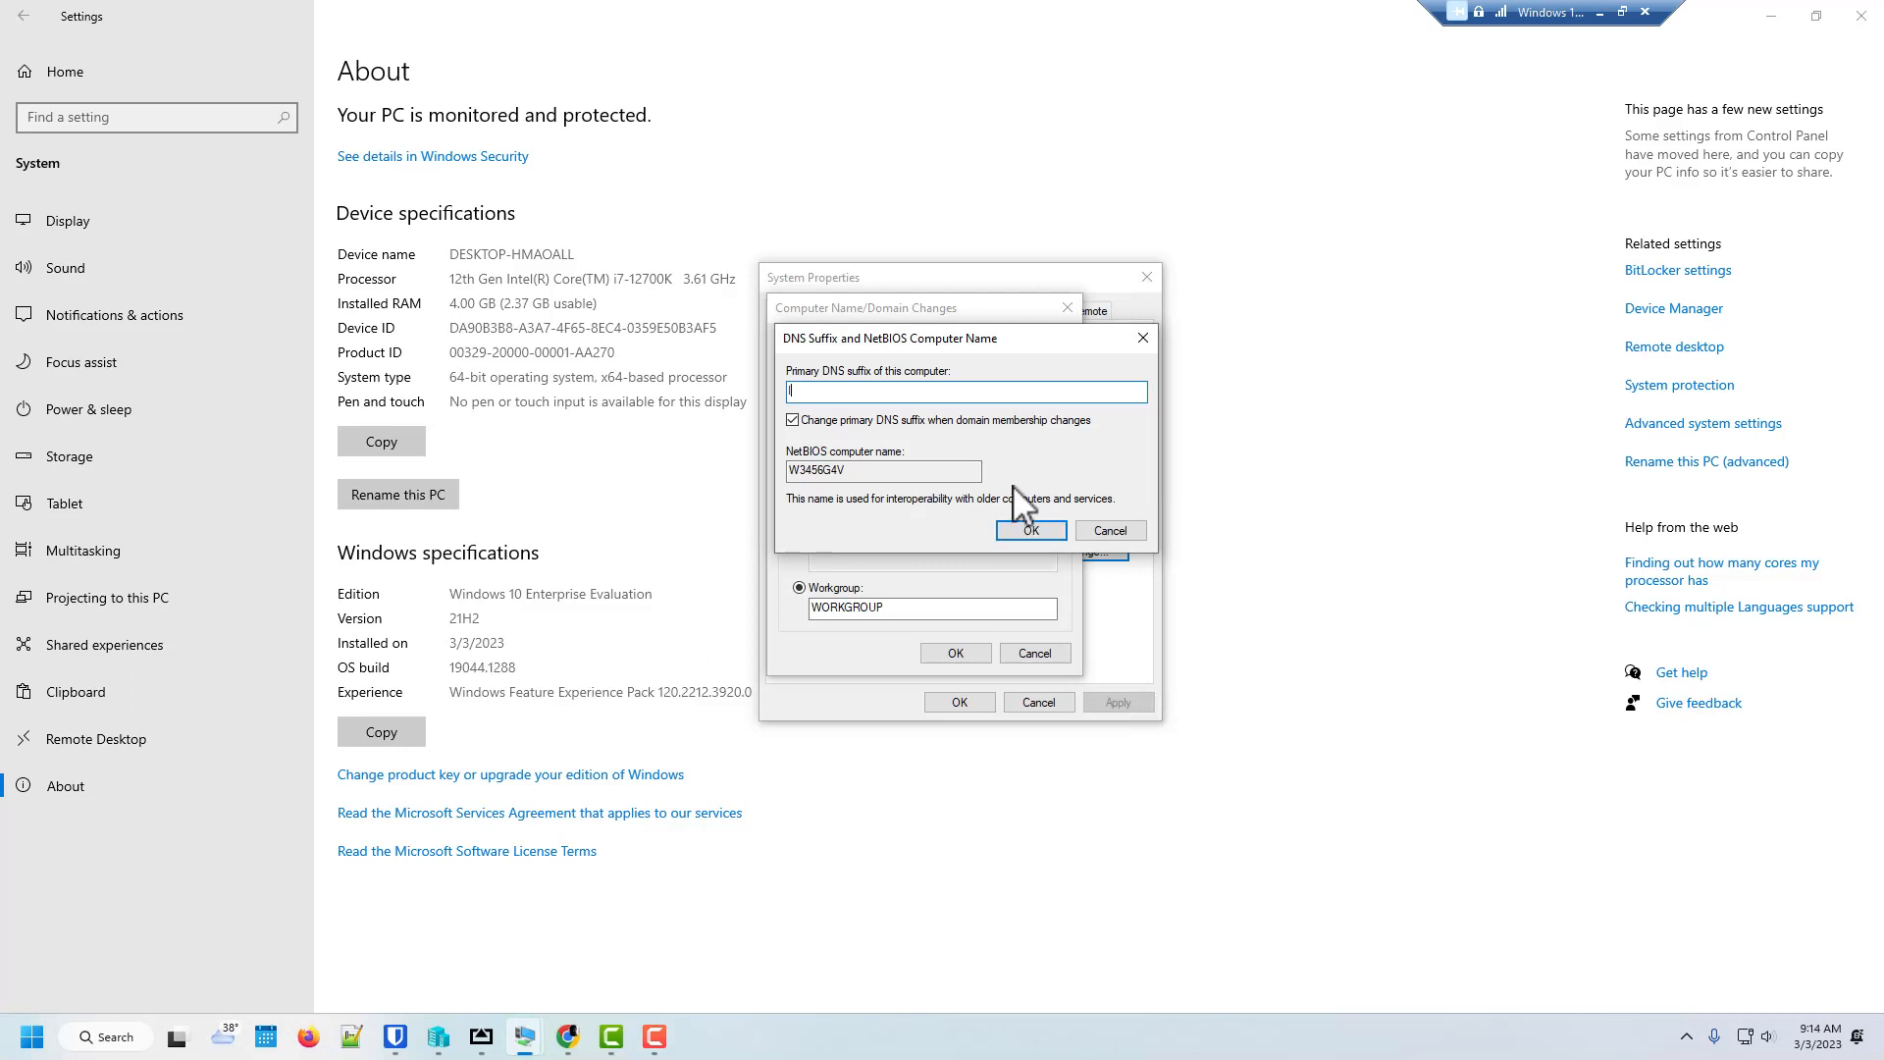
- Set primary DNS suffix lou.local so the full name reads W3456G4V.lou.local
text(lou.)
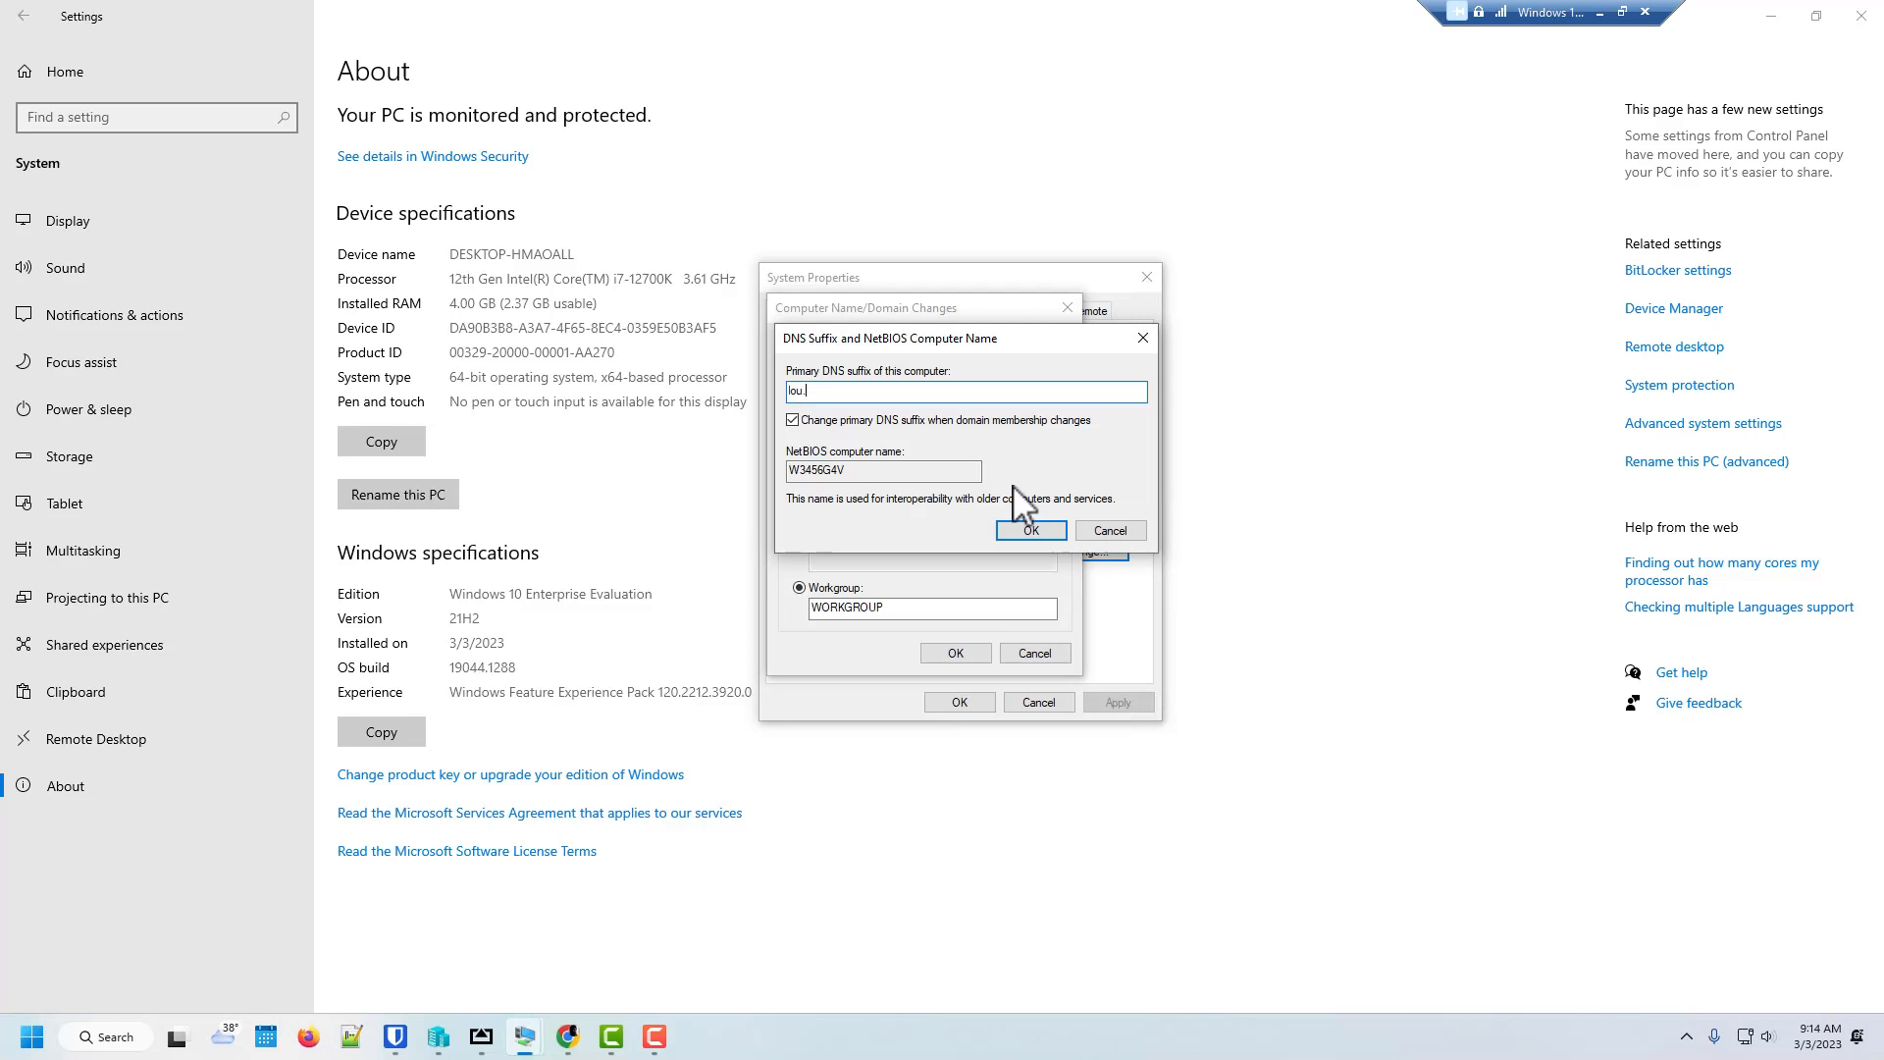
text(local)
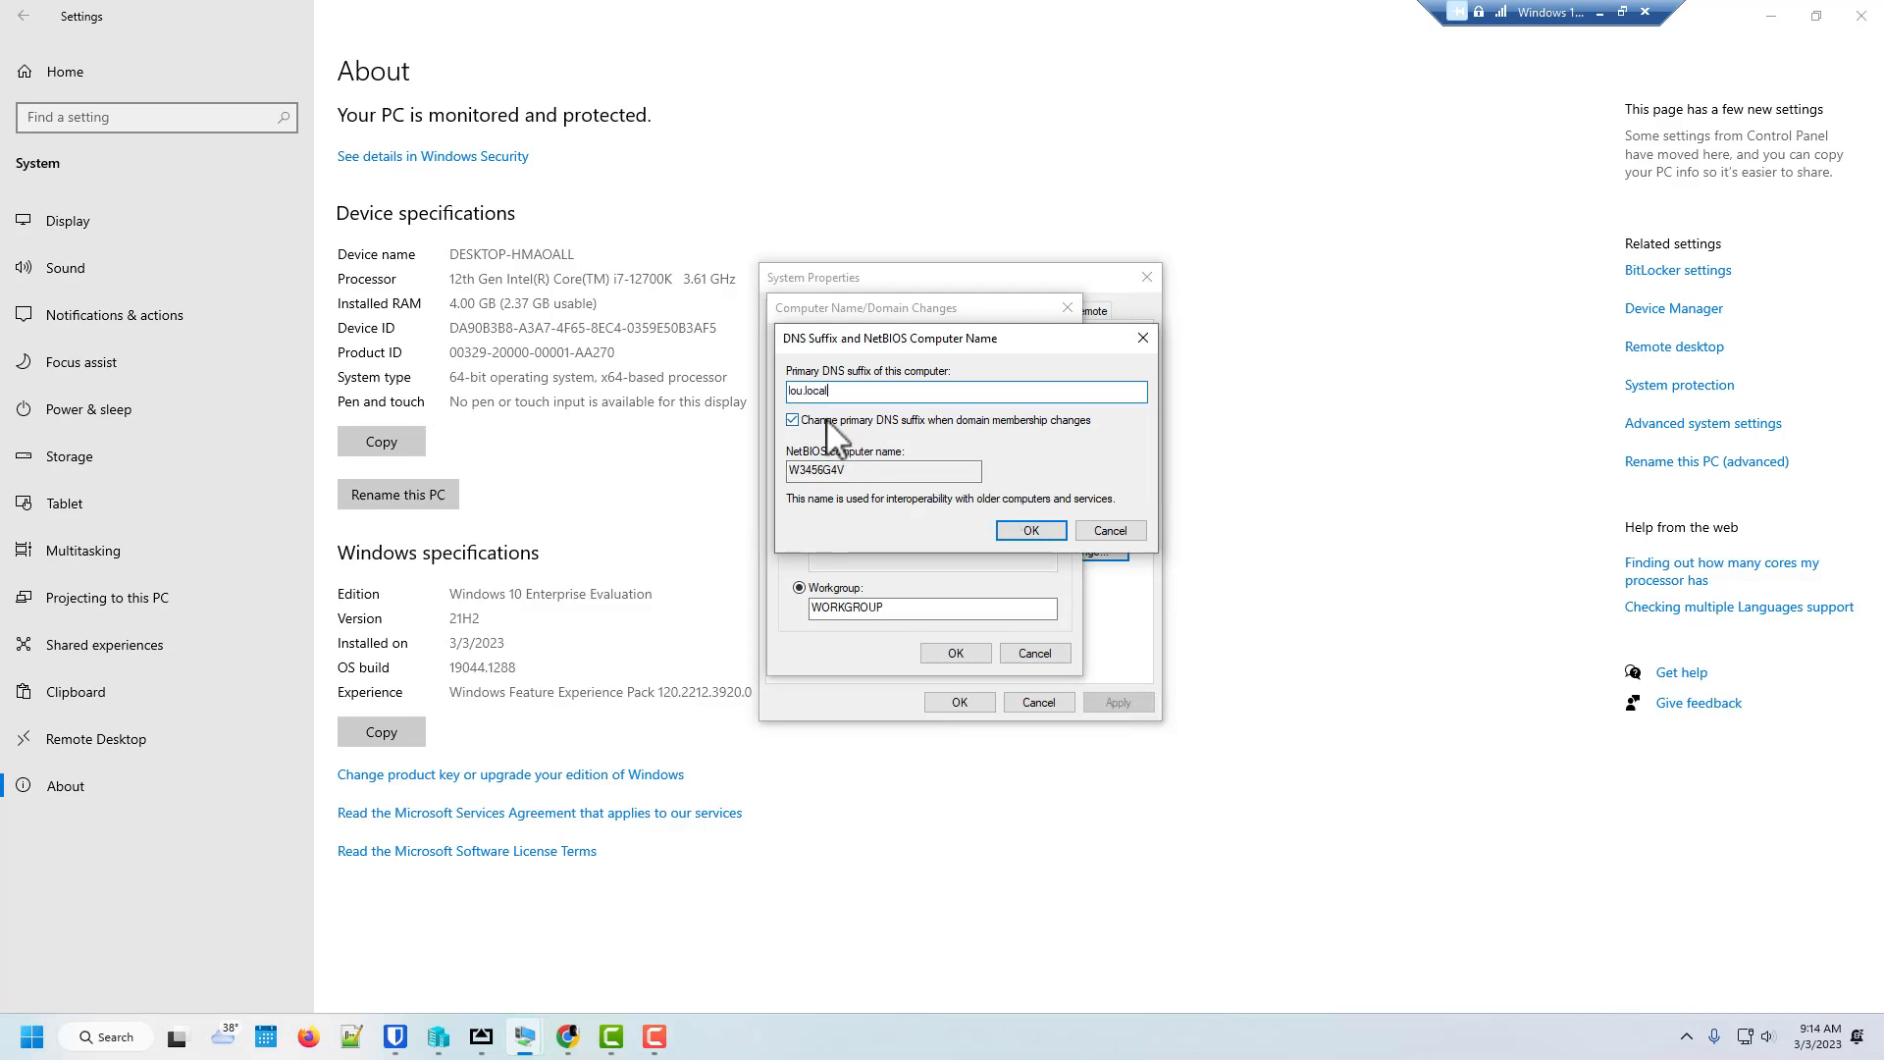
mouse_move(838, 436)
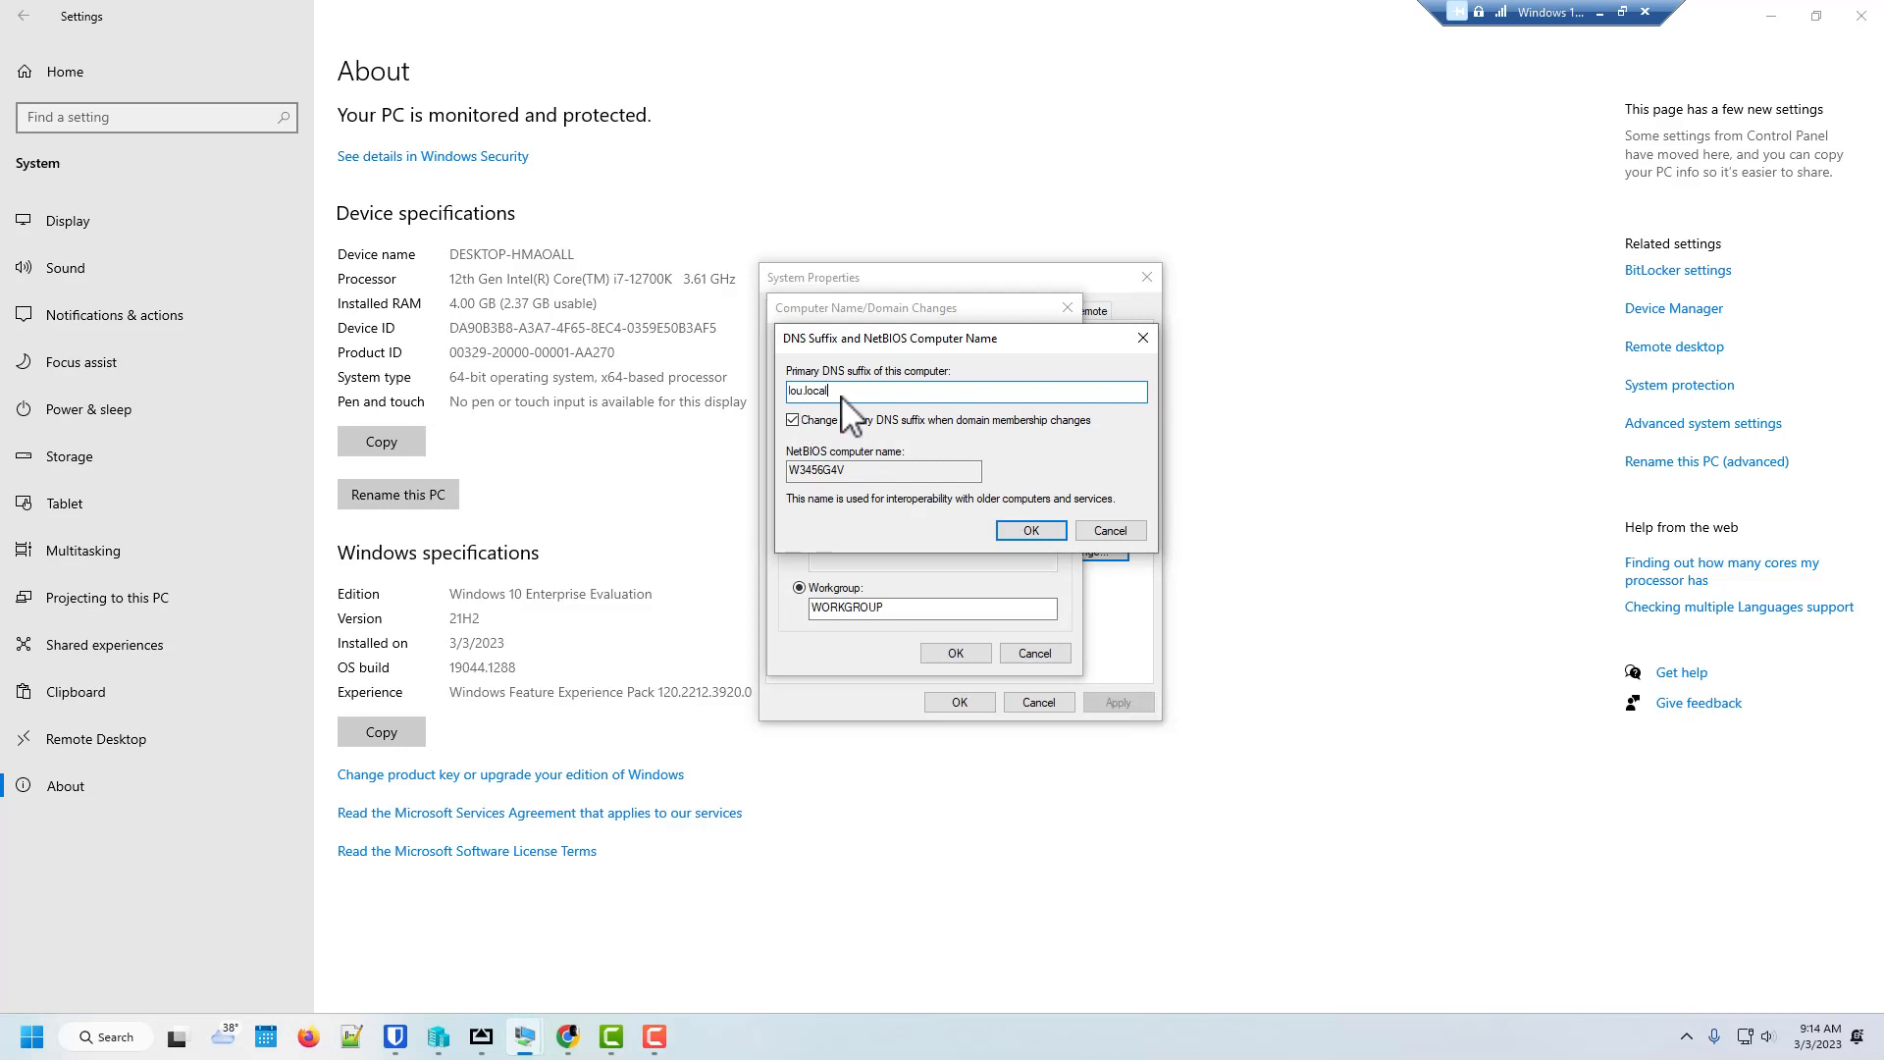
click(1030, 530)
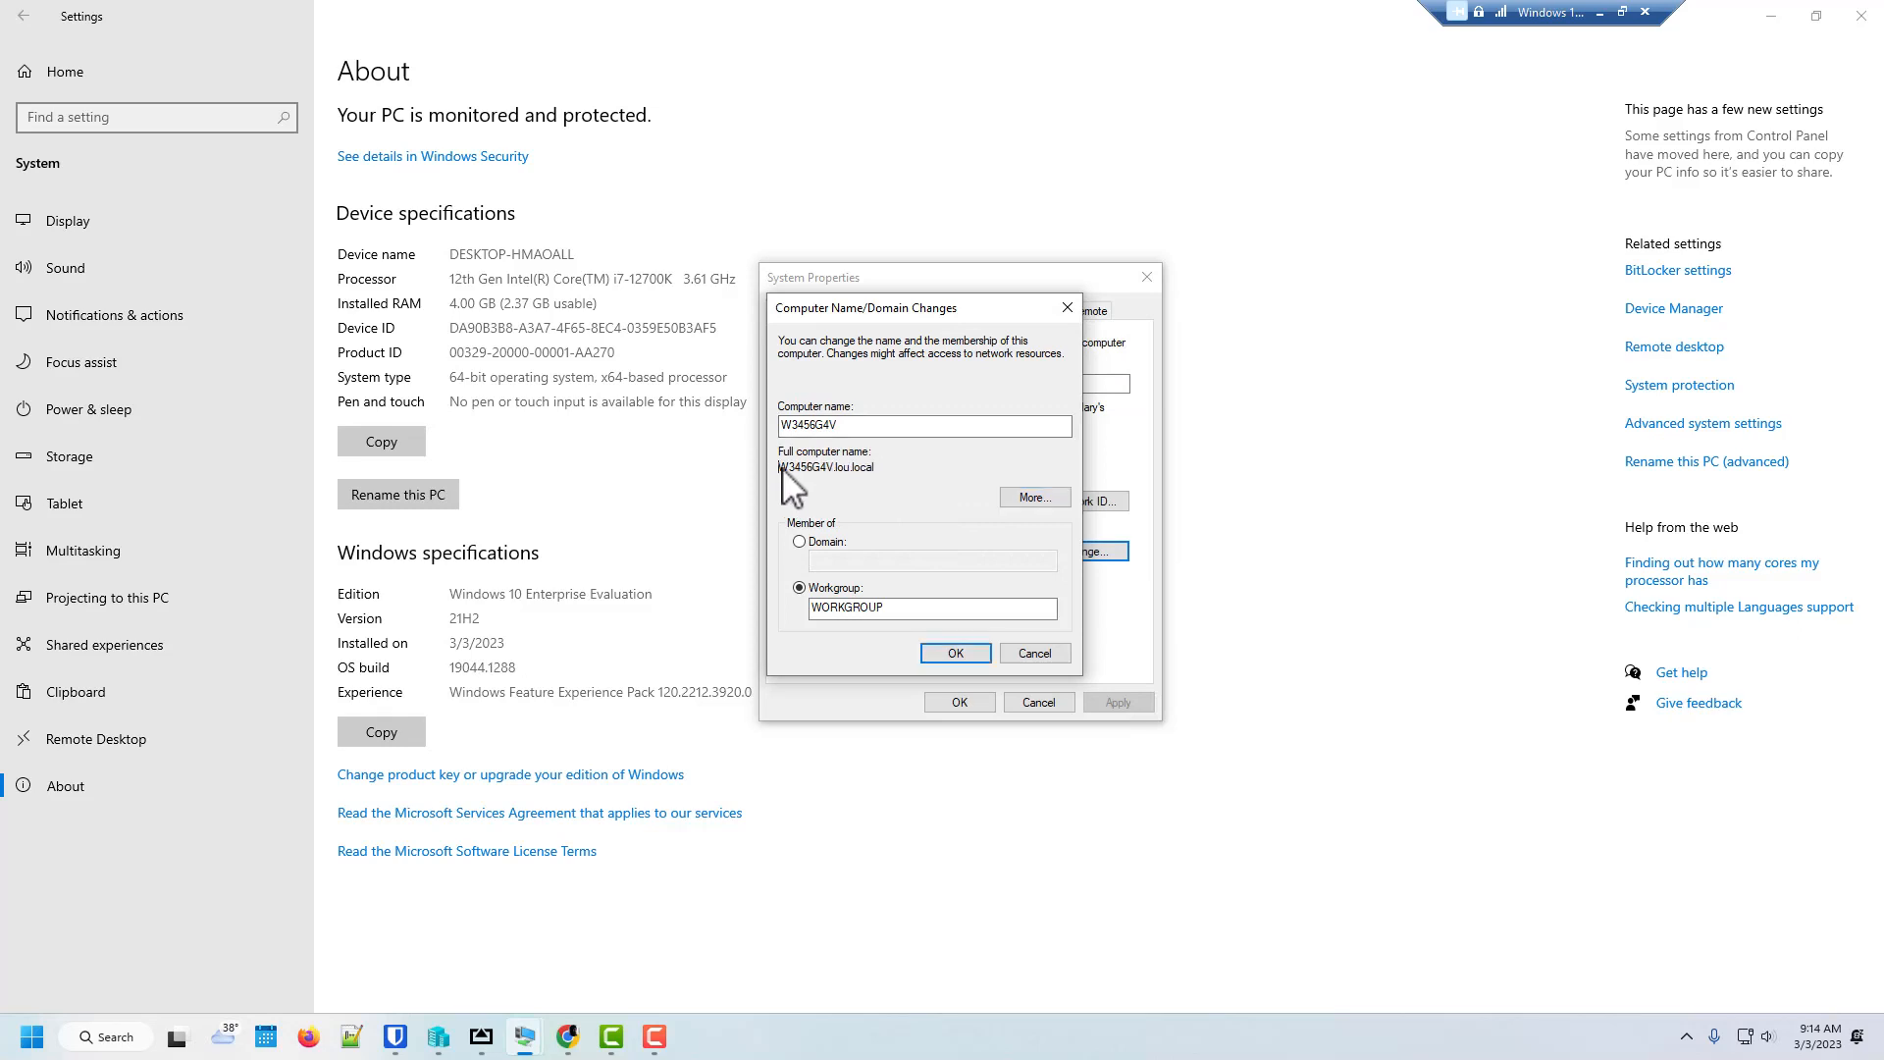
double_click(825, 467)
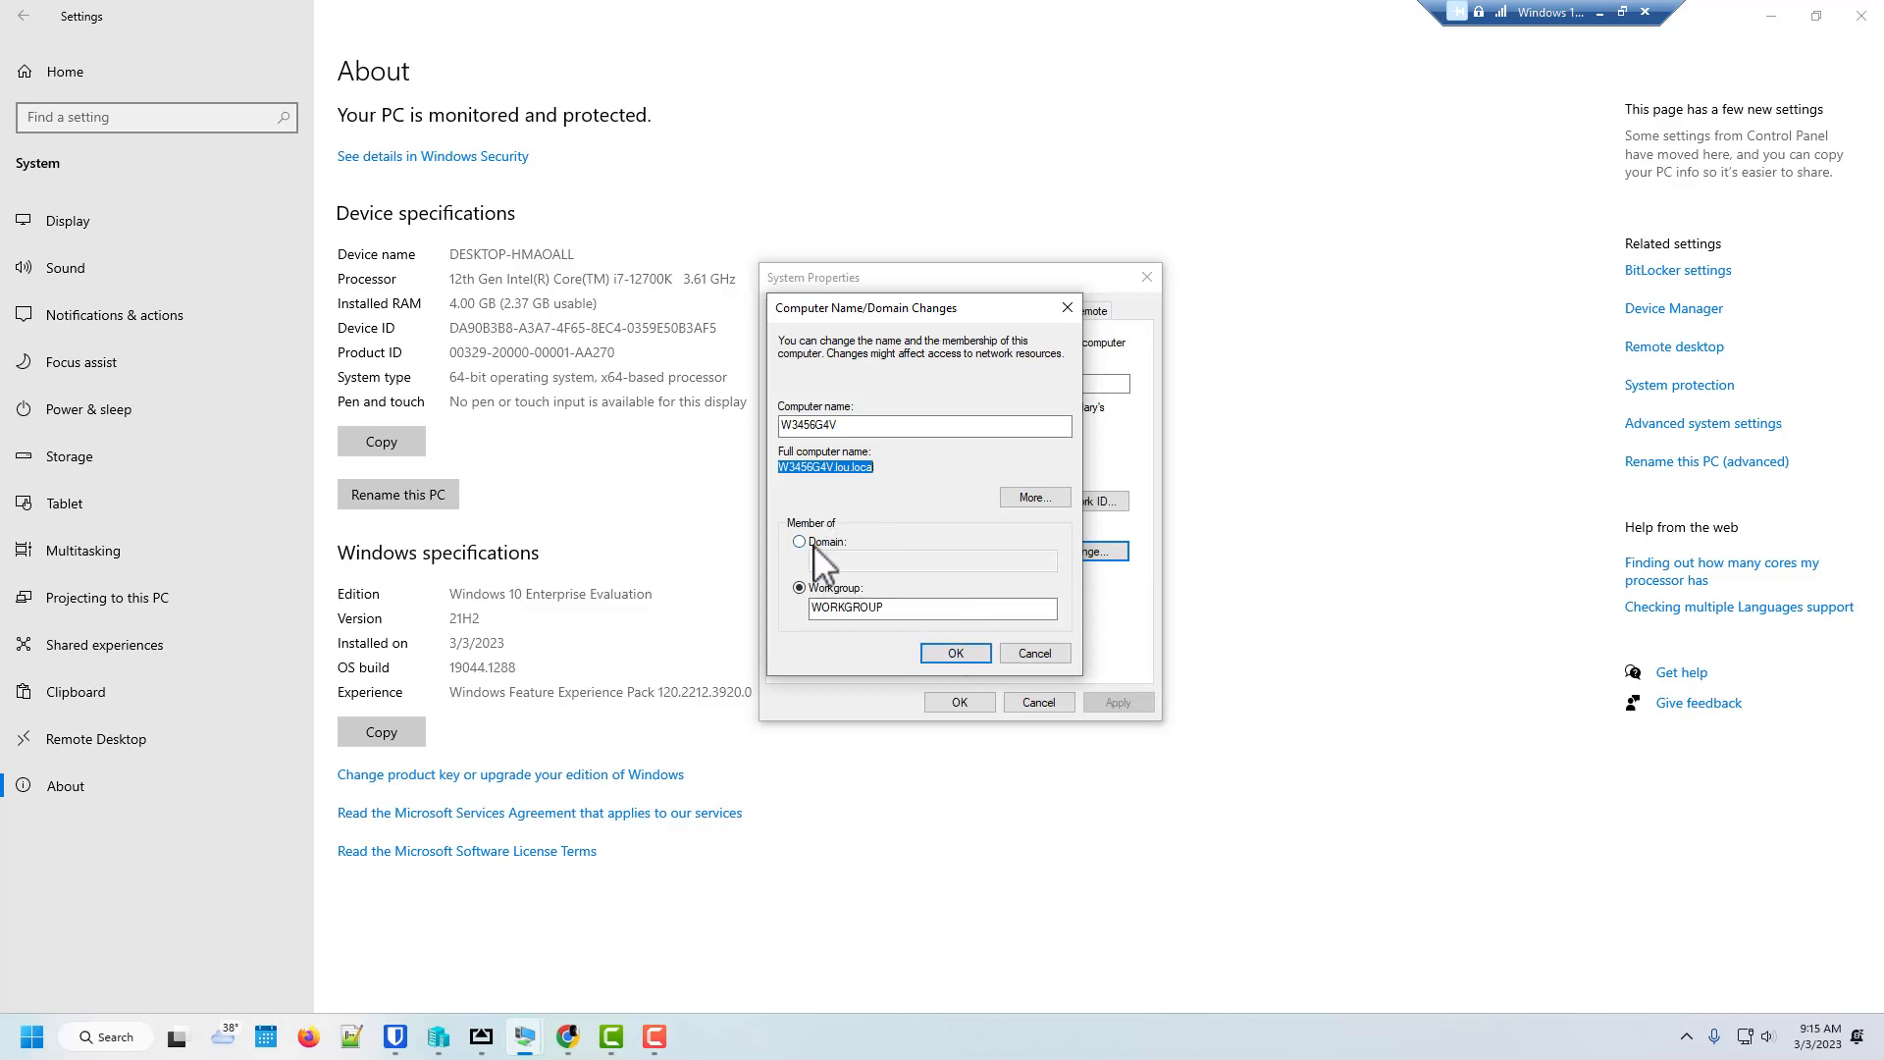
mouse_move(840, 606)
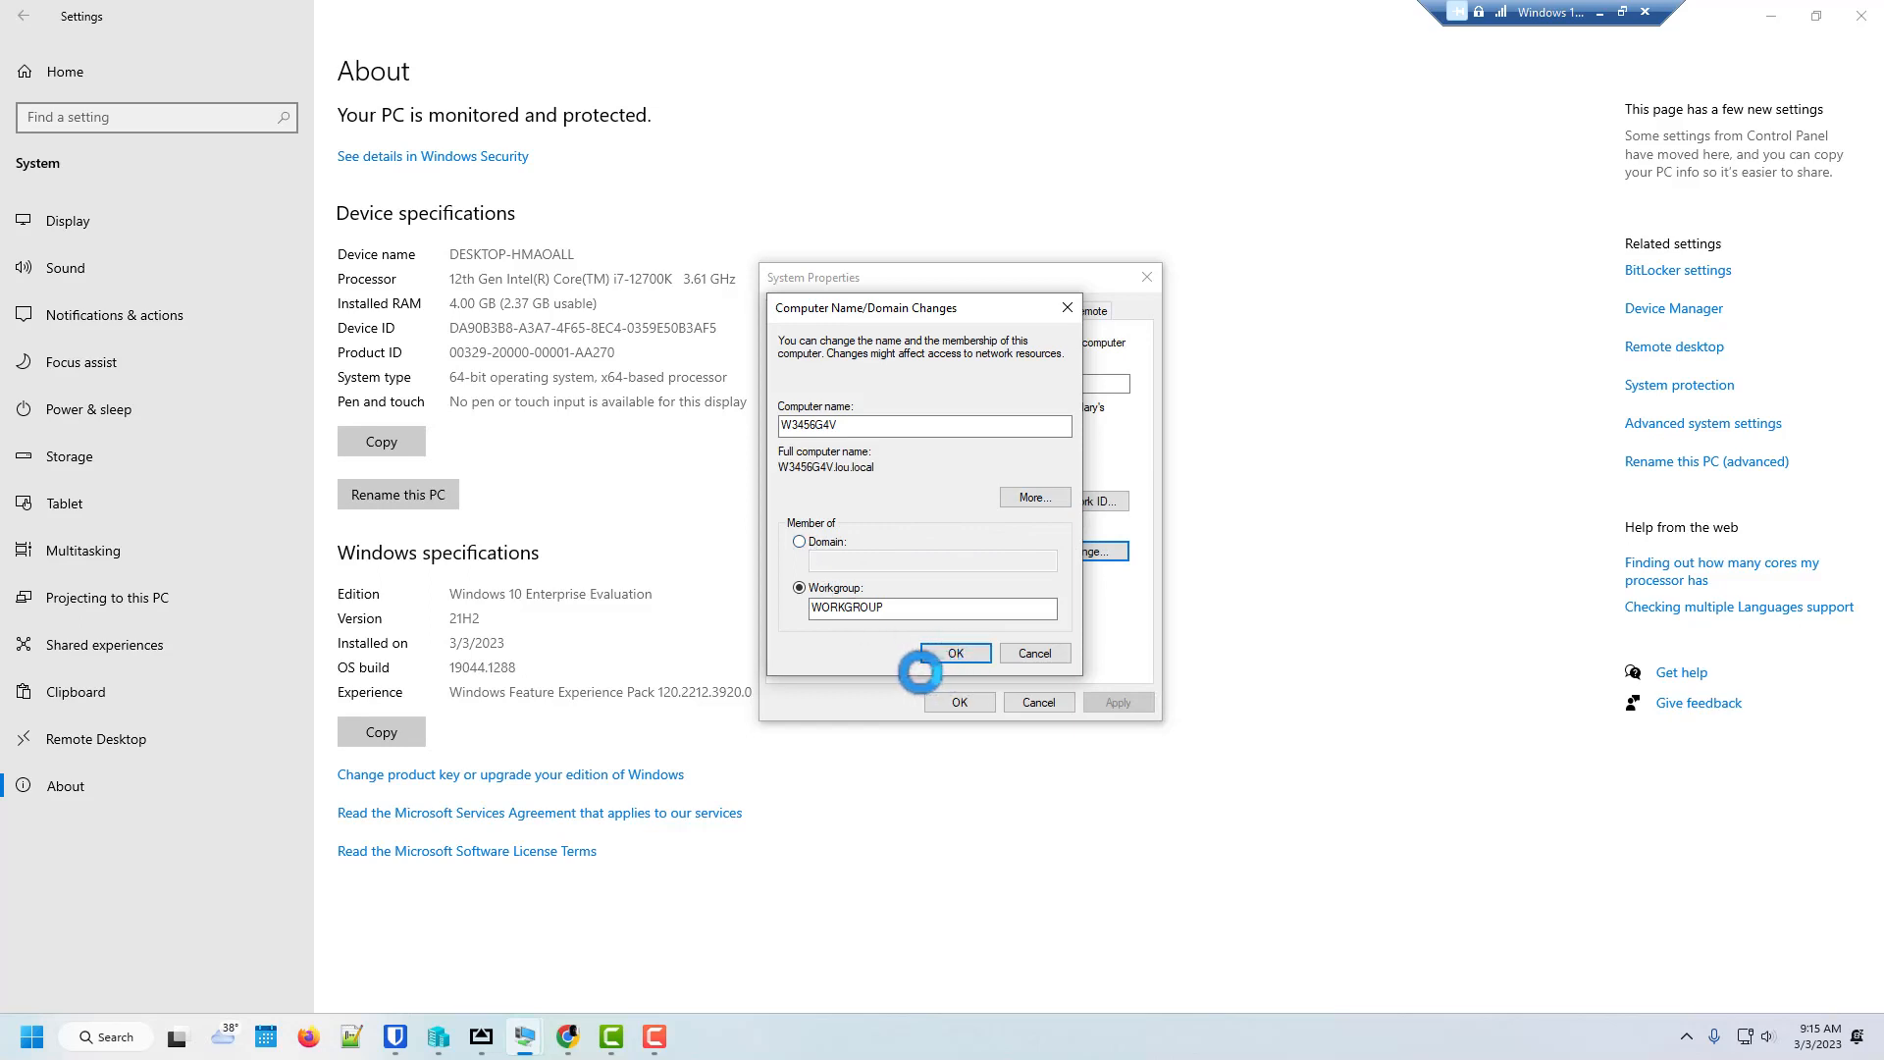
- Confirm the W3456G4V.lou.local name change and restart the VM now
click(955, 652)
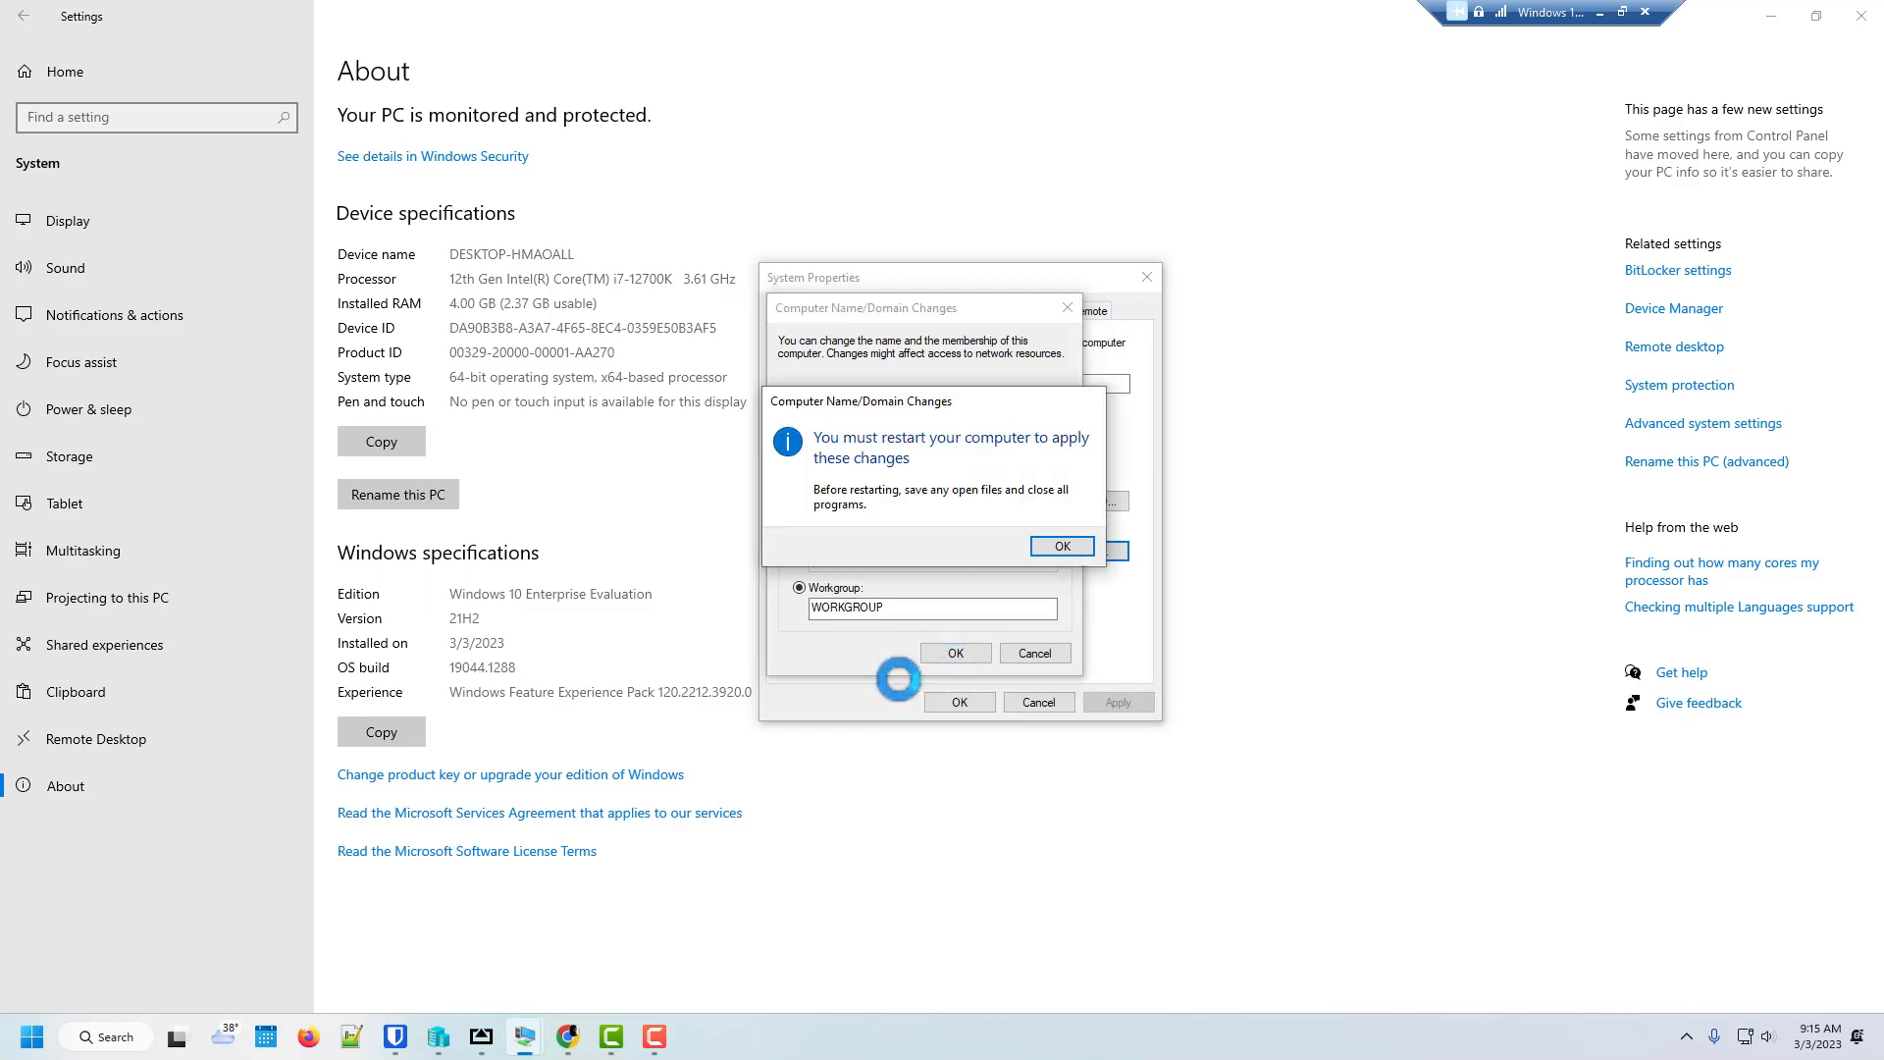
click(1061, 545)
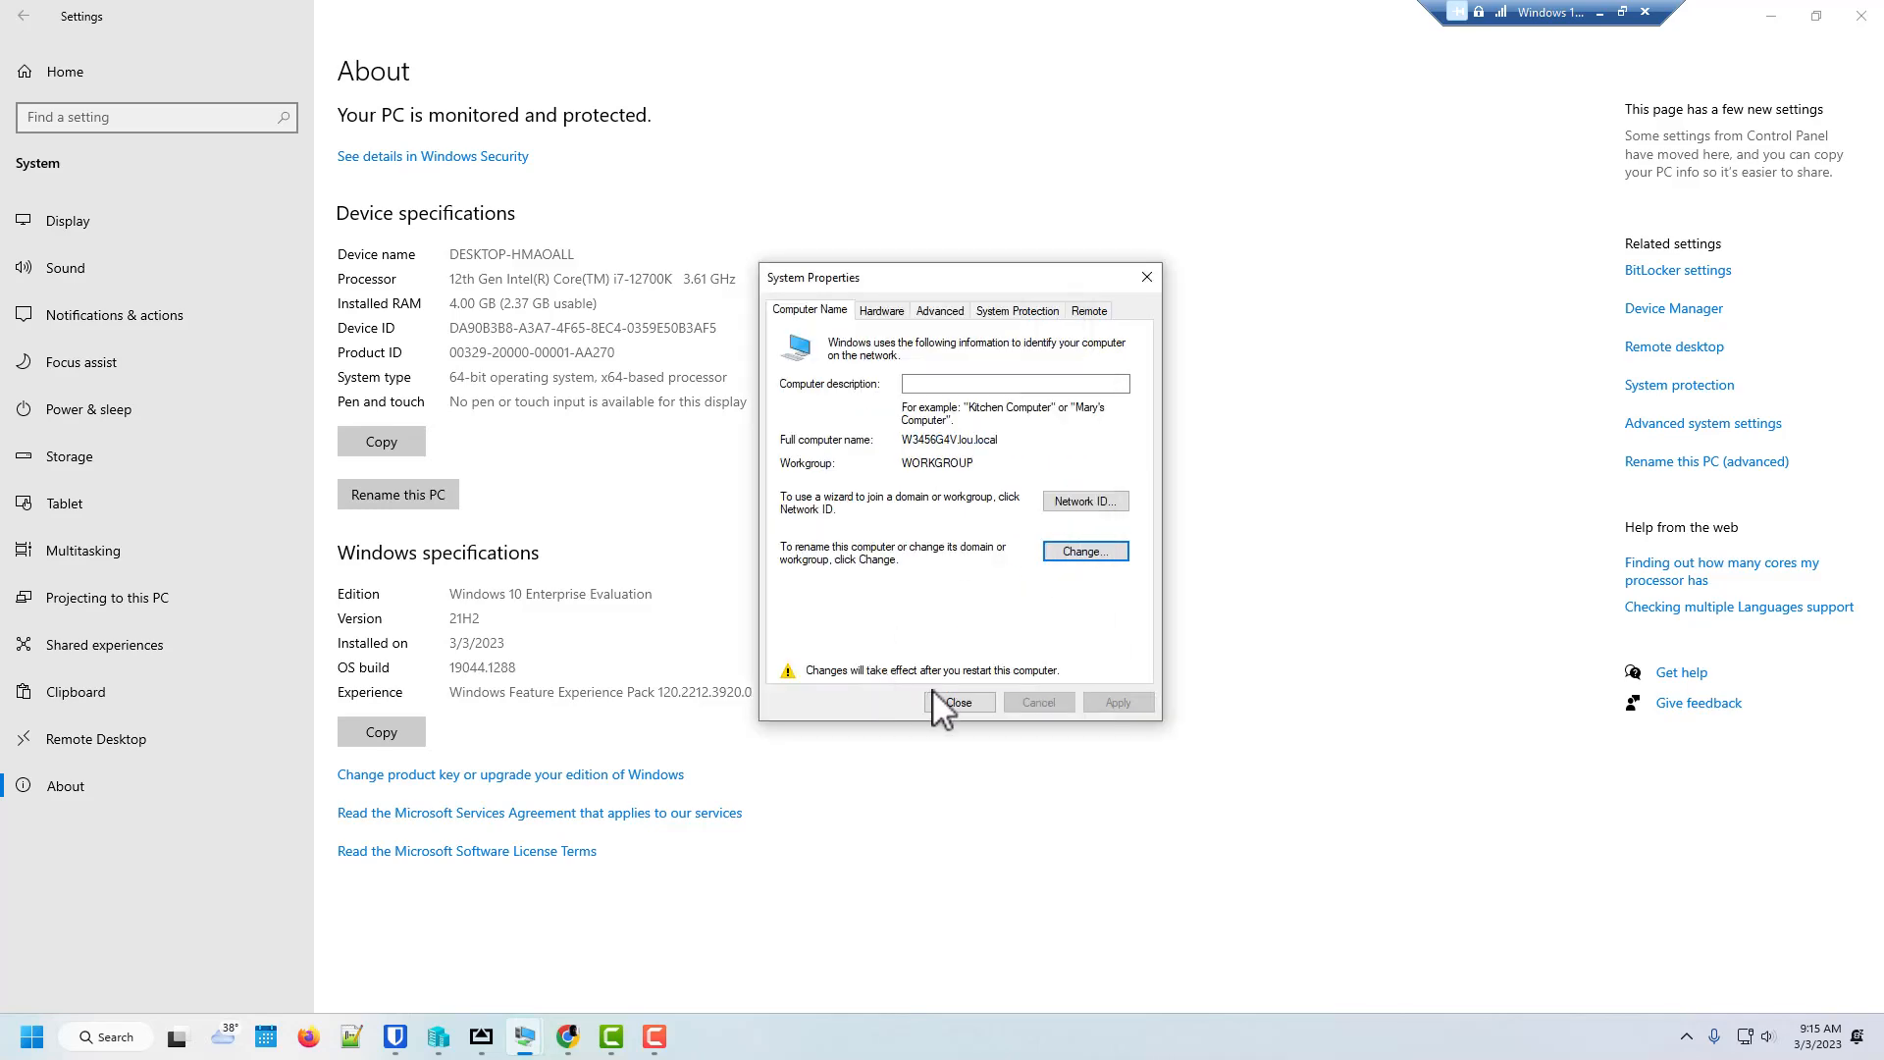
click(959, 701)
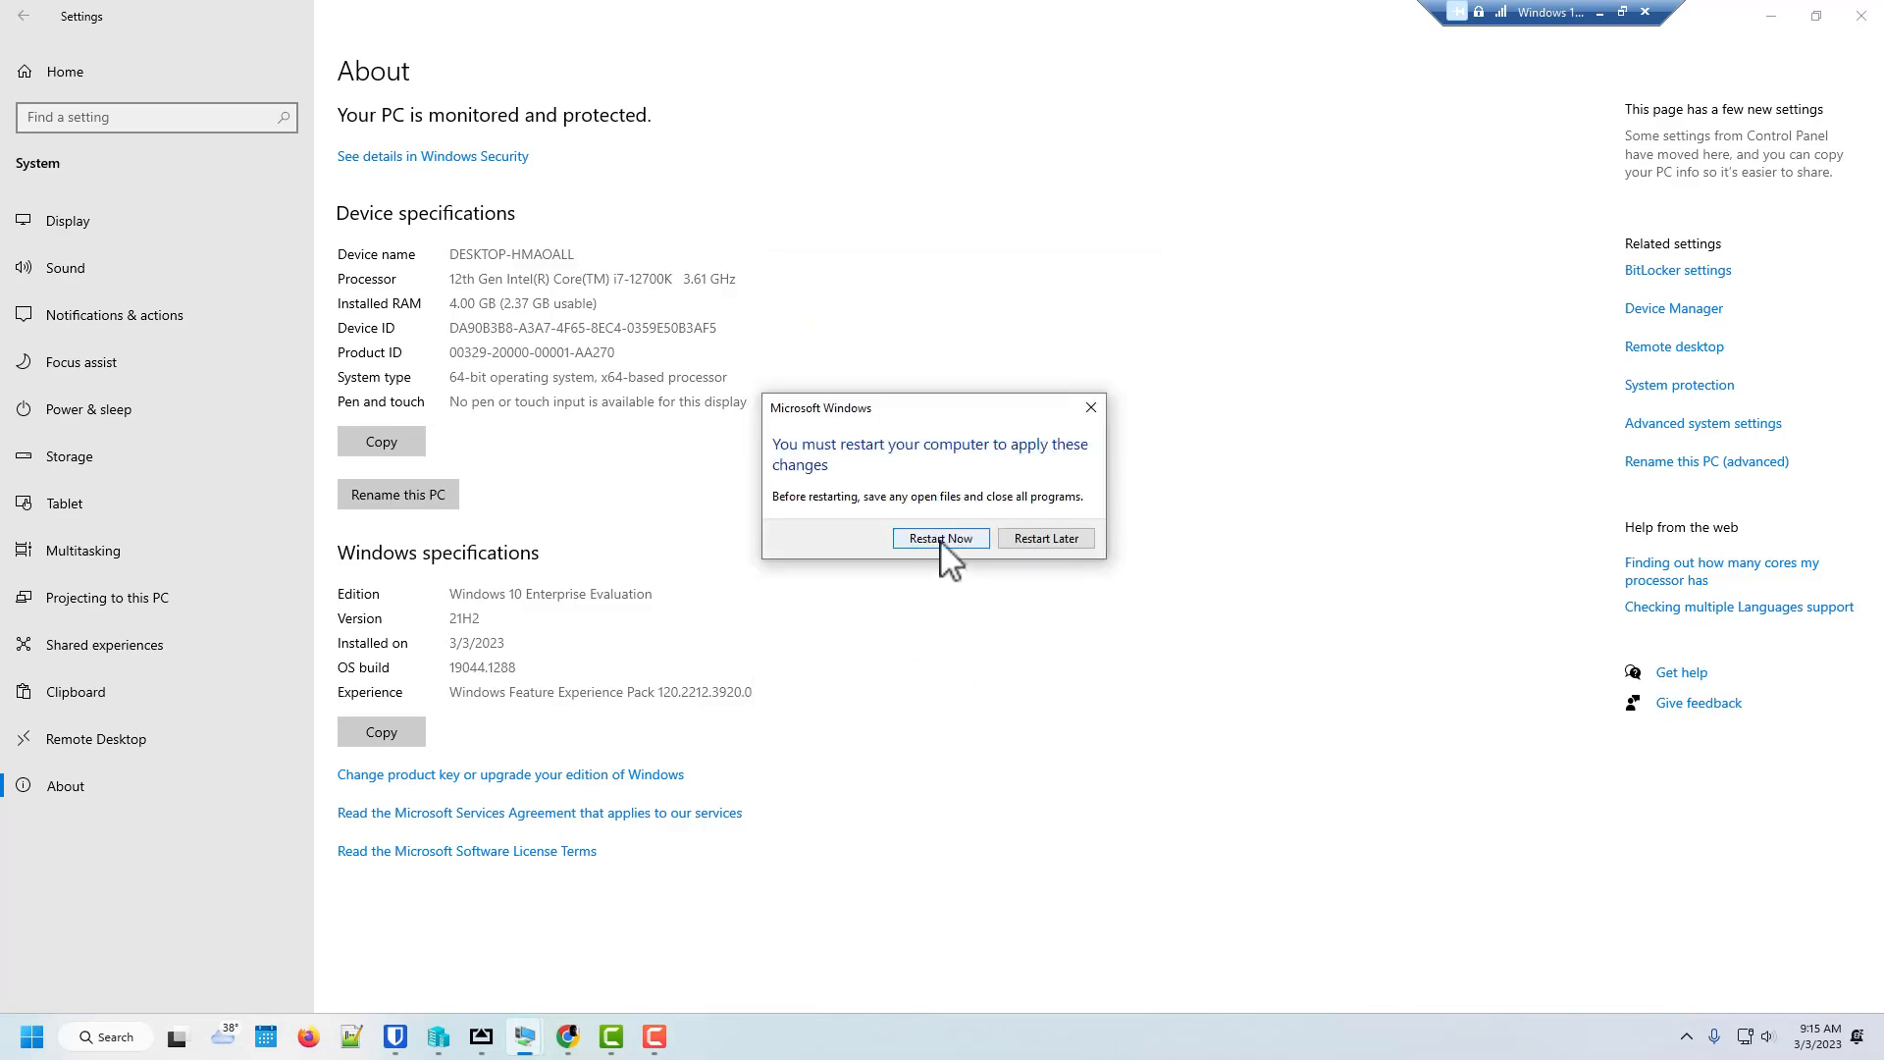
click(940, 538)
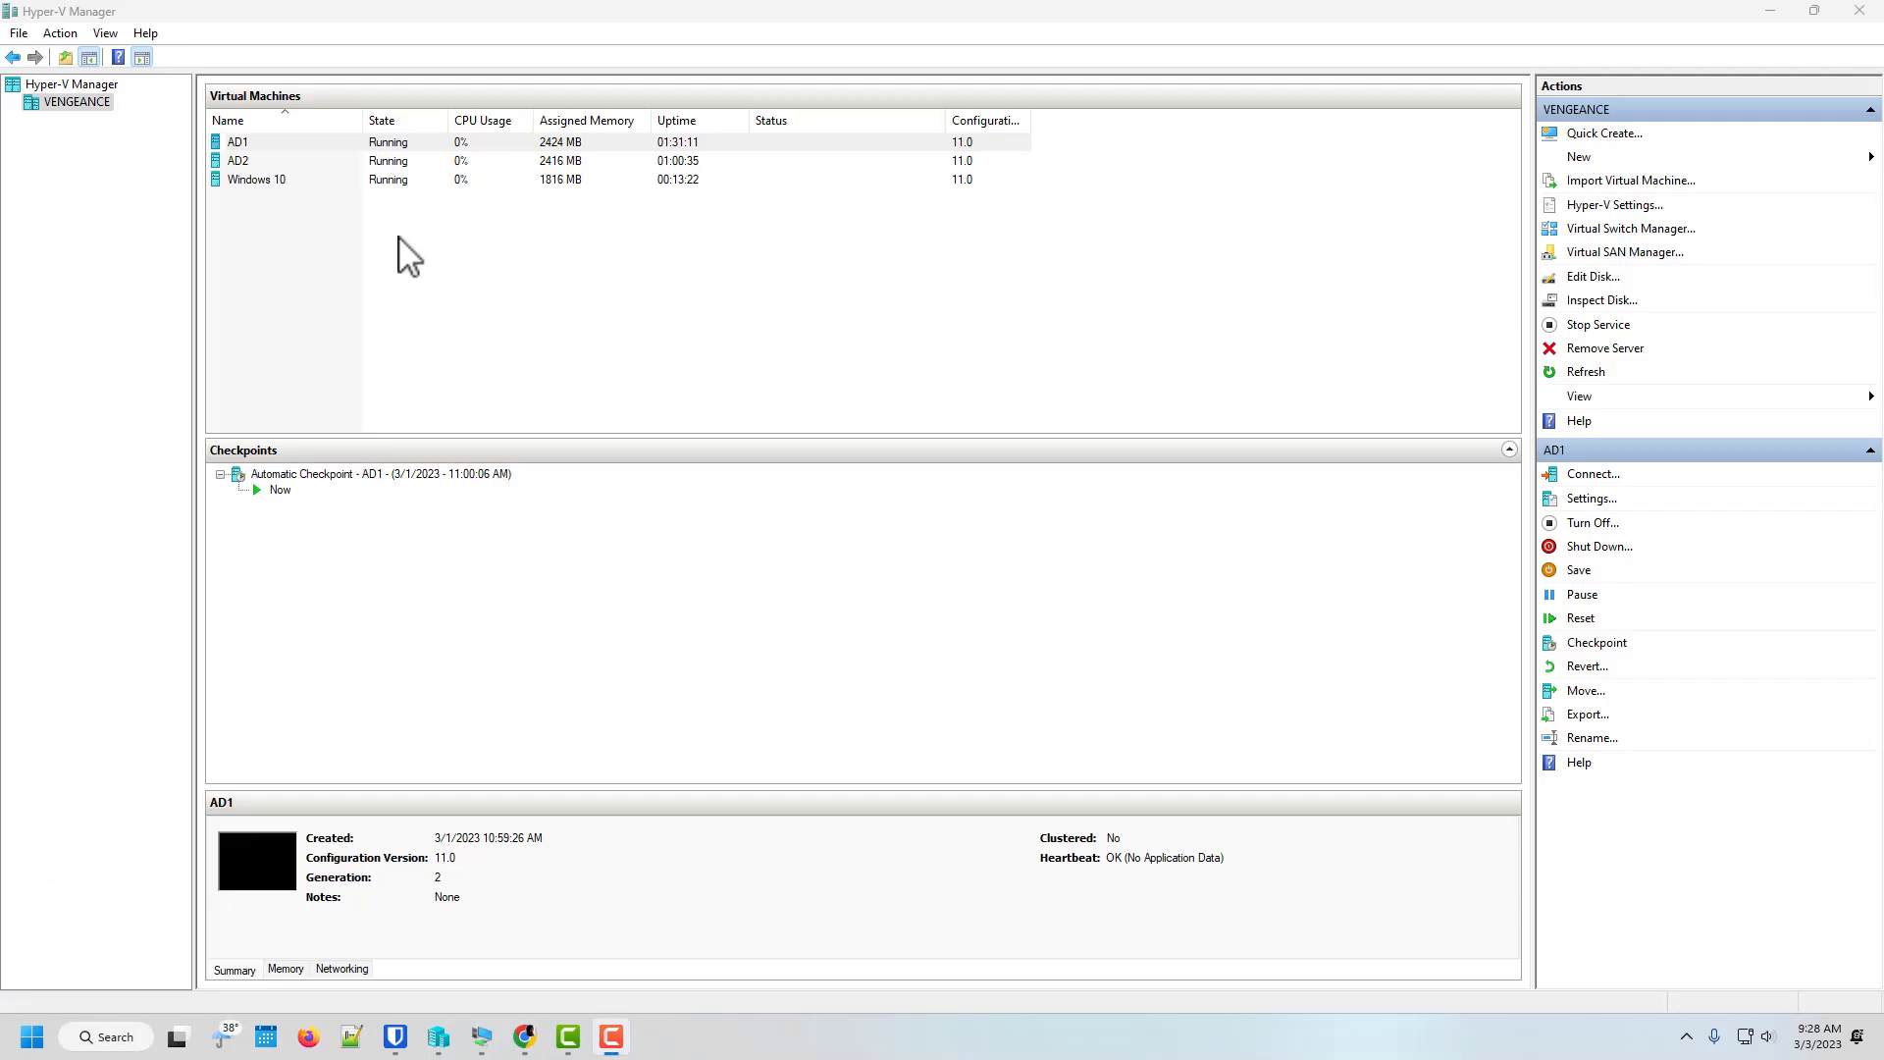
mouse_move(523, 976)
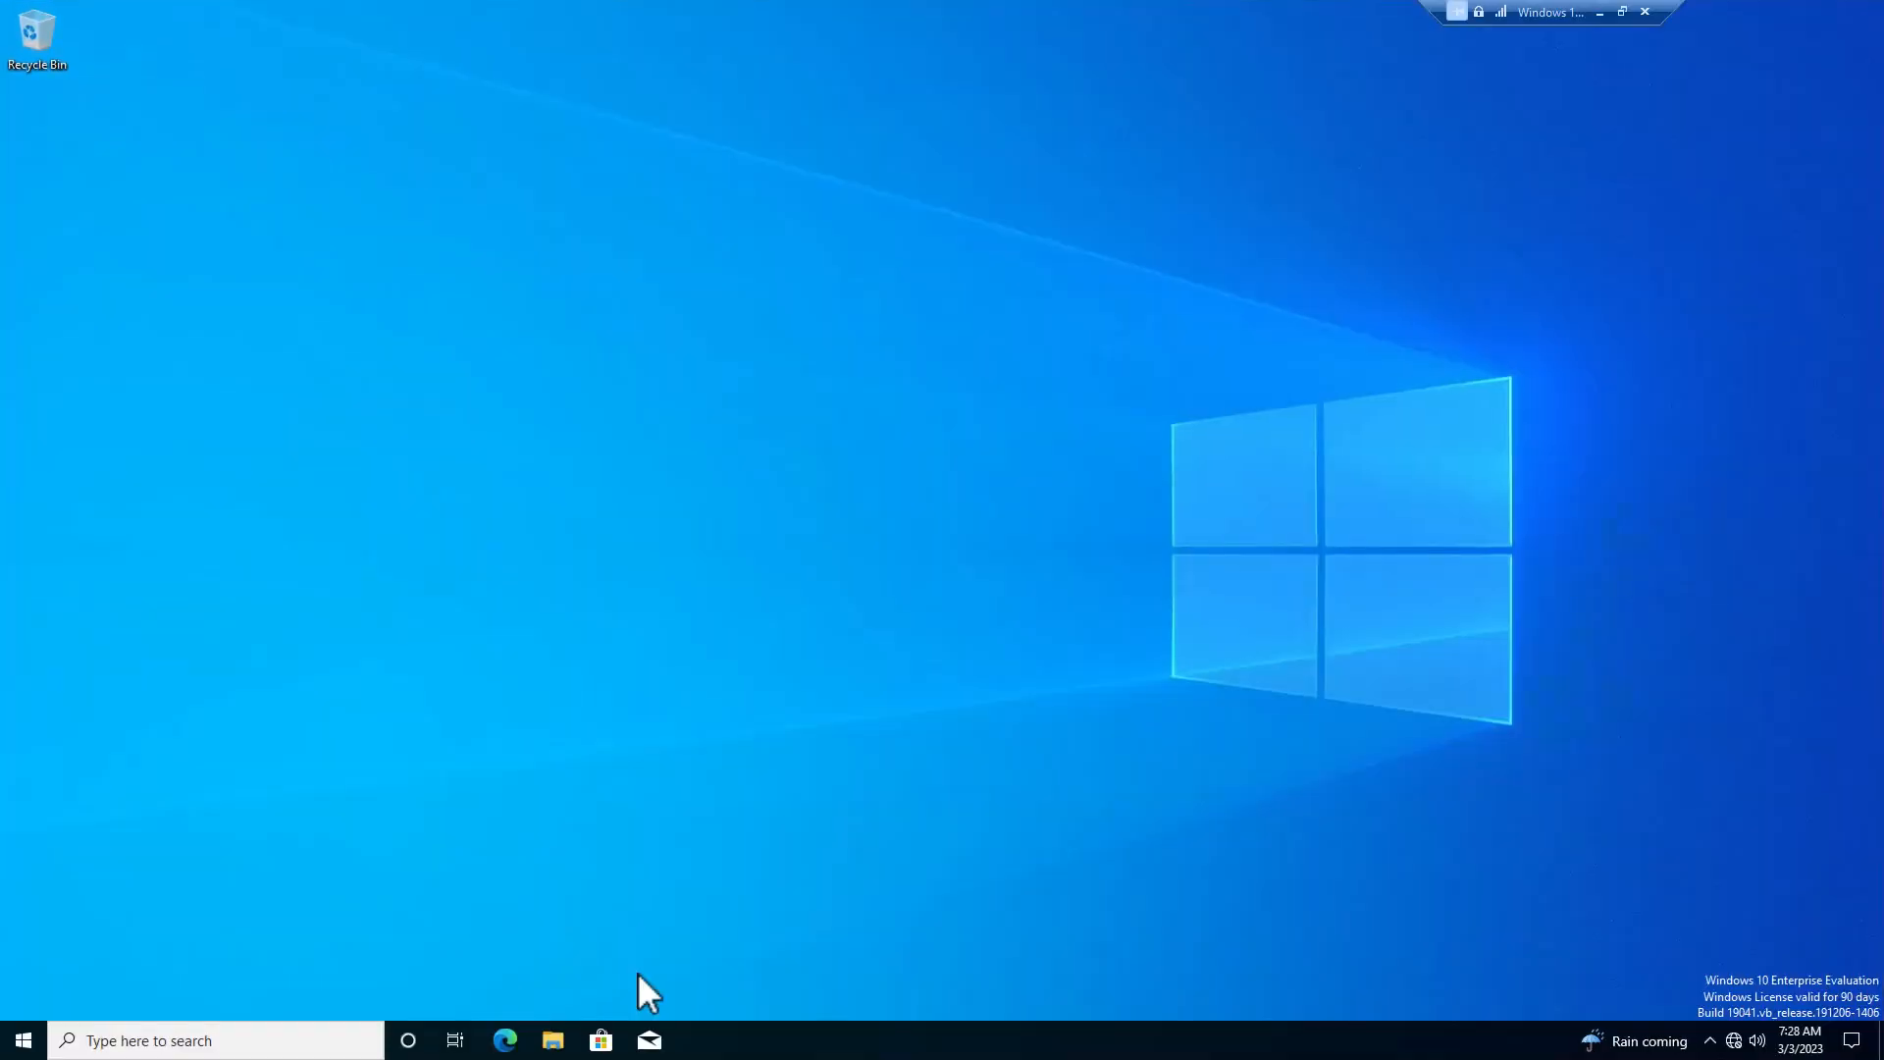
mouse_move(135, 206)
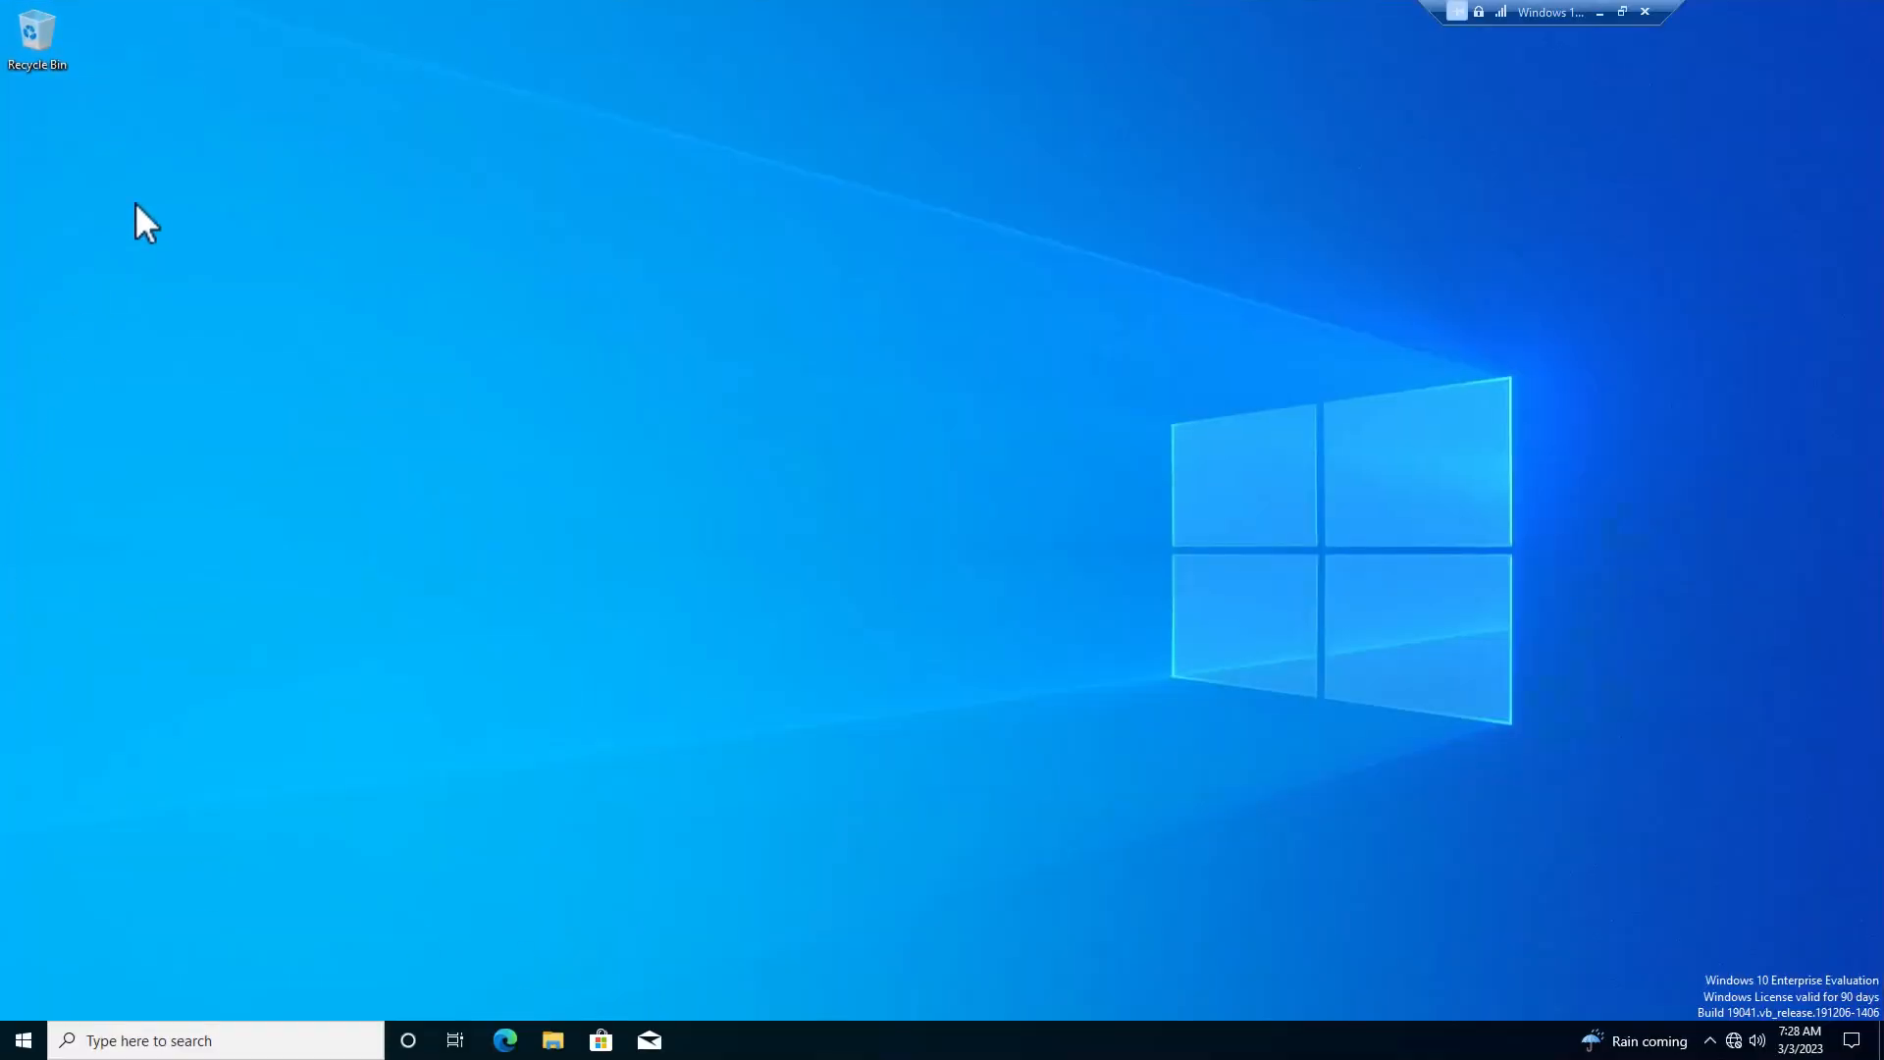
- After reboot, reach System Properties showing W3456G4V.lou.local still in WORKGROUP
right_click(138, 220)
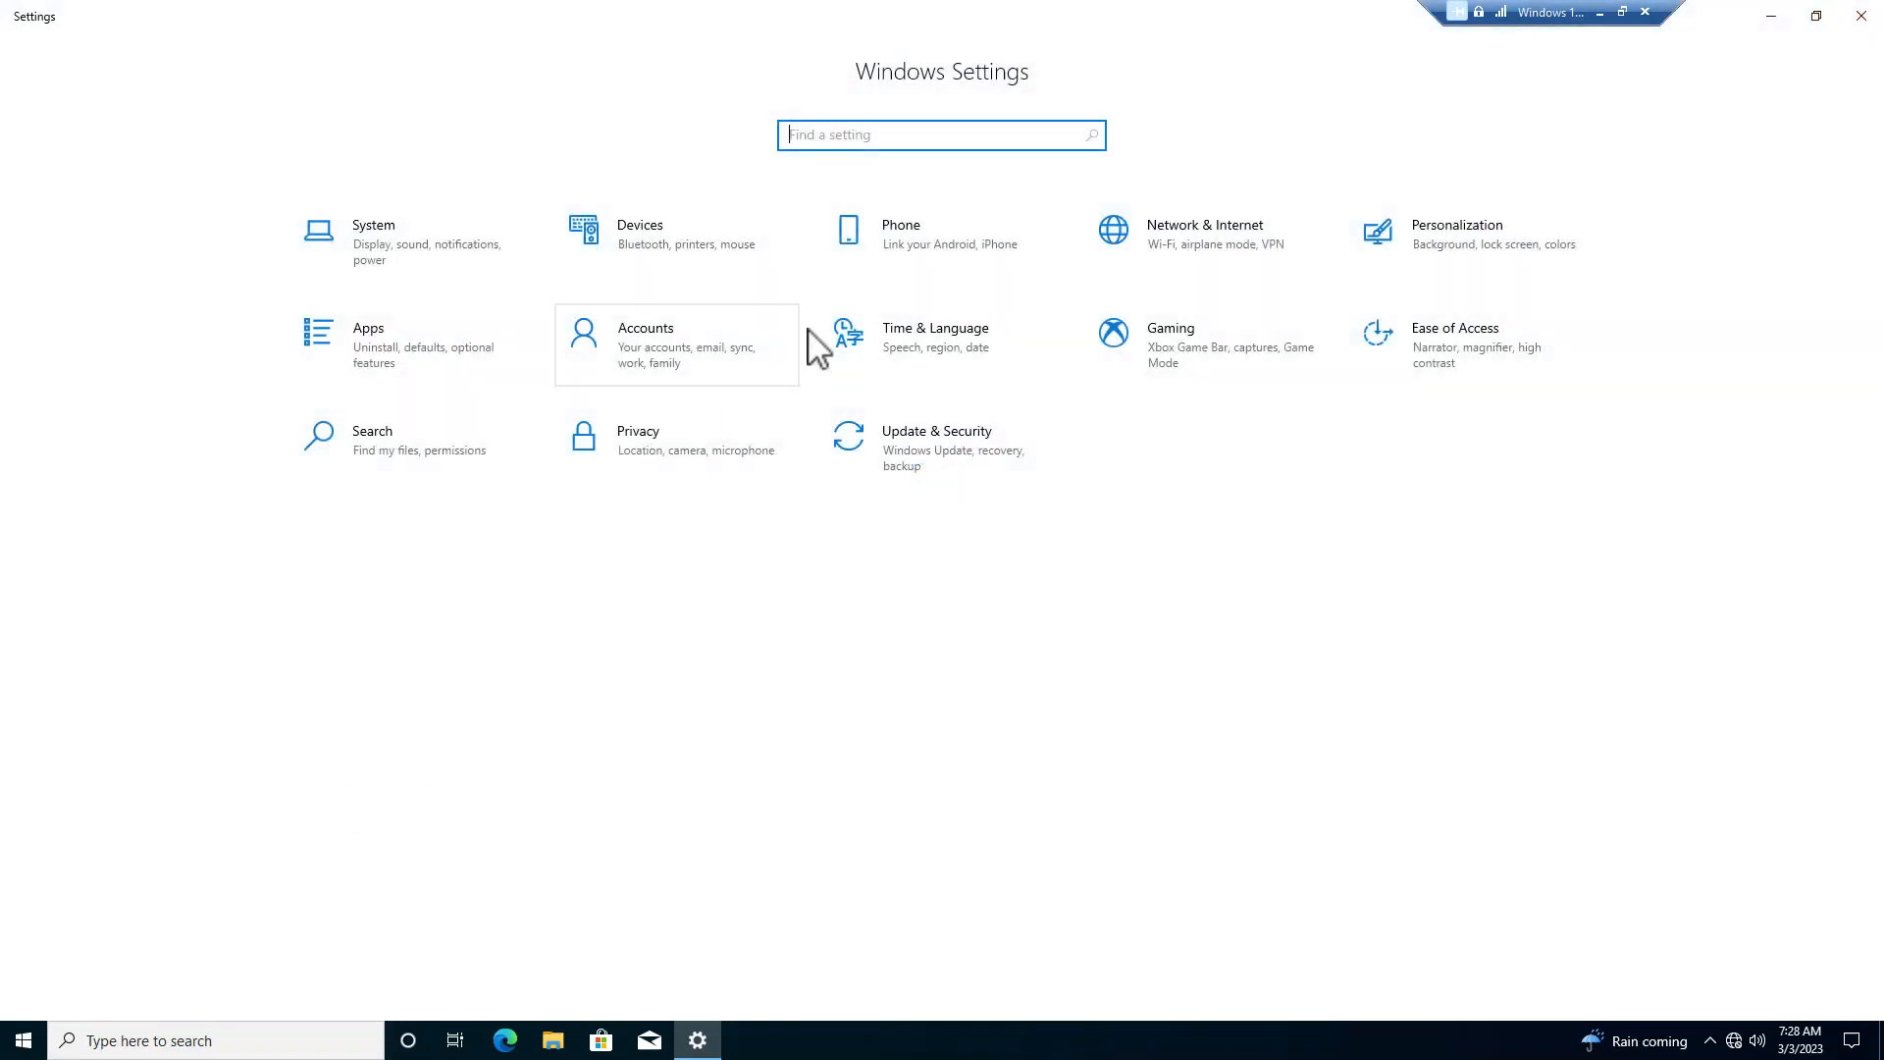
click(374, 225)
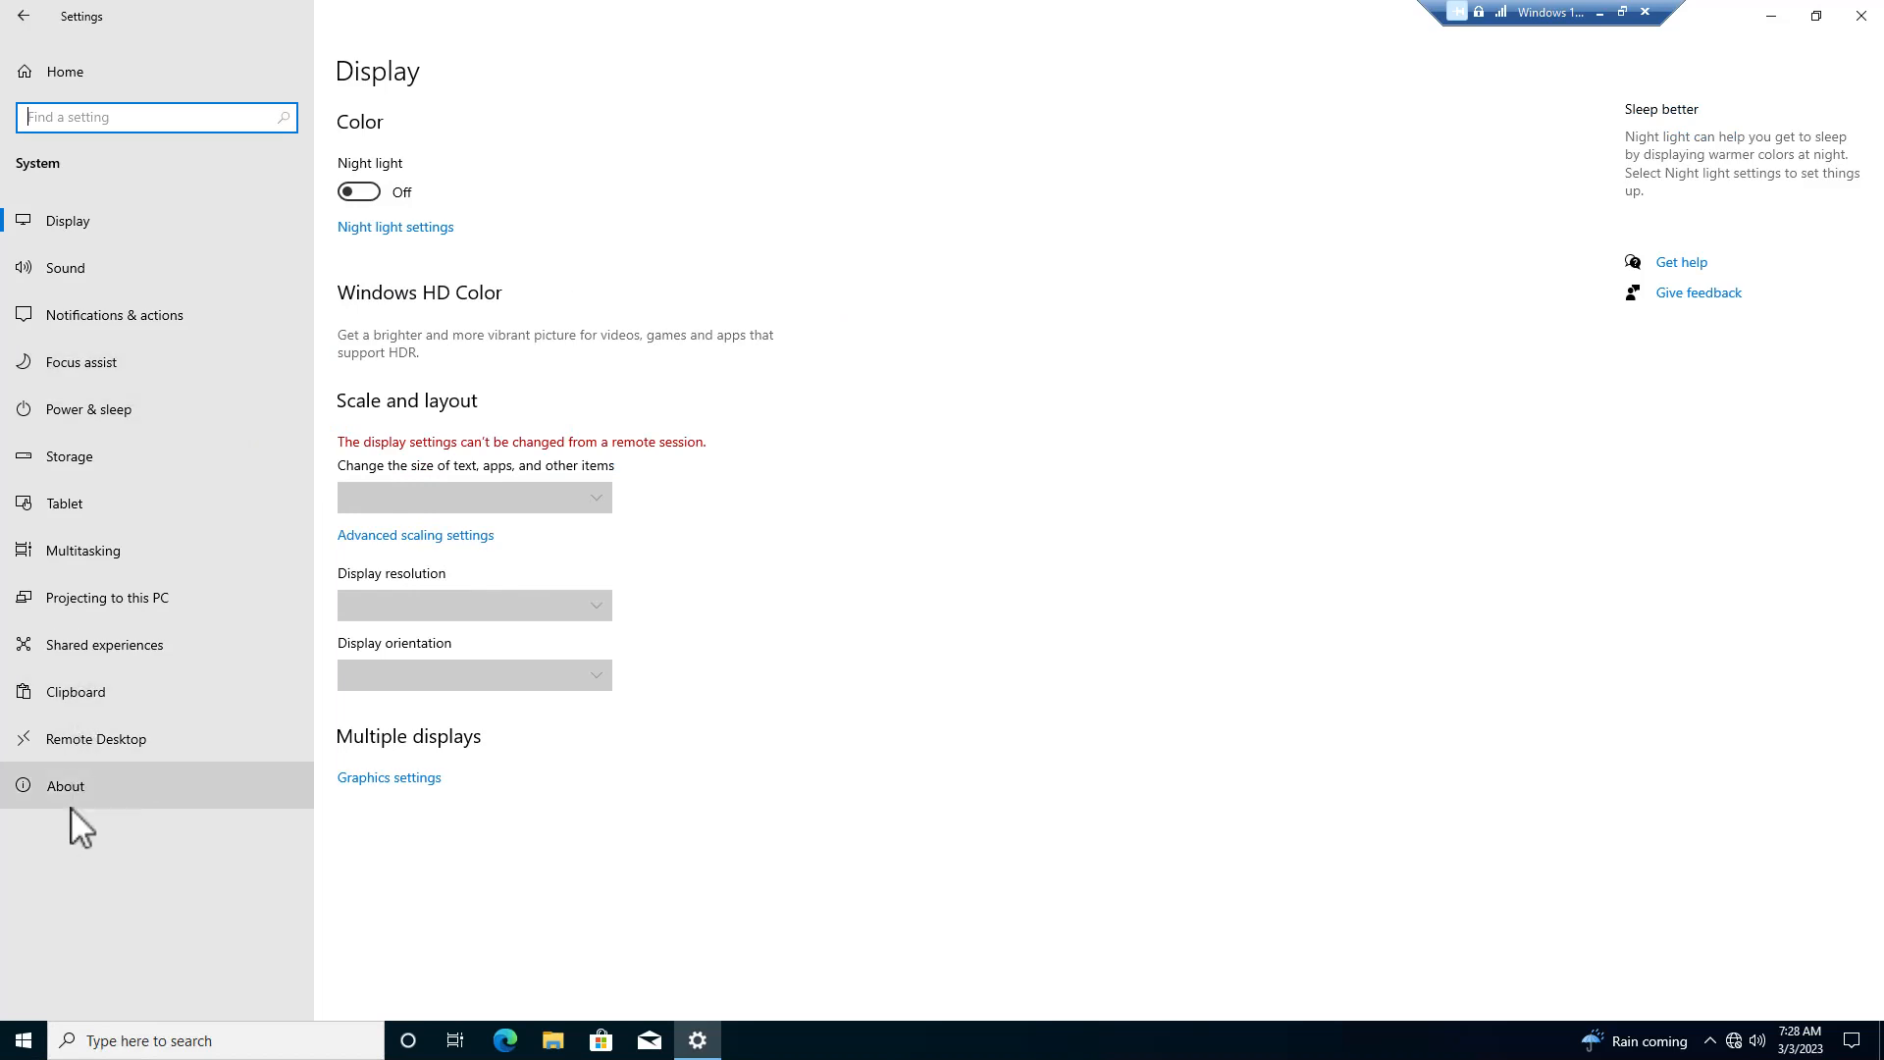
click(65, 786)
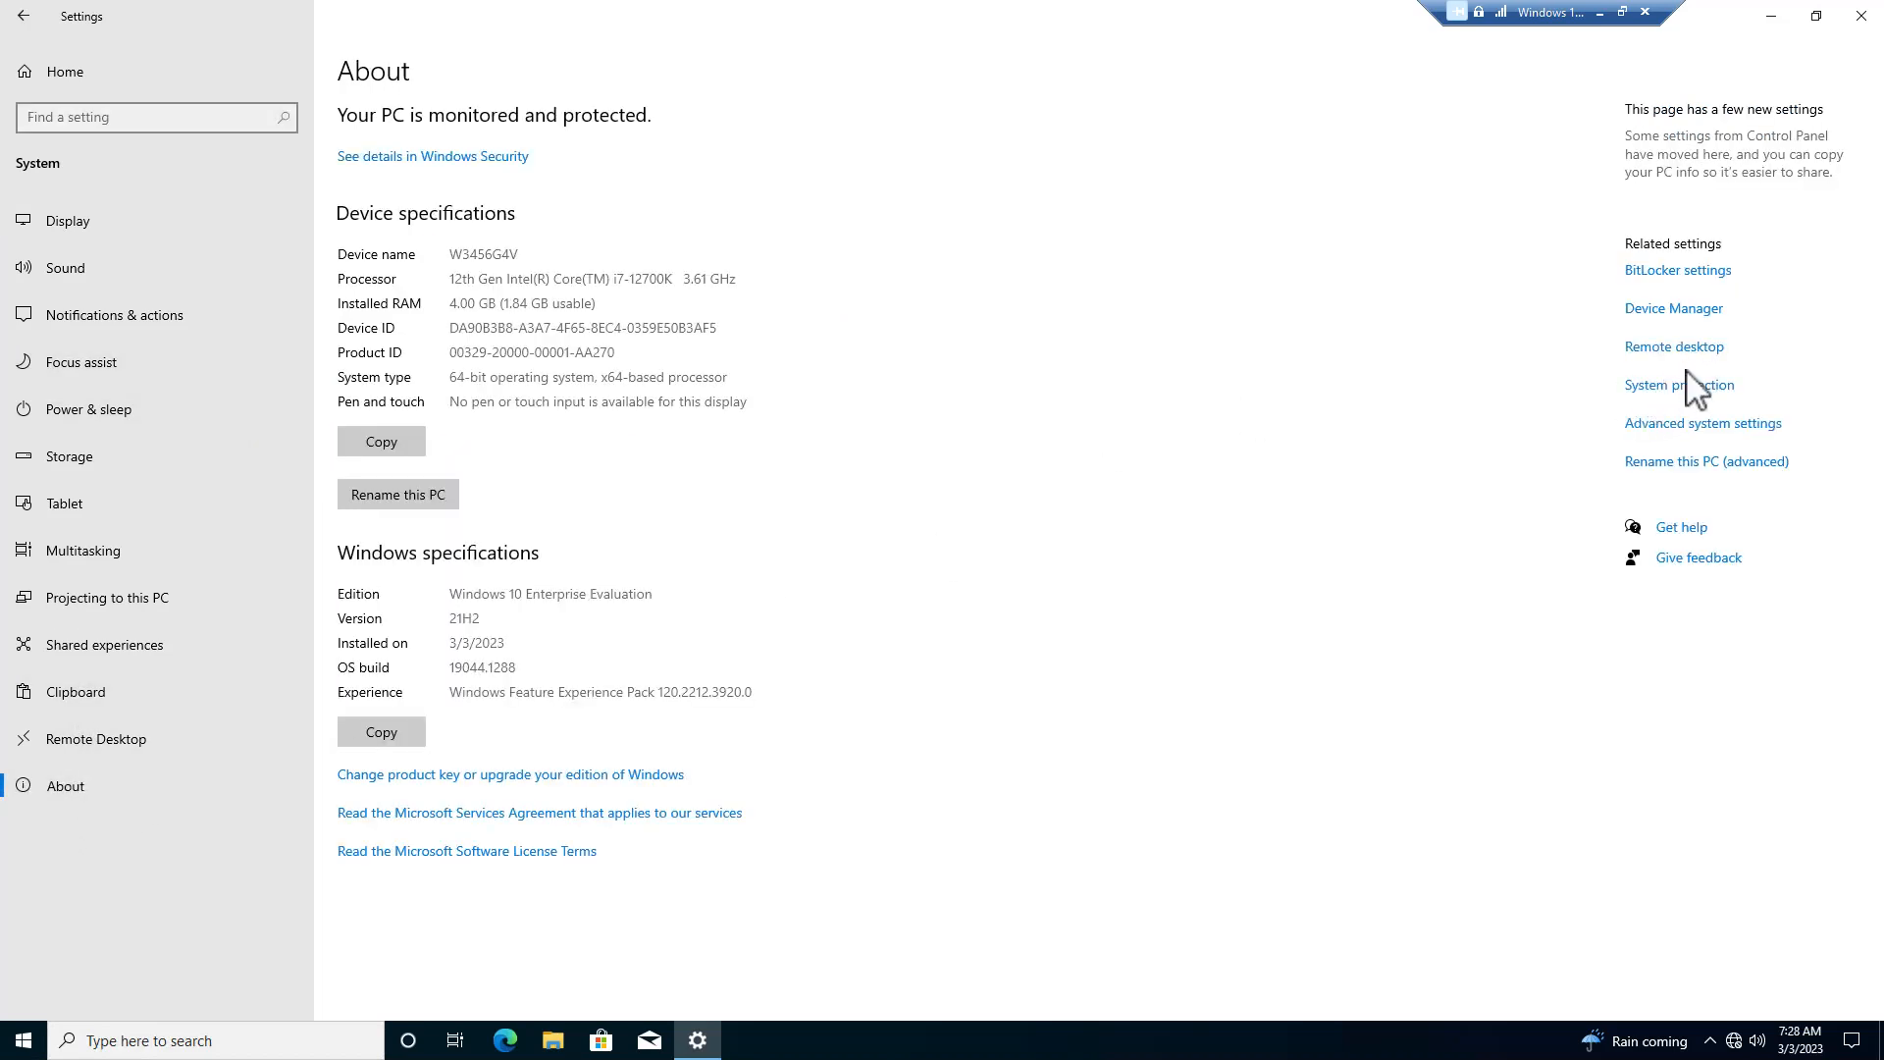
click(1679, 384)
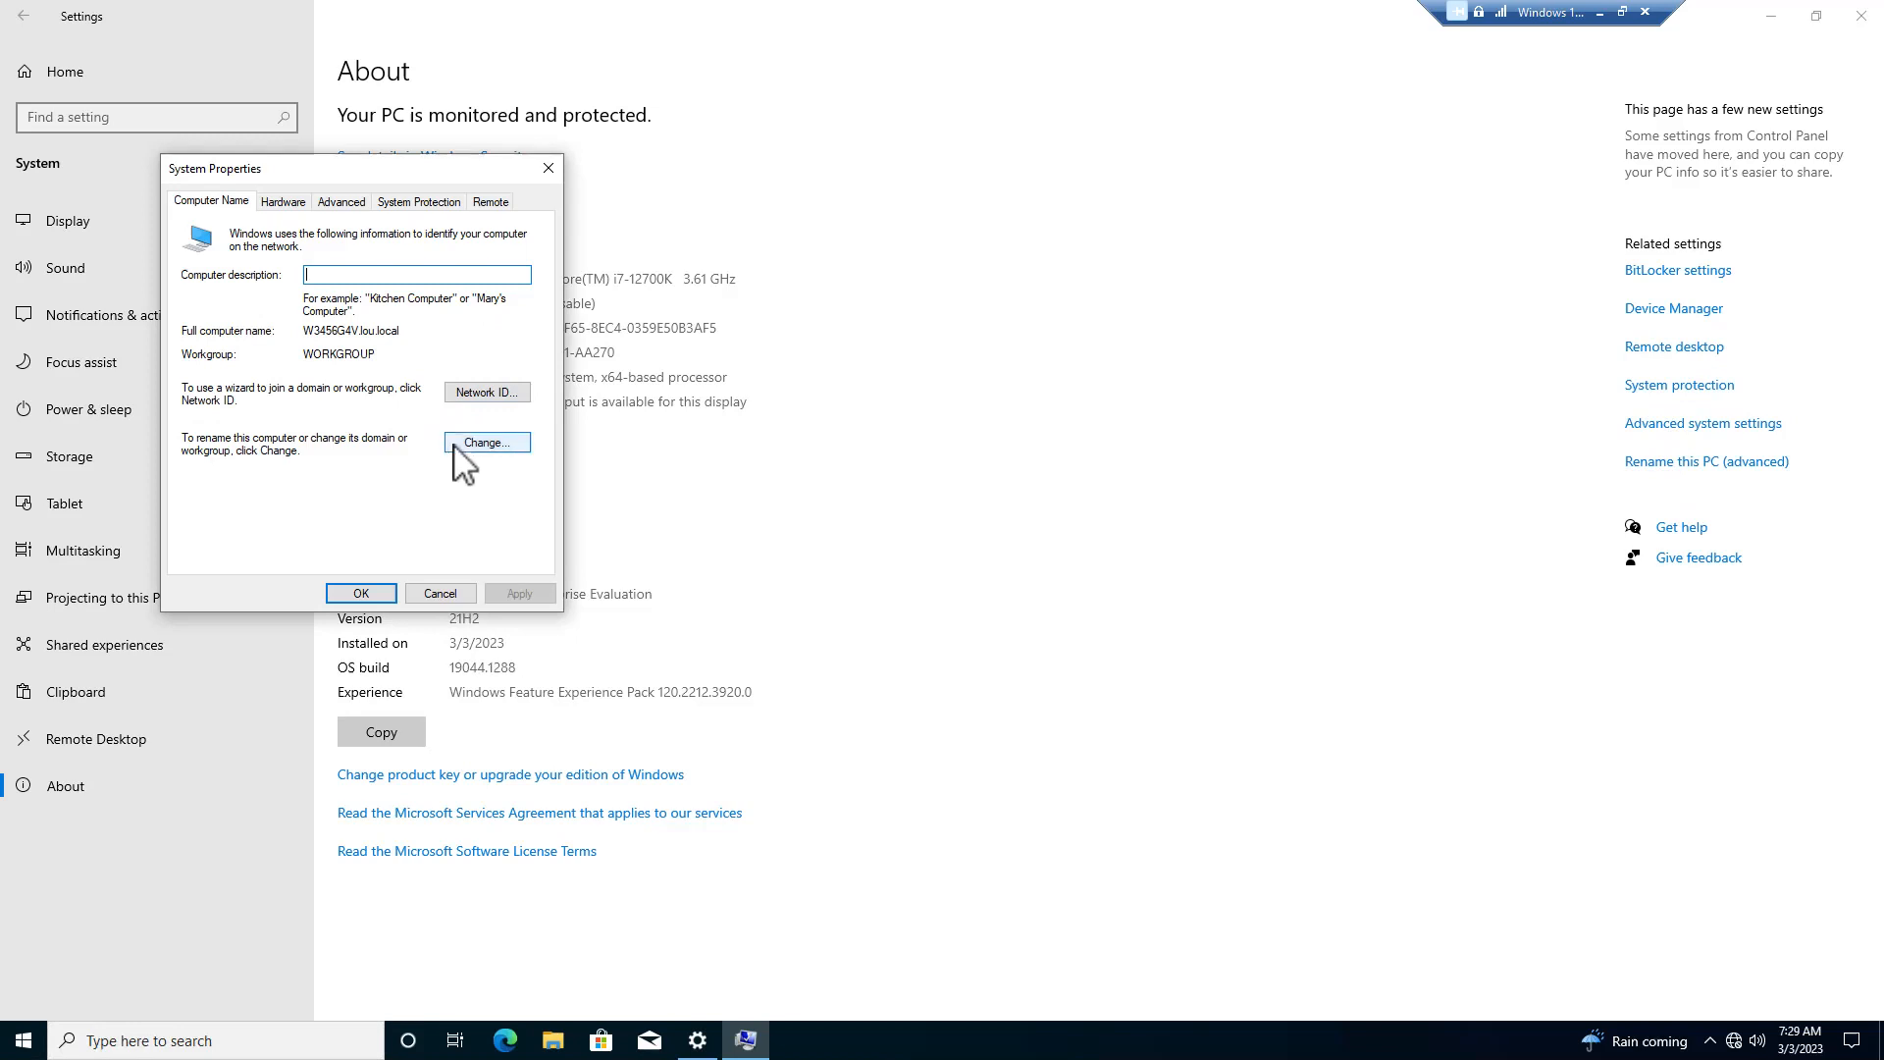
- Switch membership from workgroup to domain lou.local and submit, prompting for credentials
click(486, 442)
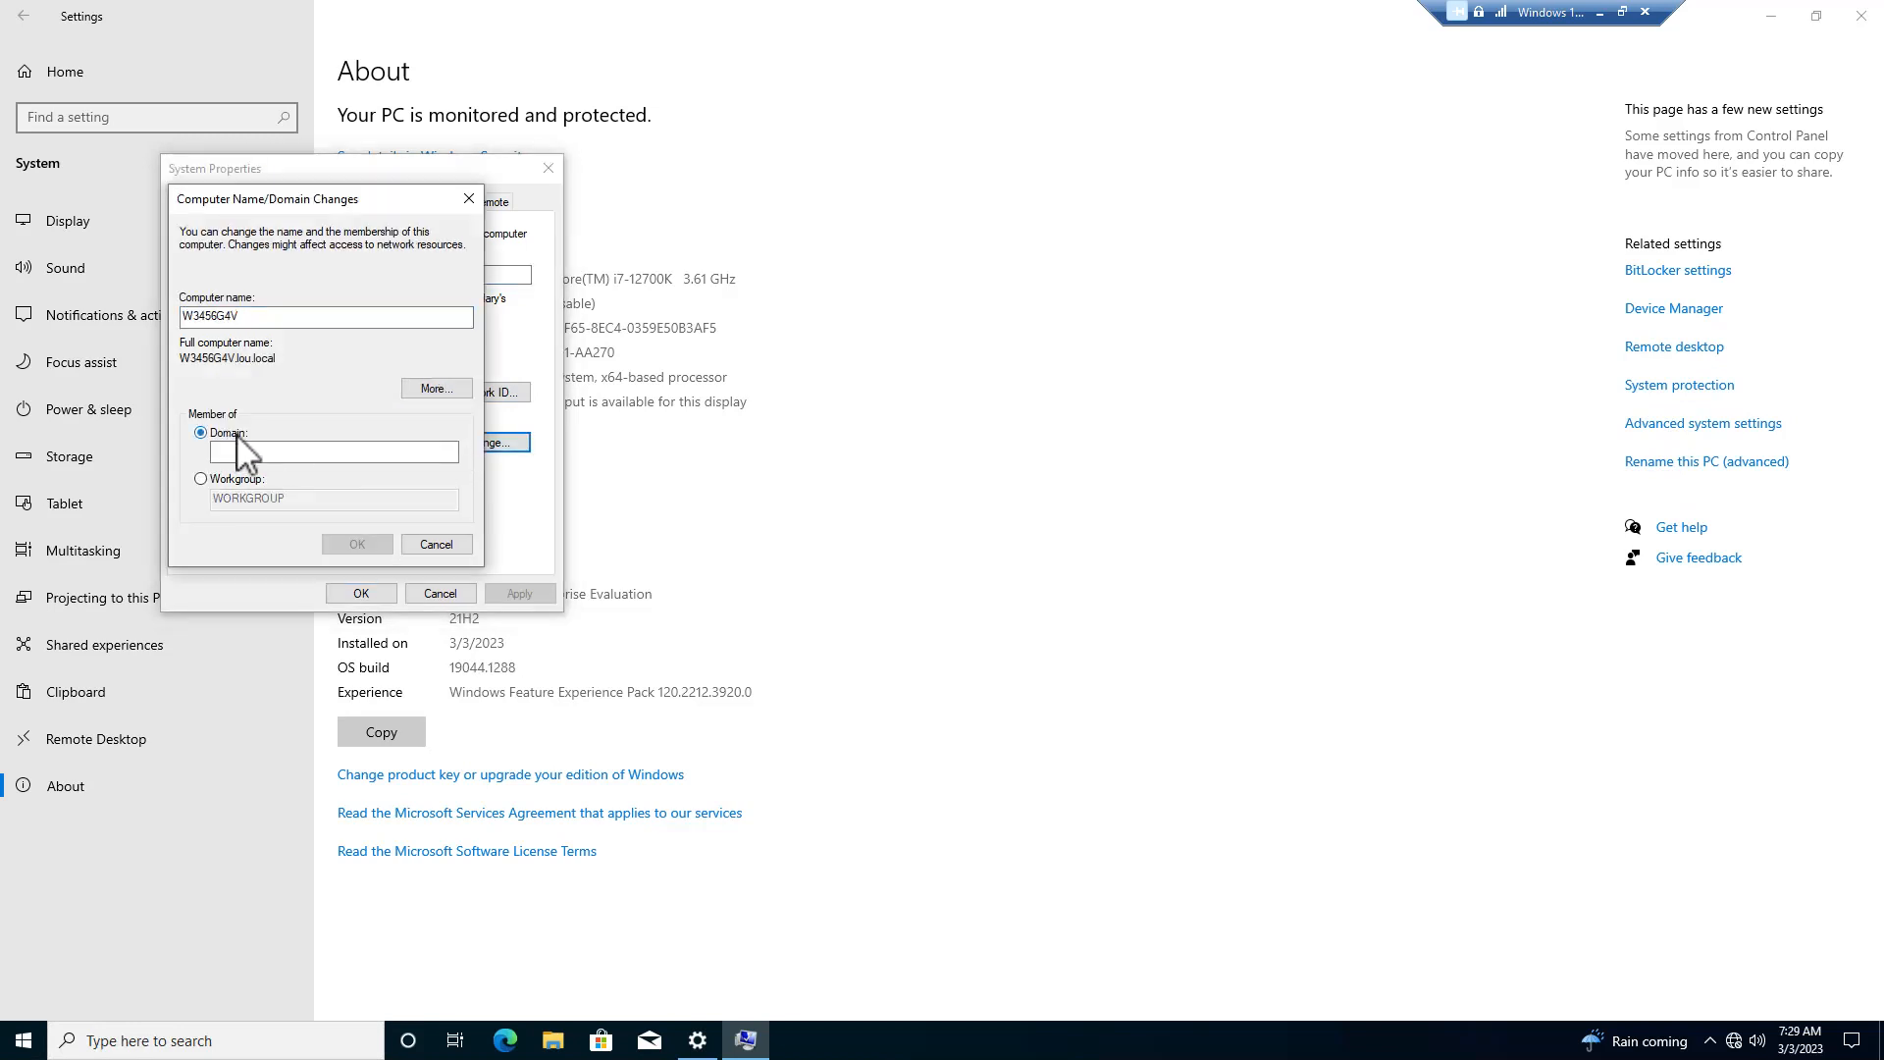
text(lou.)
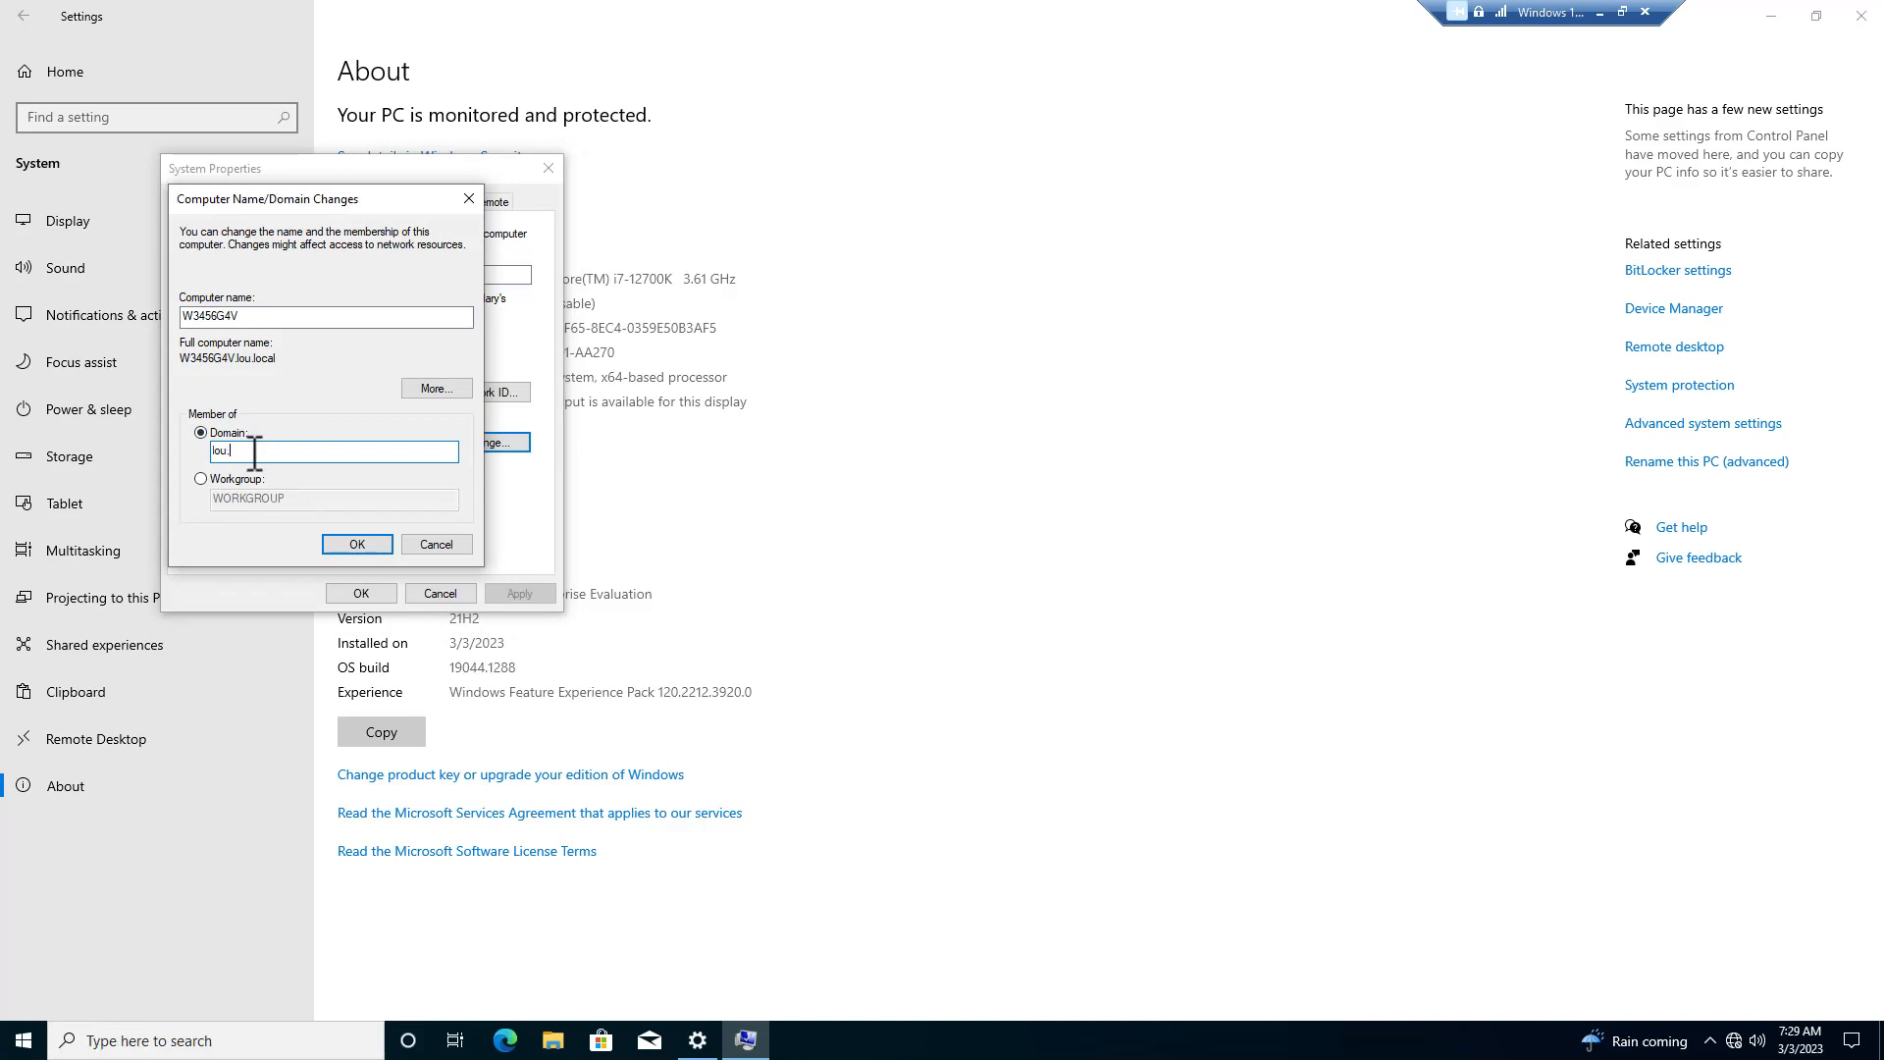
text(lol)
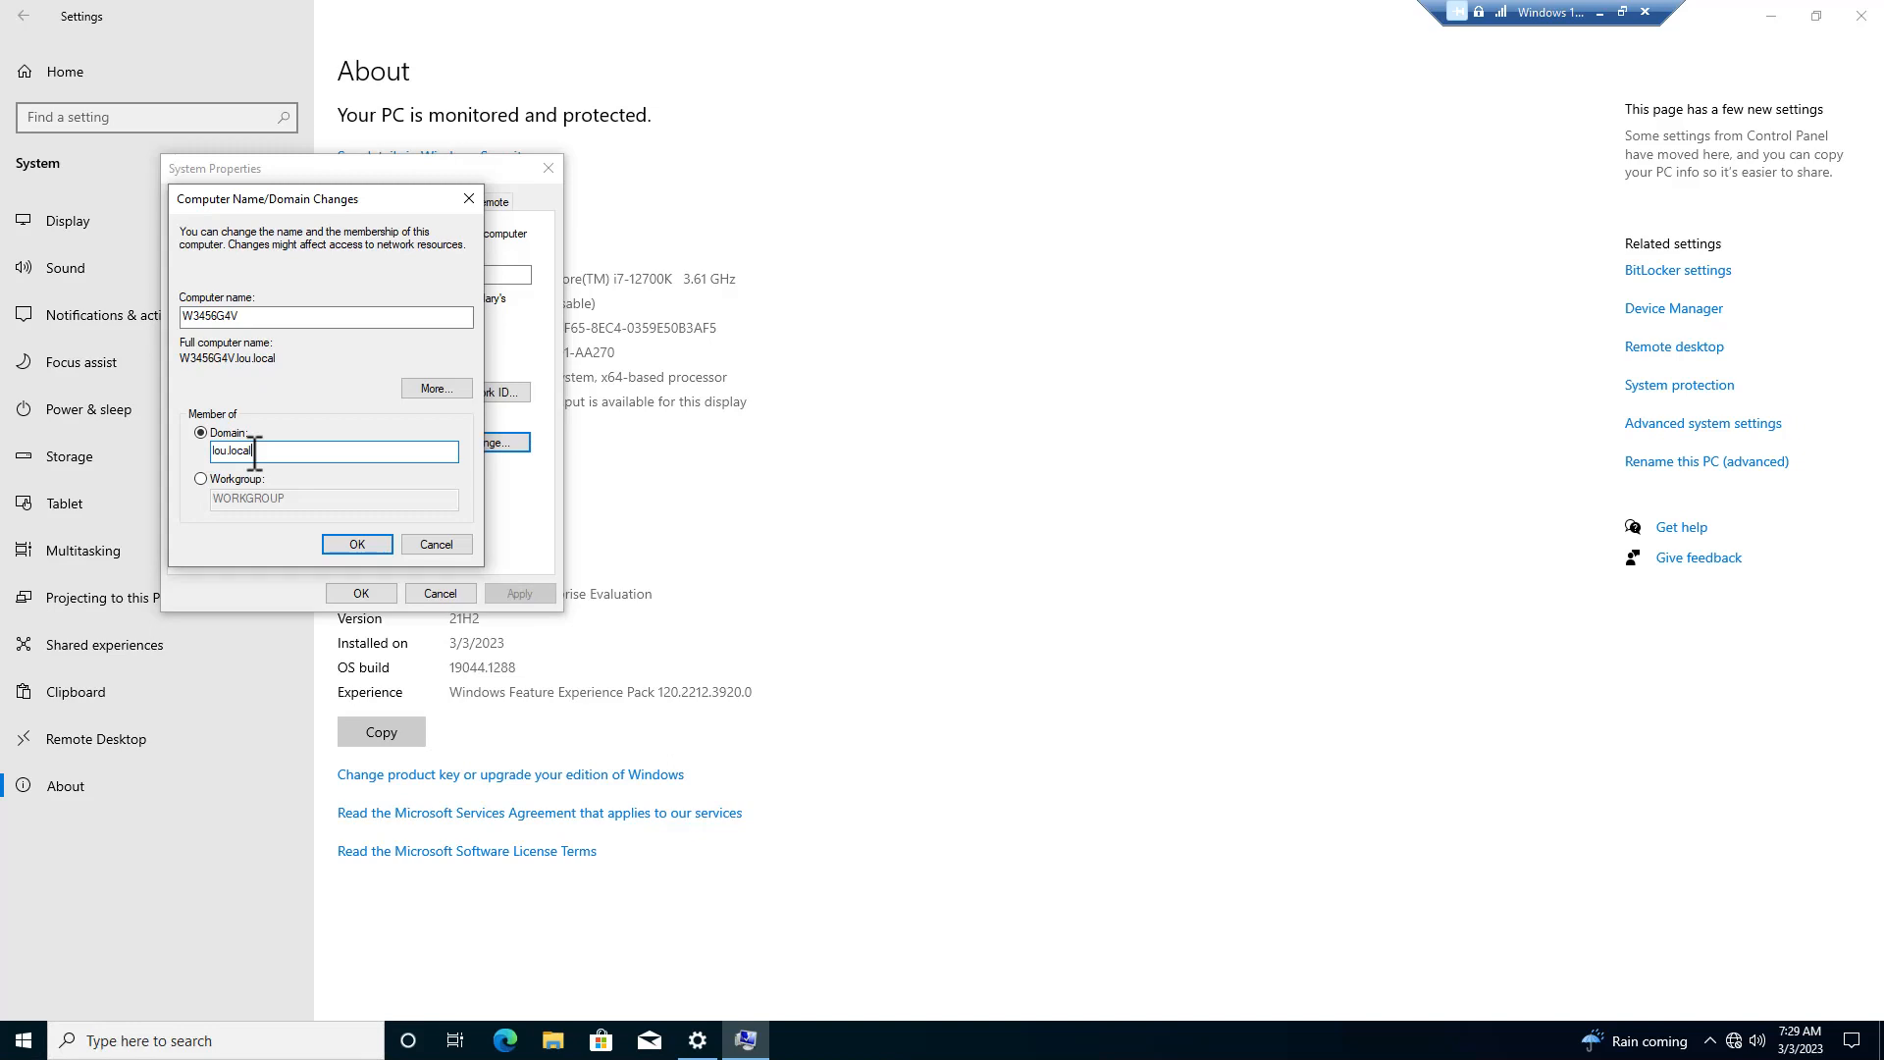
click(356, 544)
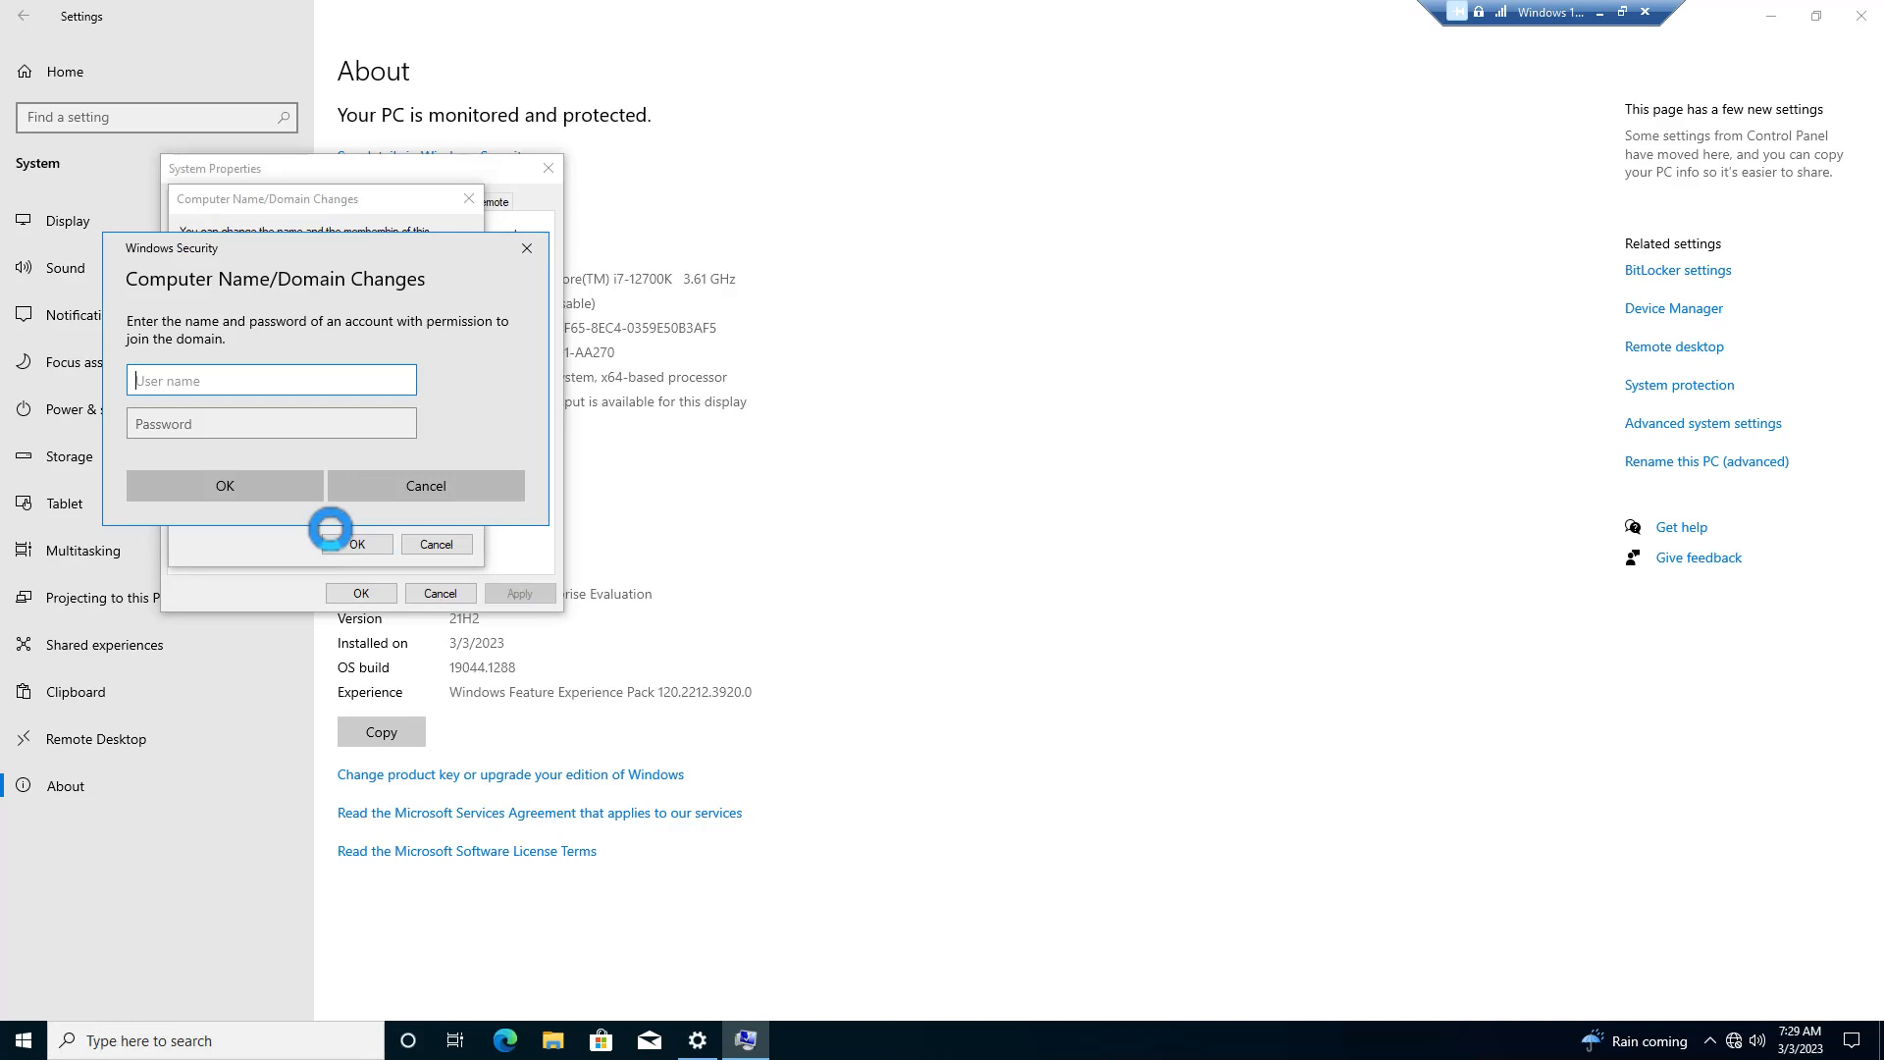
- Join lou.local with domain administrator credentials, accept the welcome and restart notice
text(adadmin)
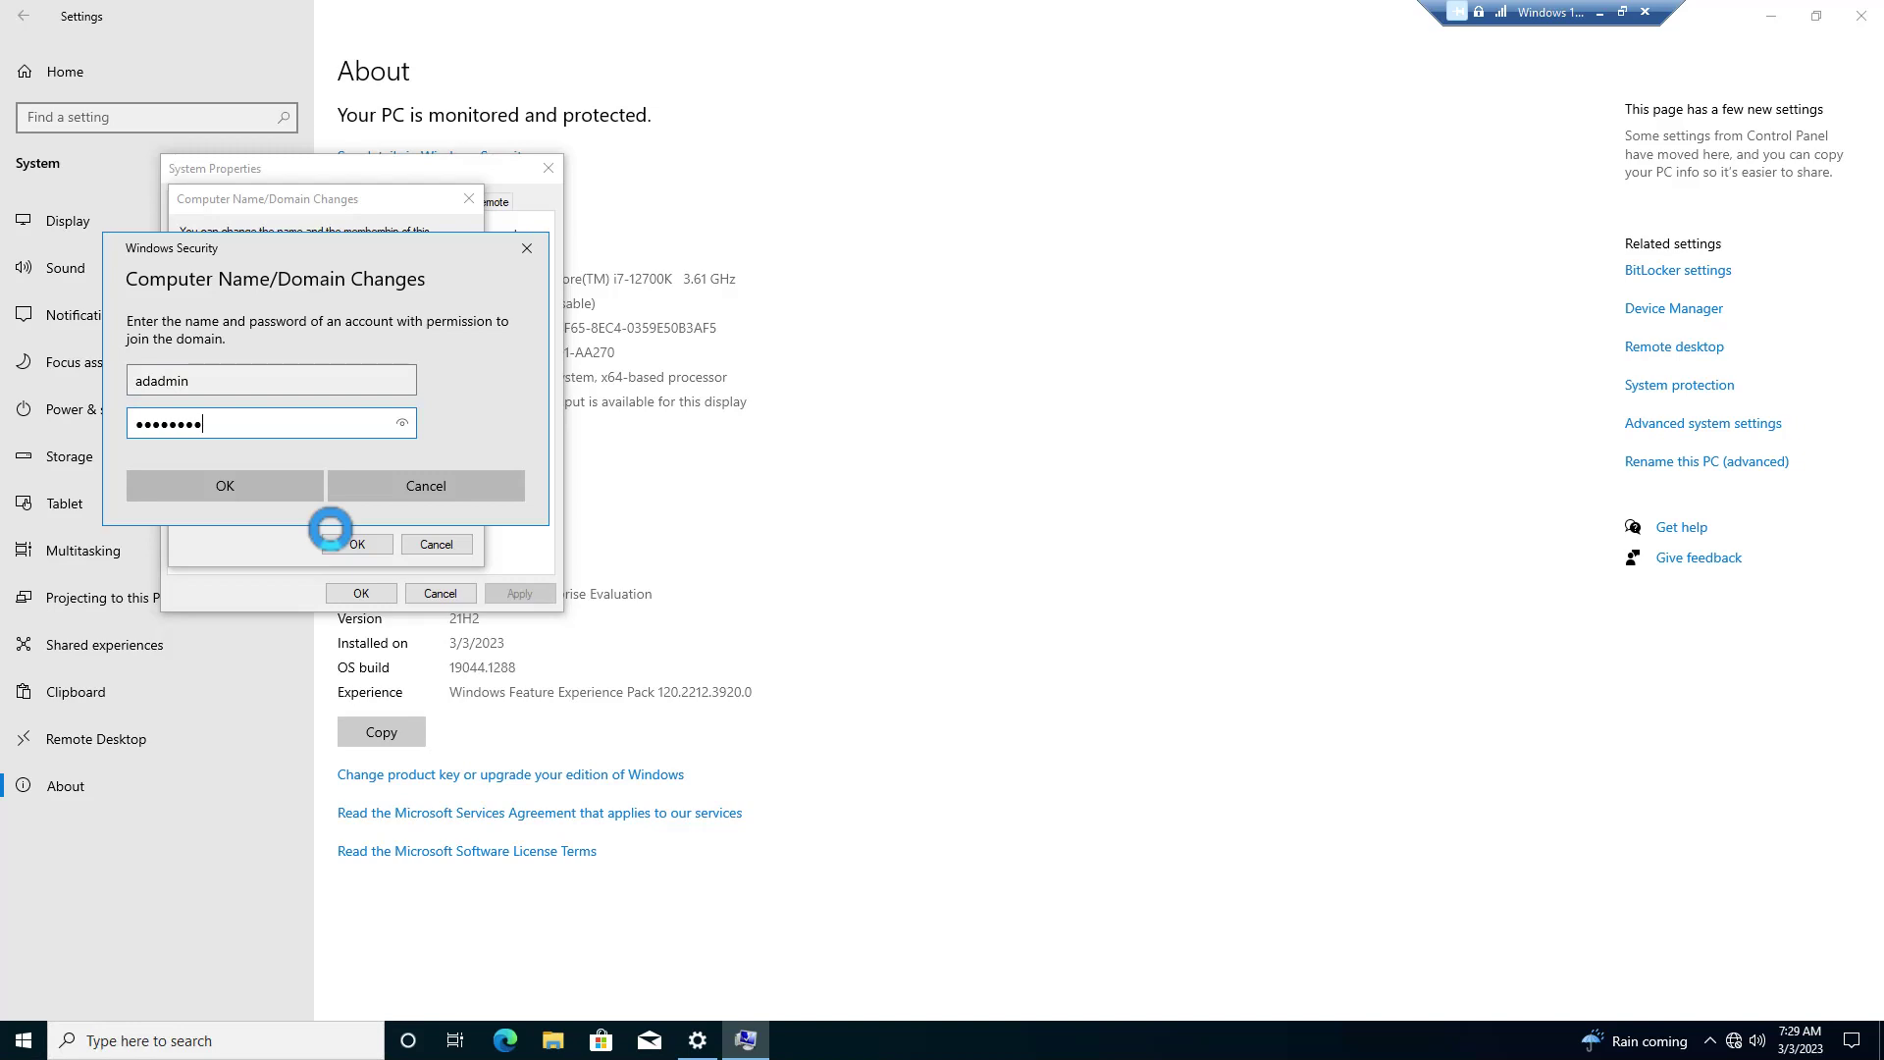
click(224, 486)
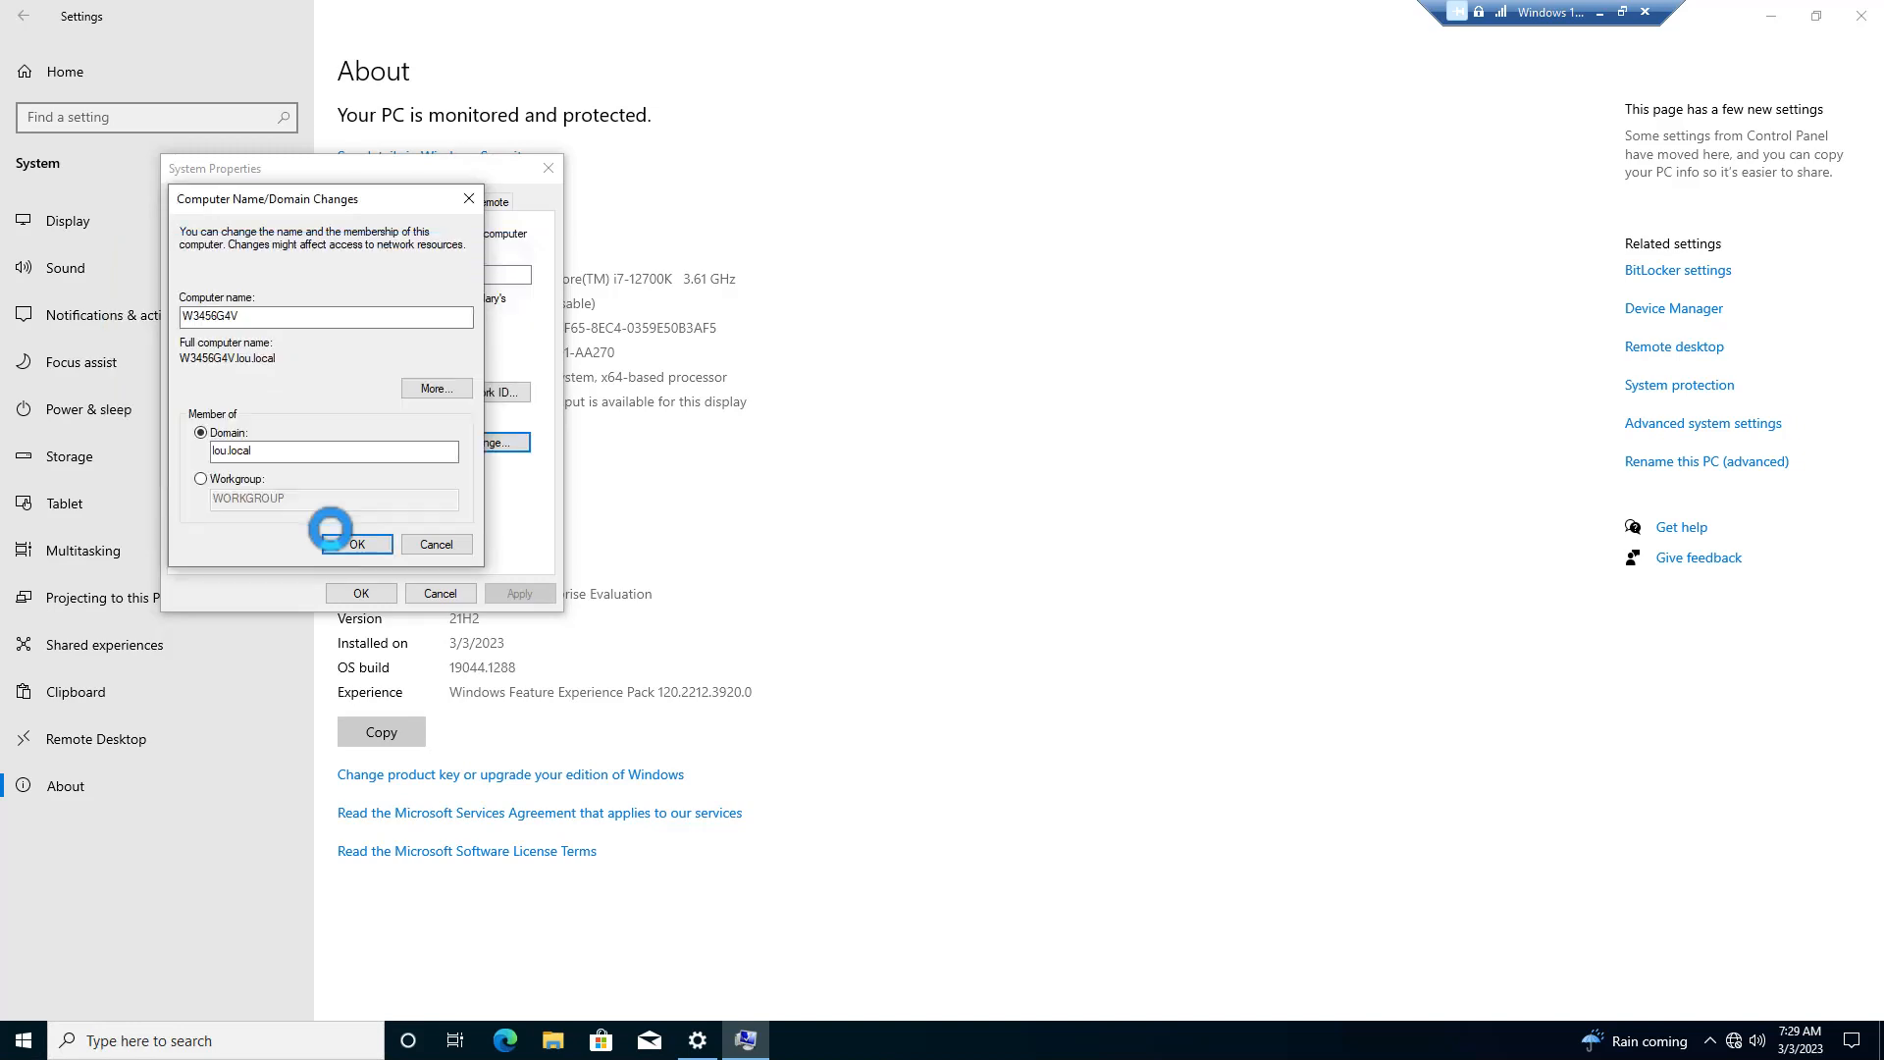
click(355, 545)
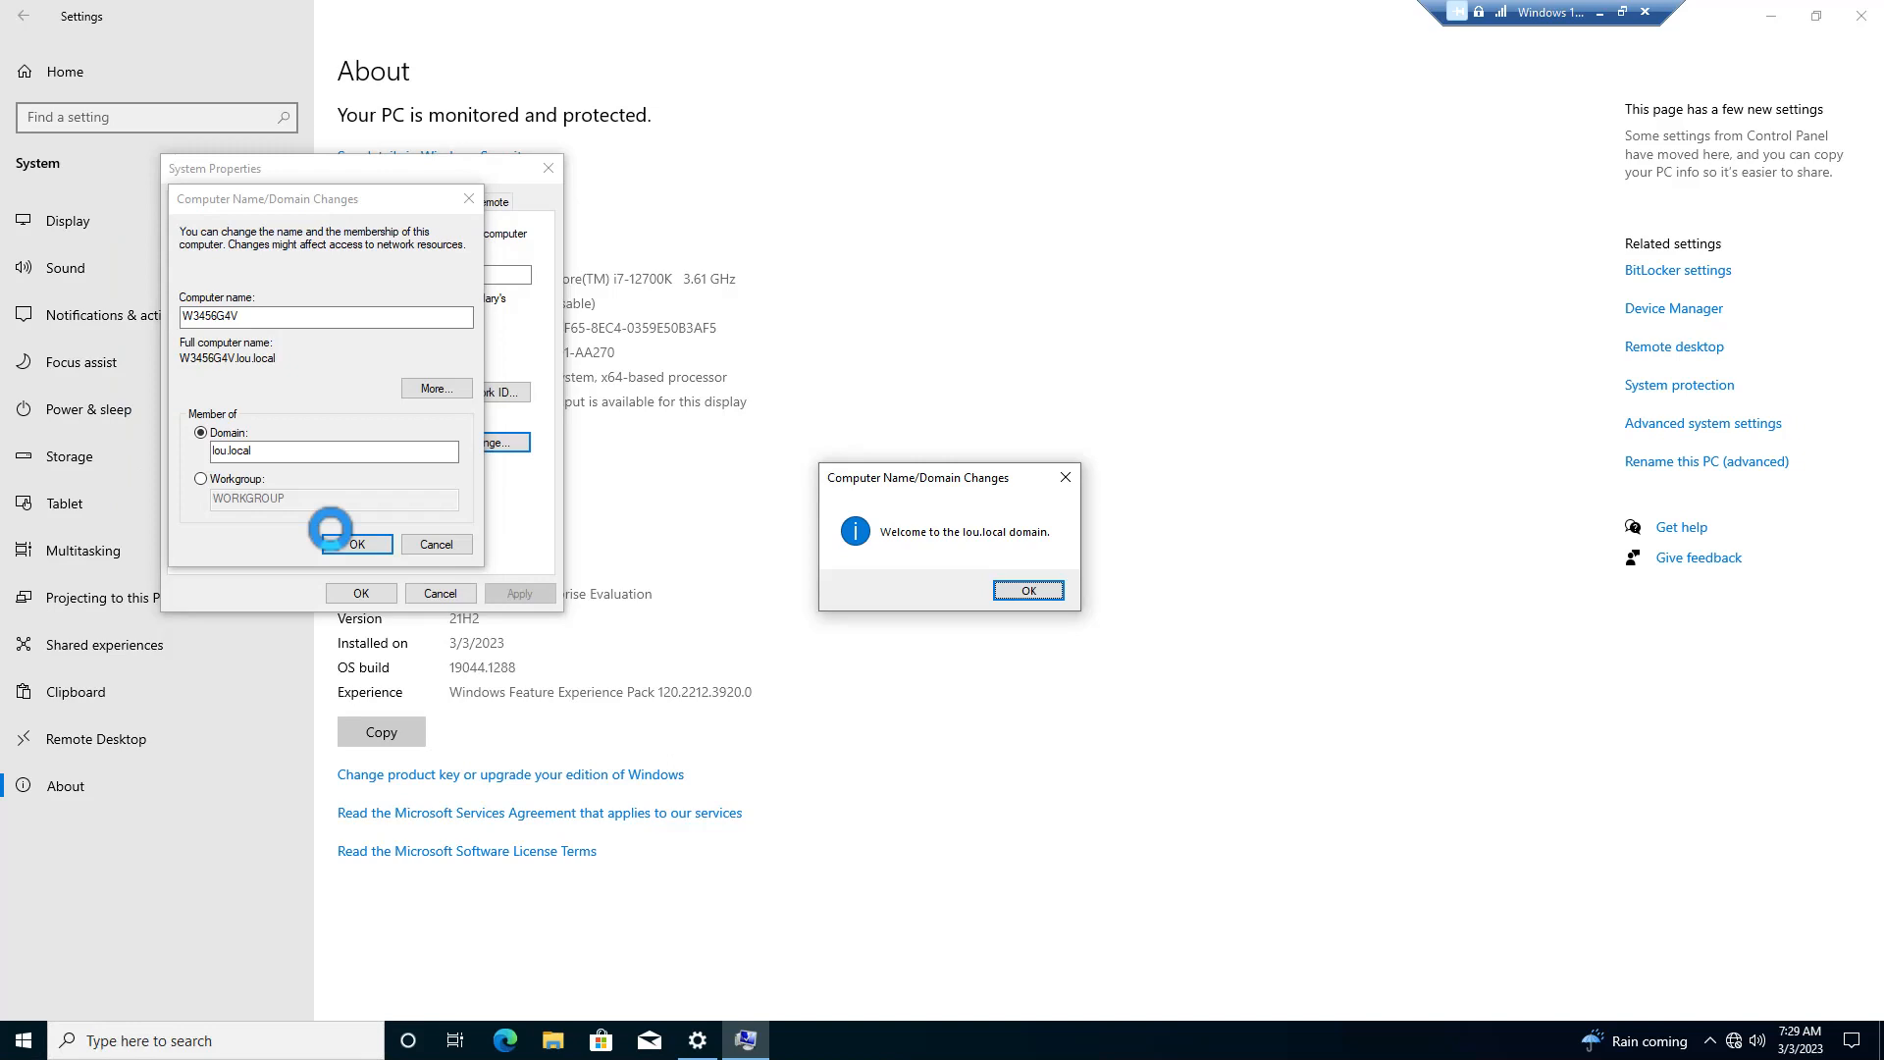
click(1028, 589)
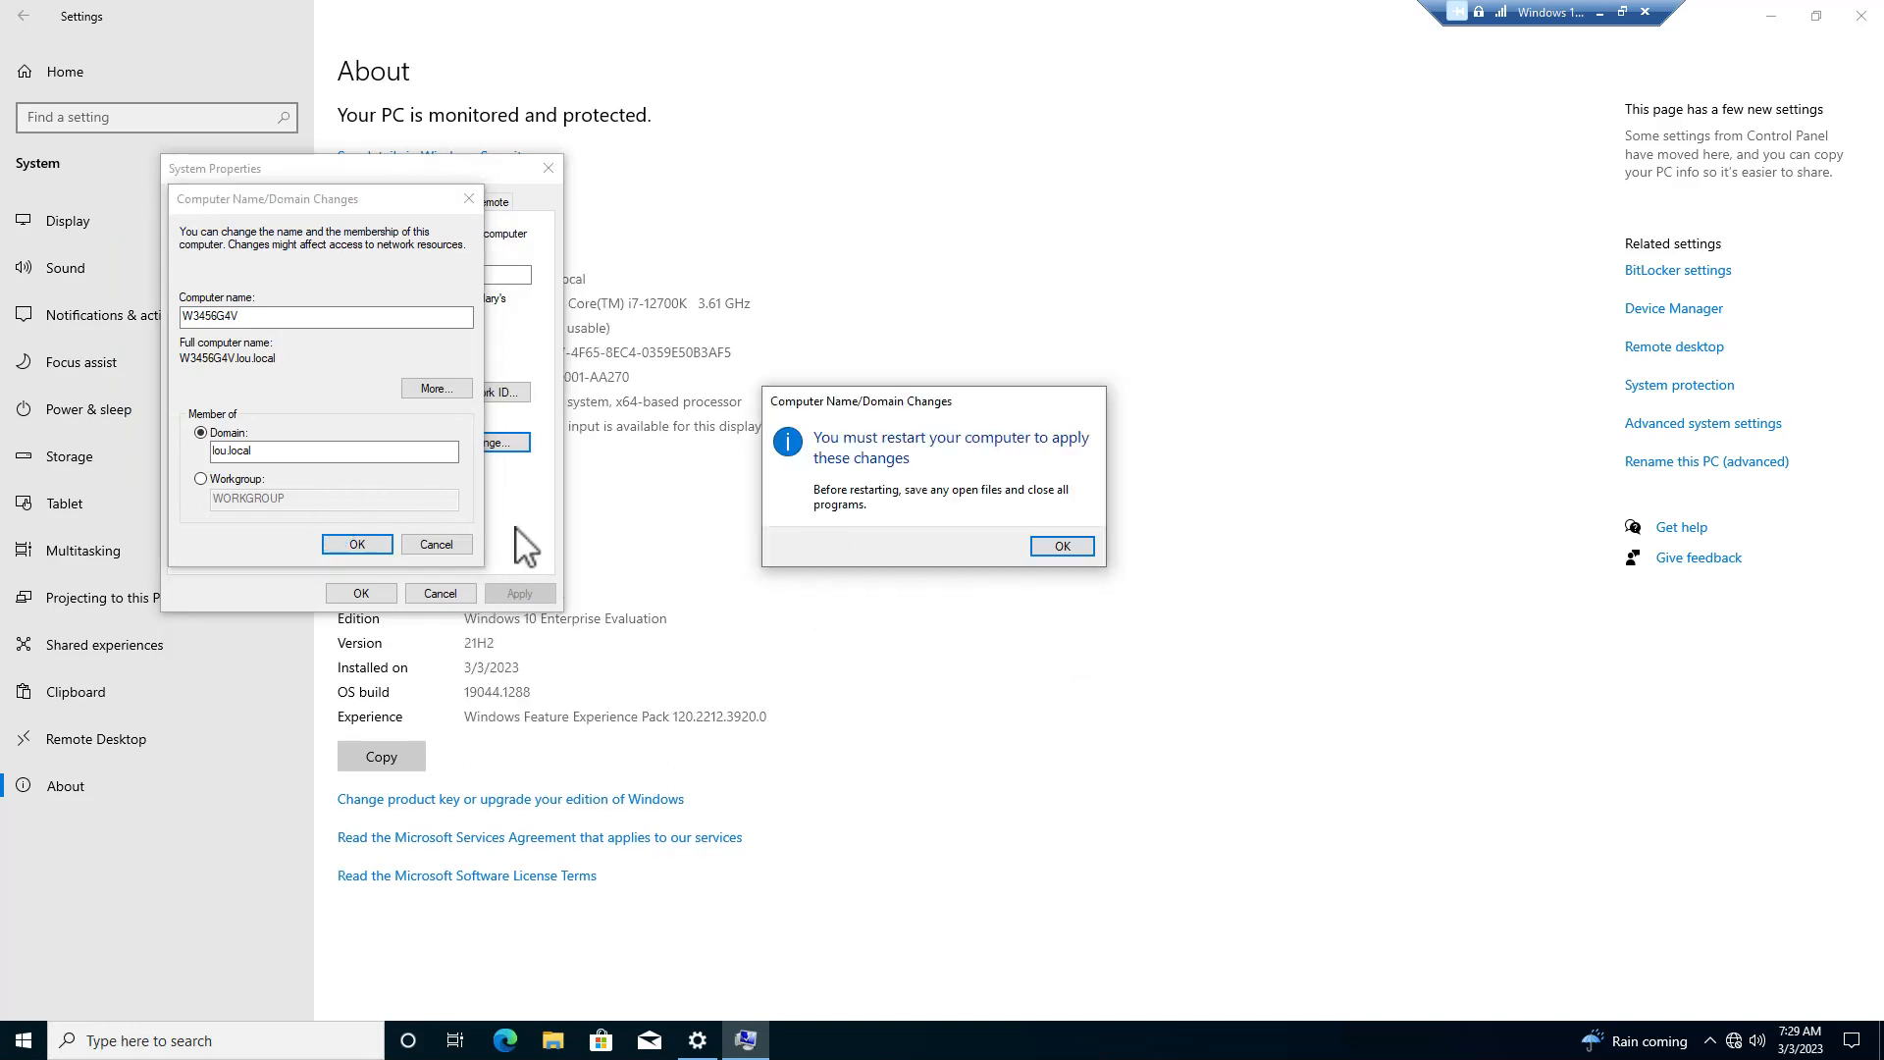
click(1062, 546)
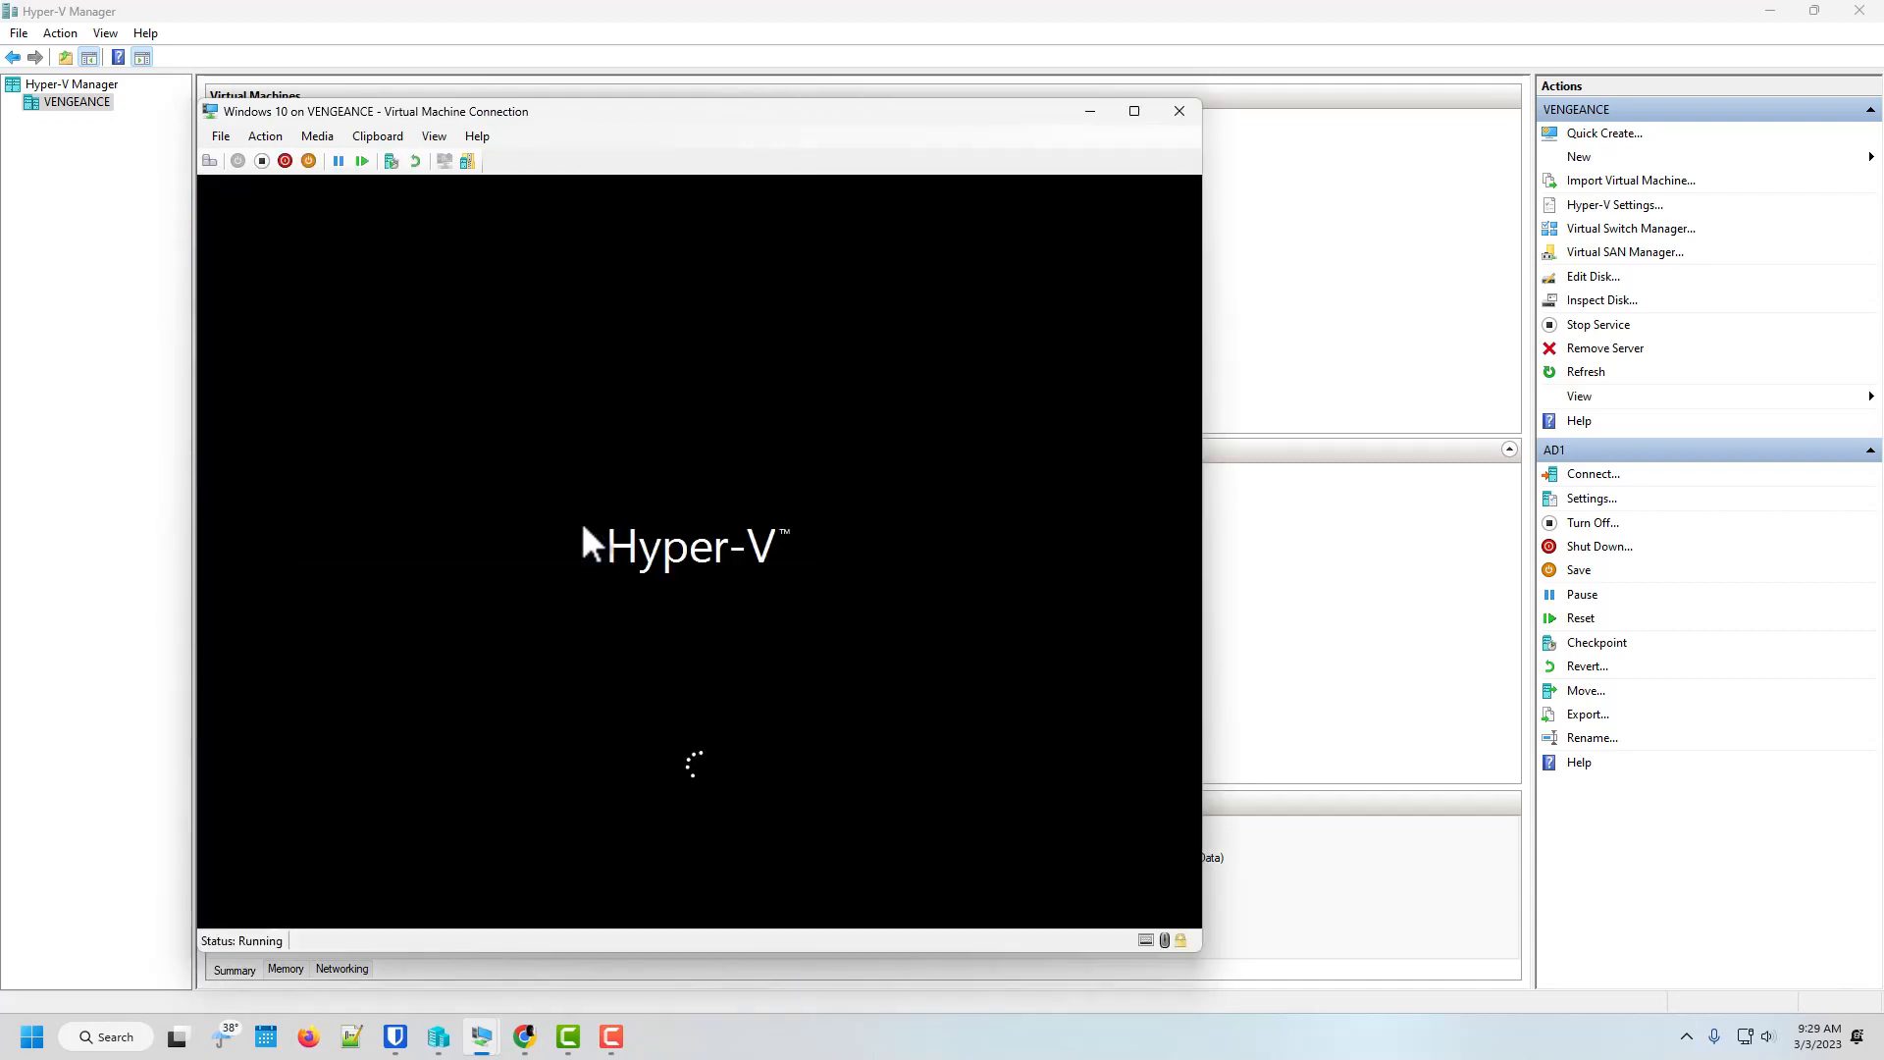
- Sign in to the VM as Other user with the domain account ADadmin and its password
click(1134, 110)
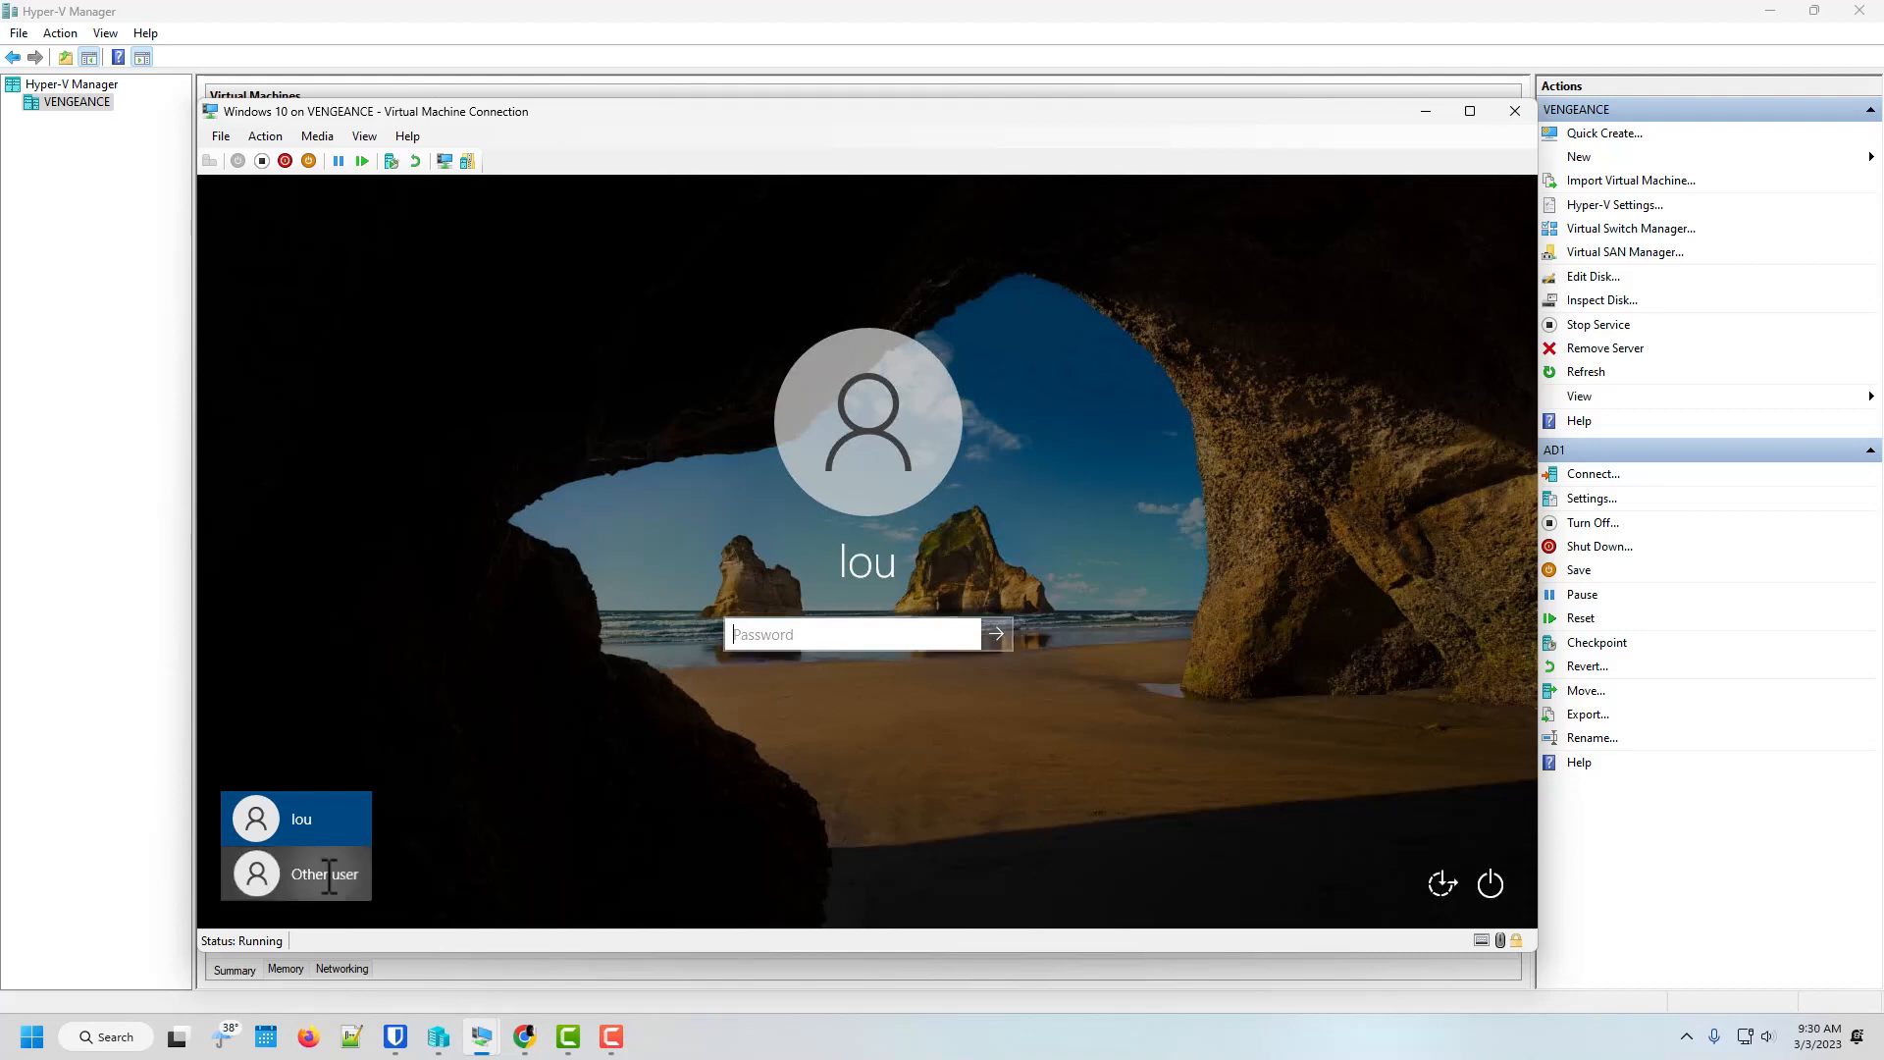
click(324, 873)
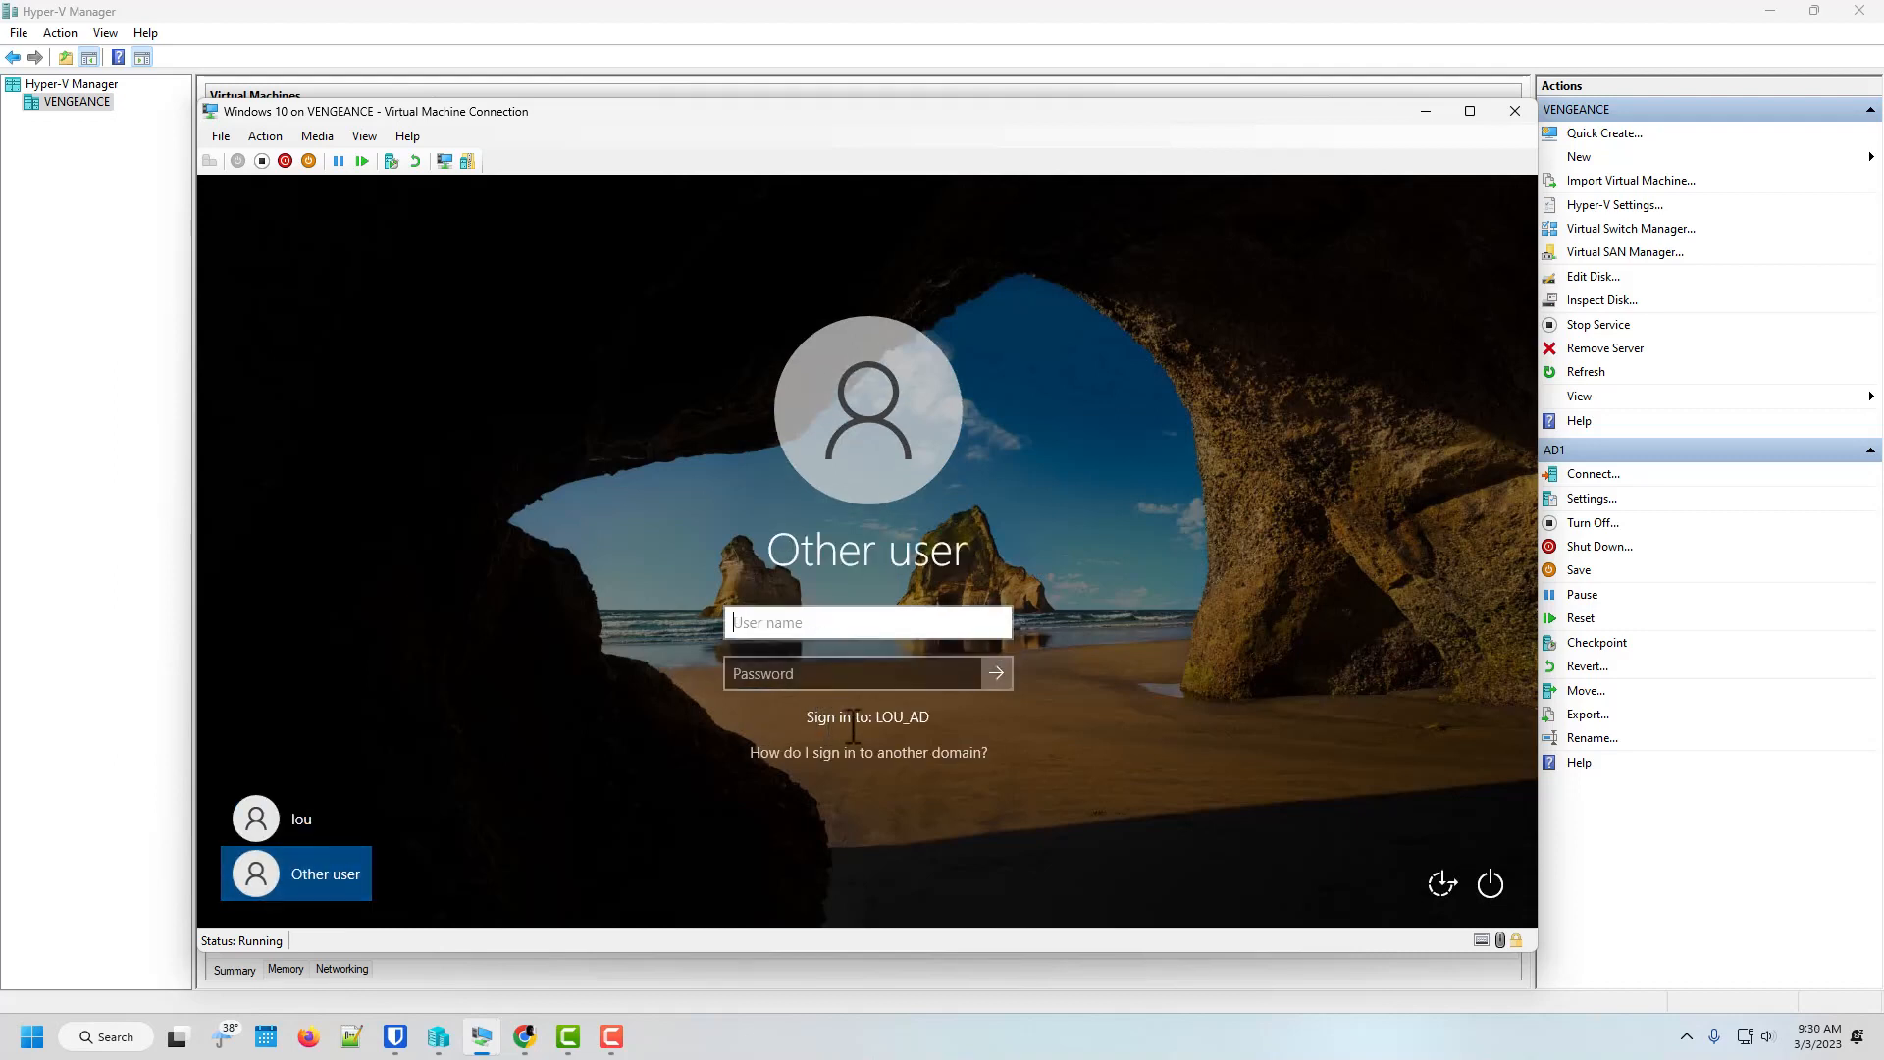
mouse_move(840, 679)
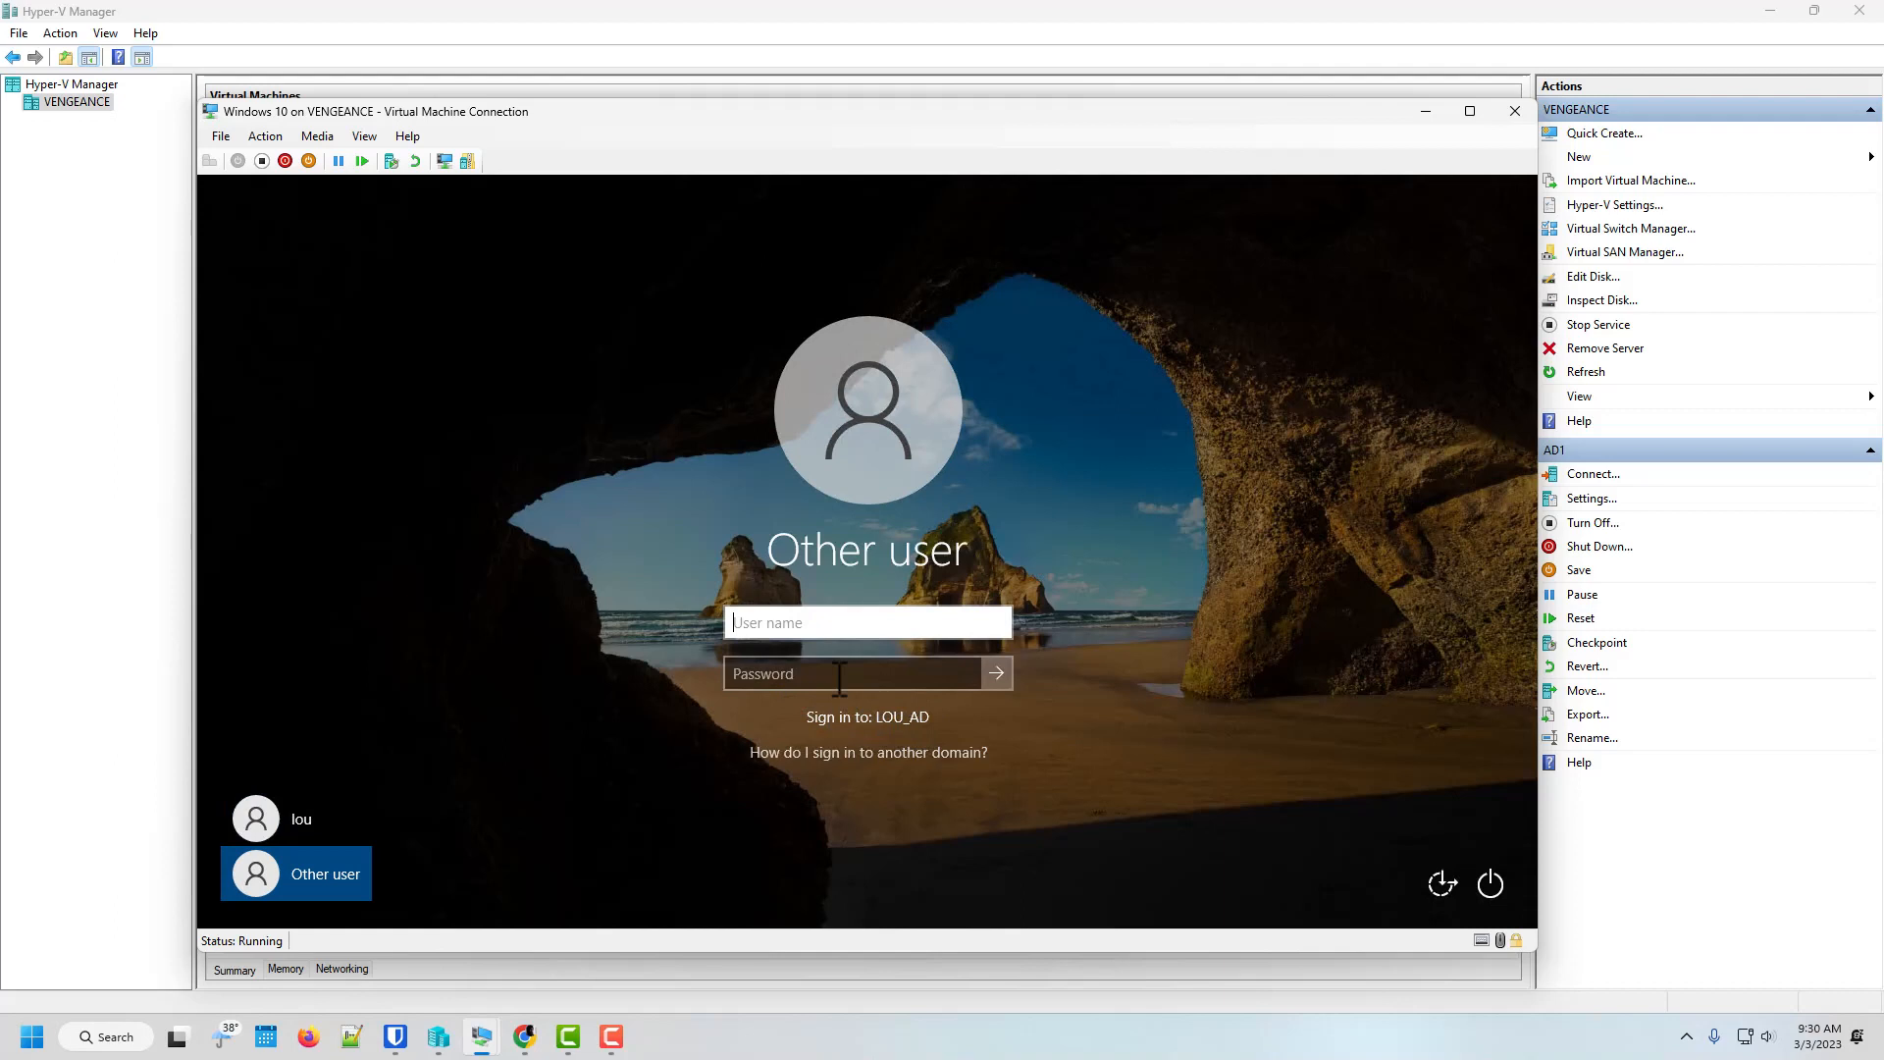
click(868, 622)
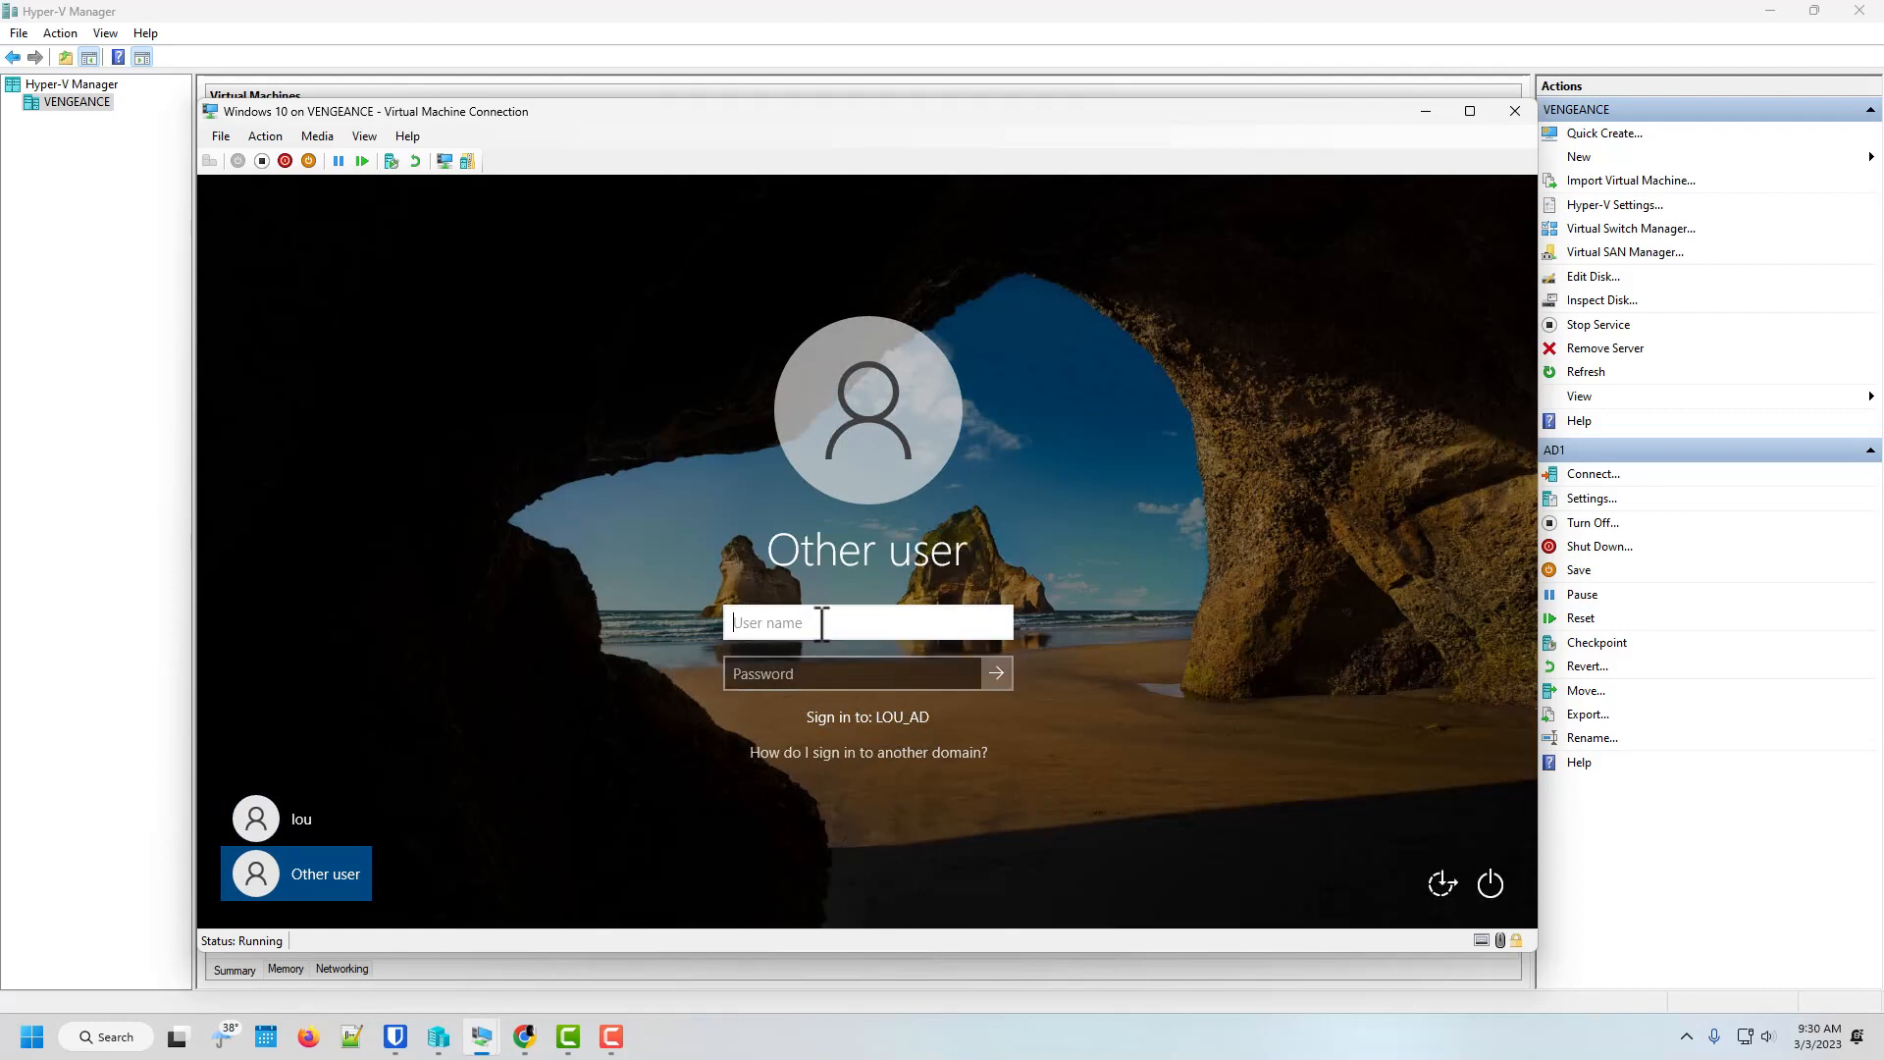
text(ad)
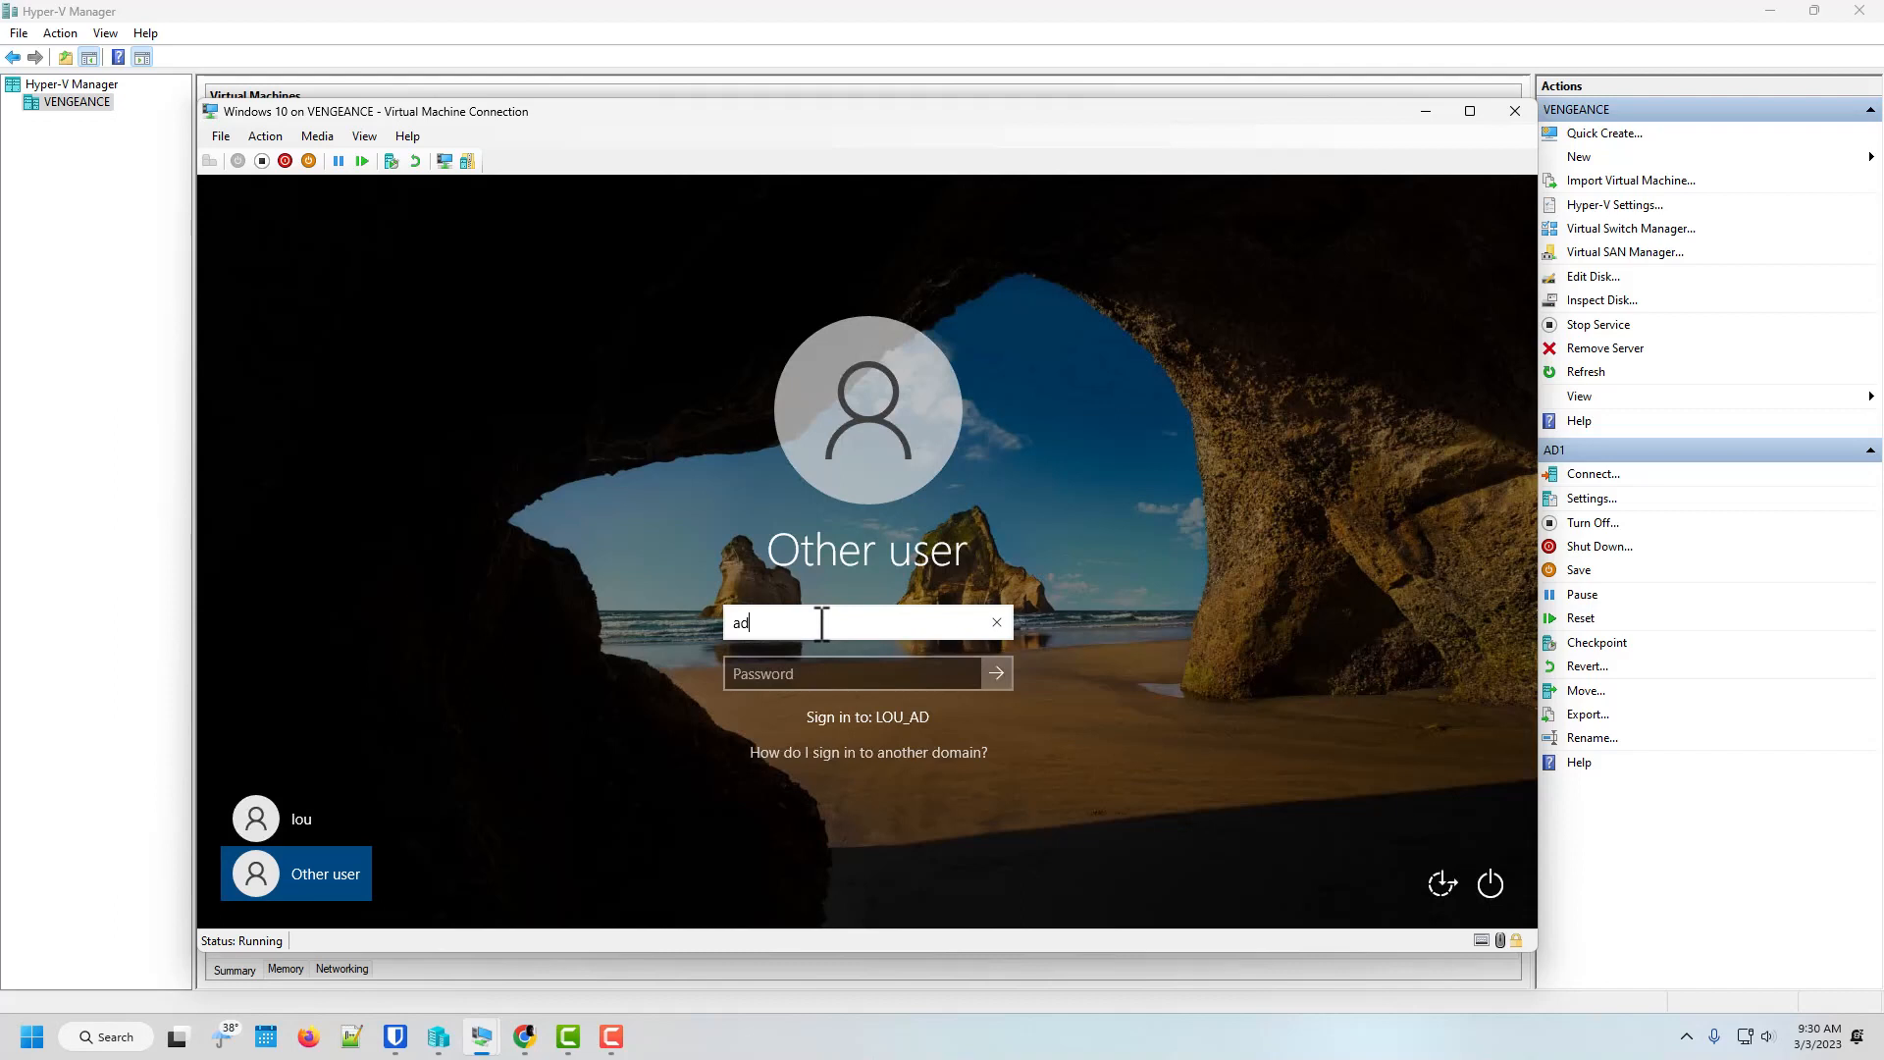
text(a)
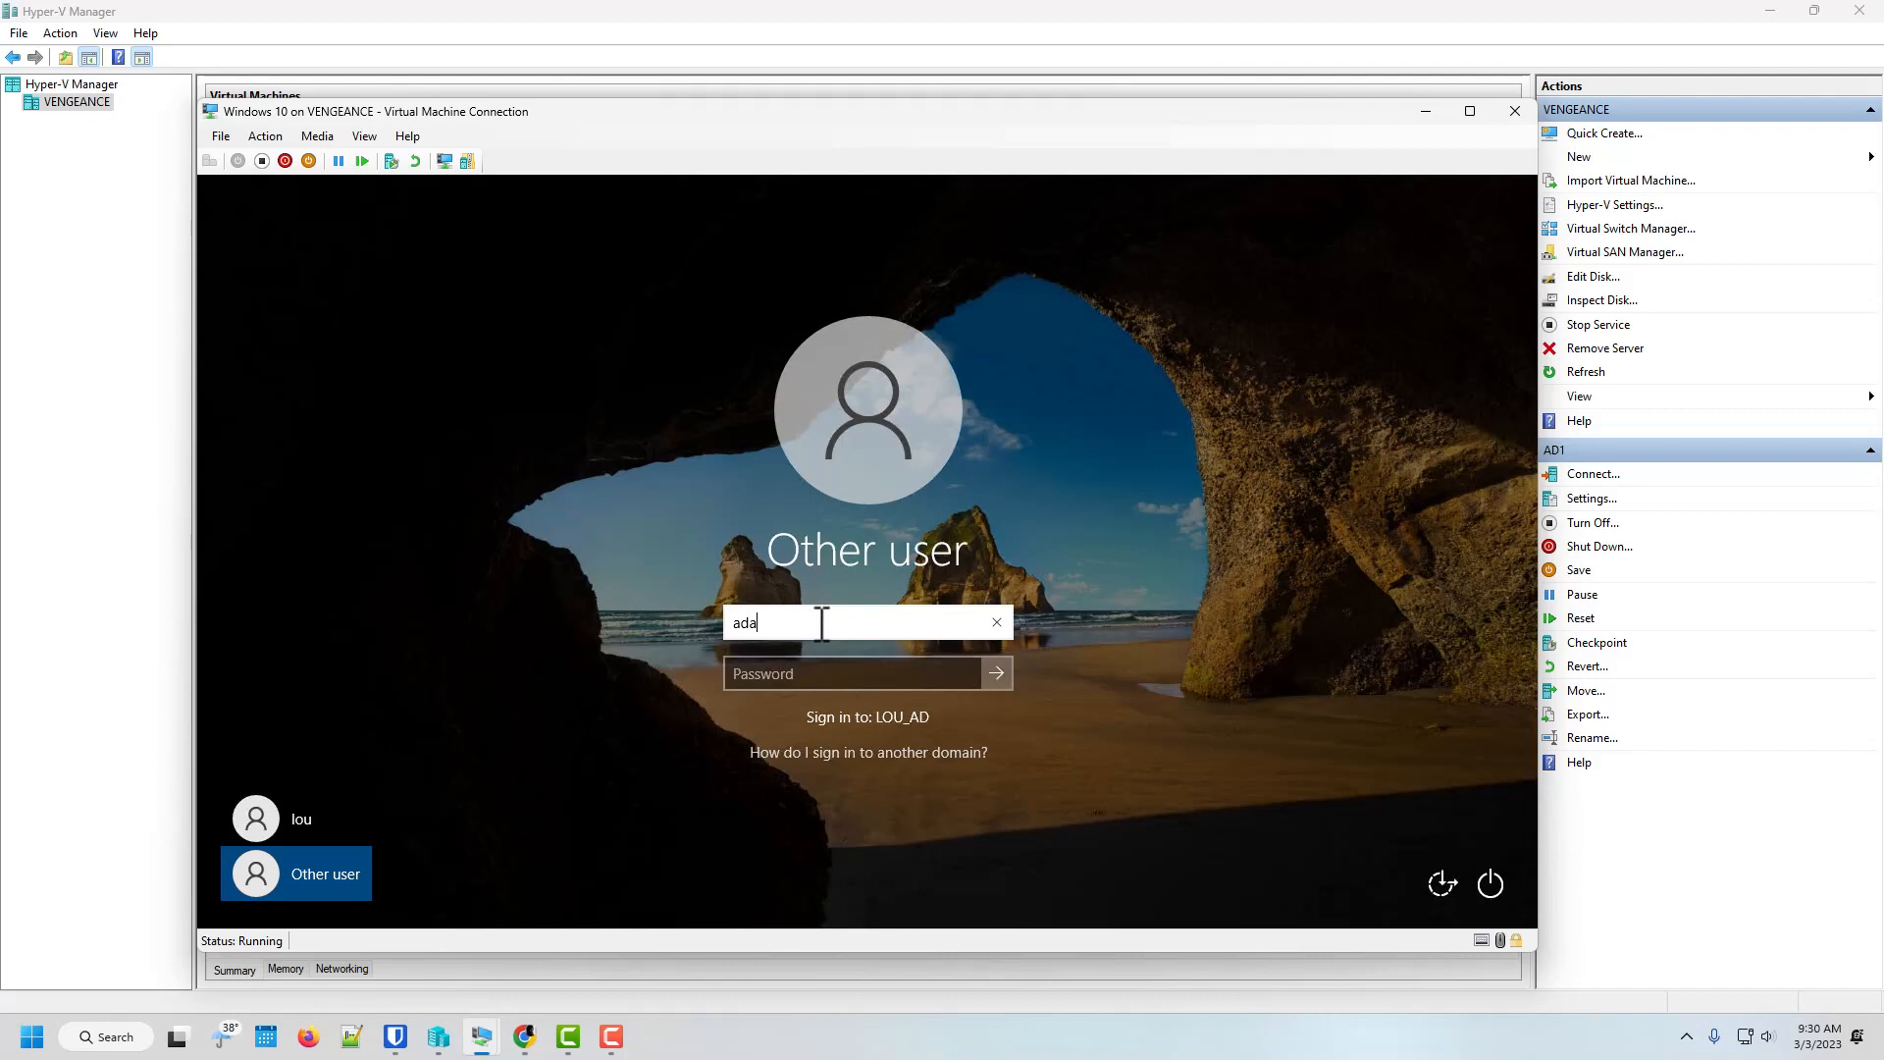
text(dmin)
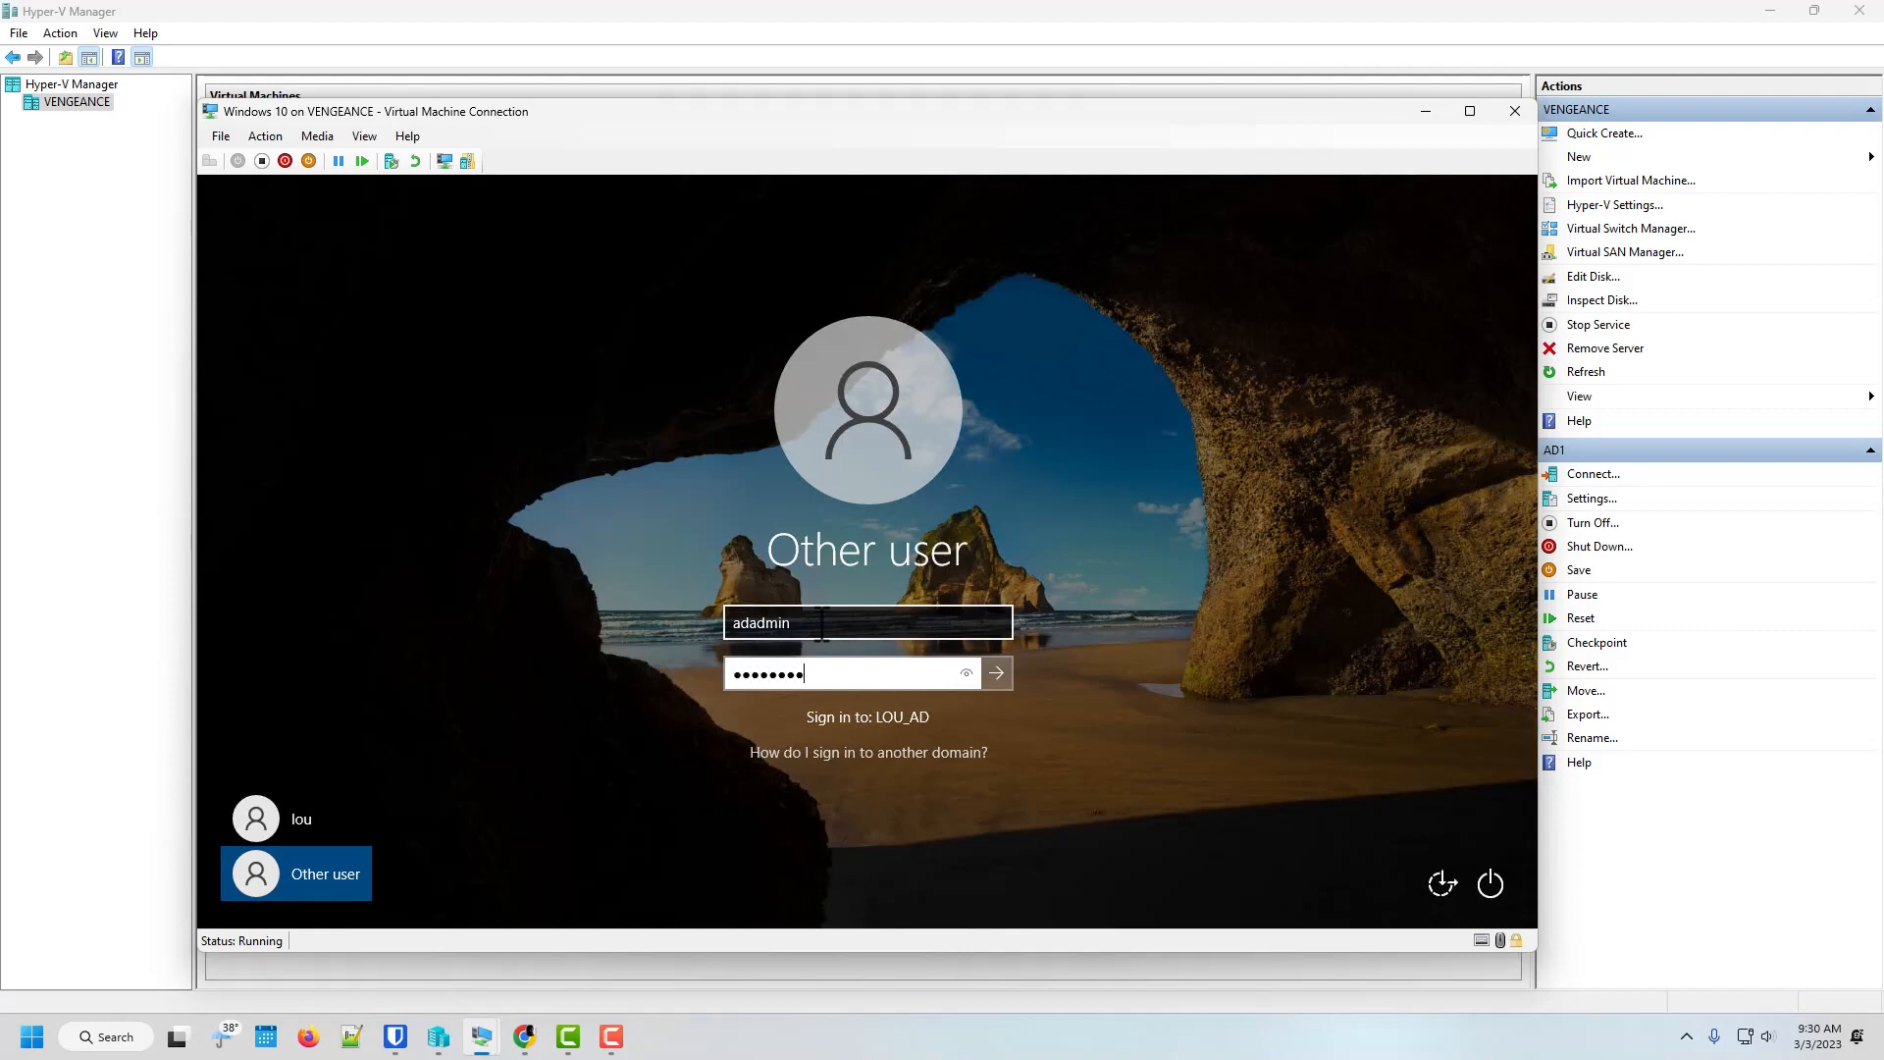
click(996, 672)
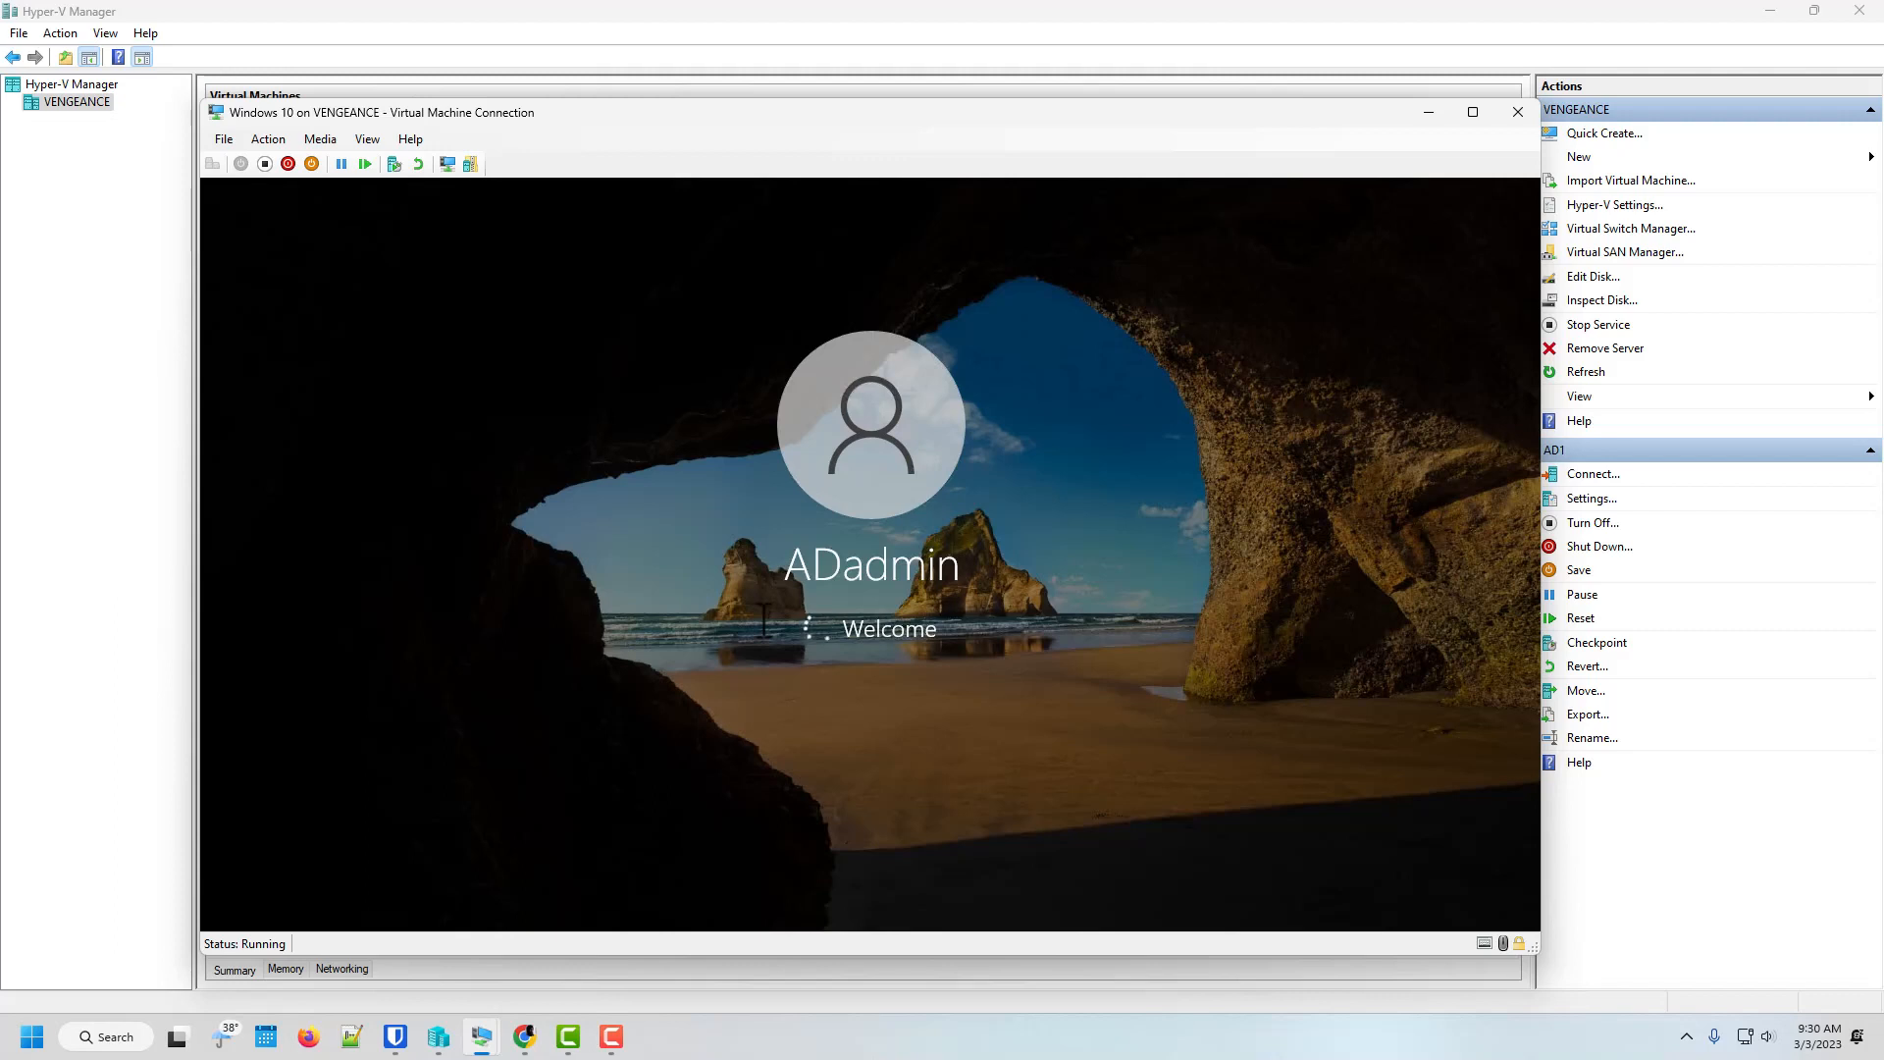
mouse_move(1431, 157)
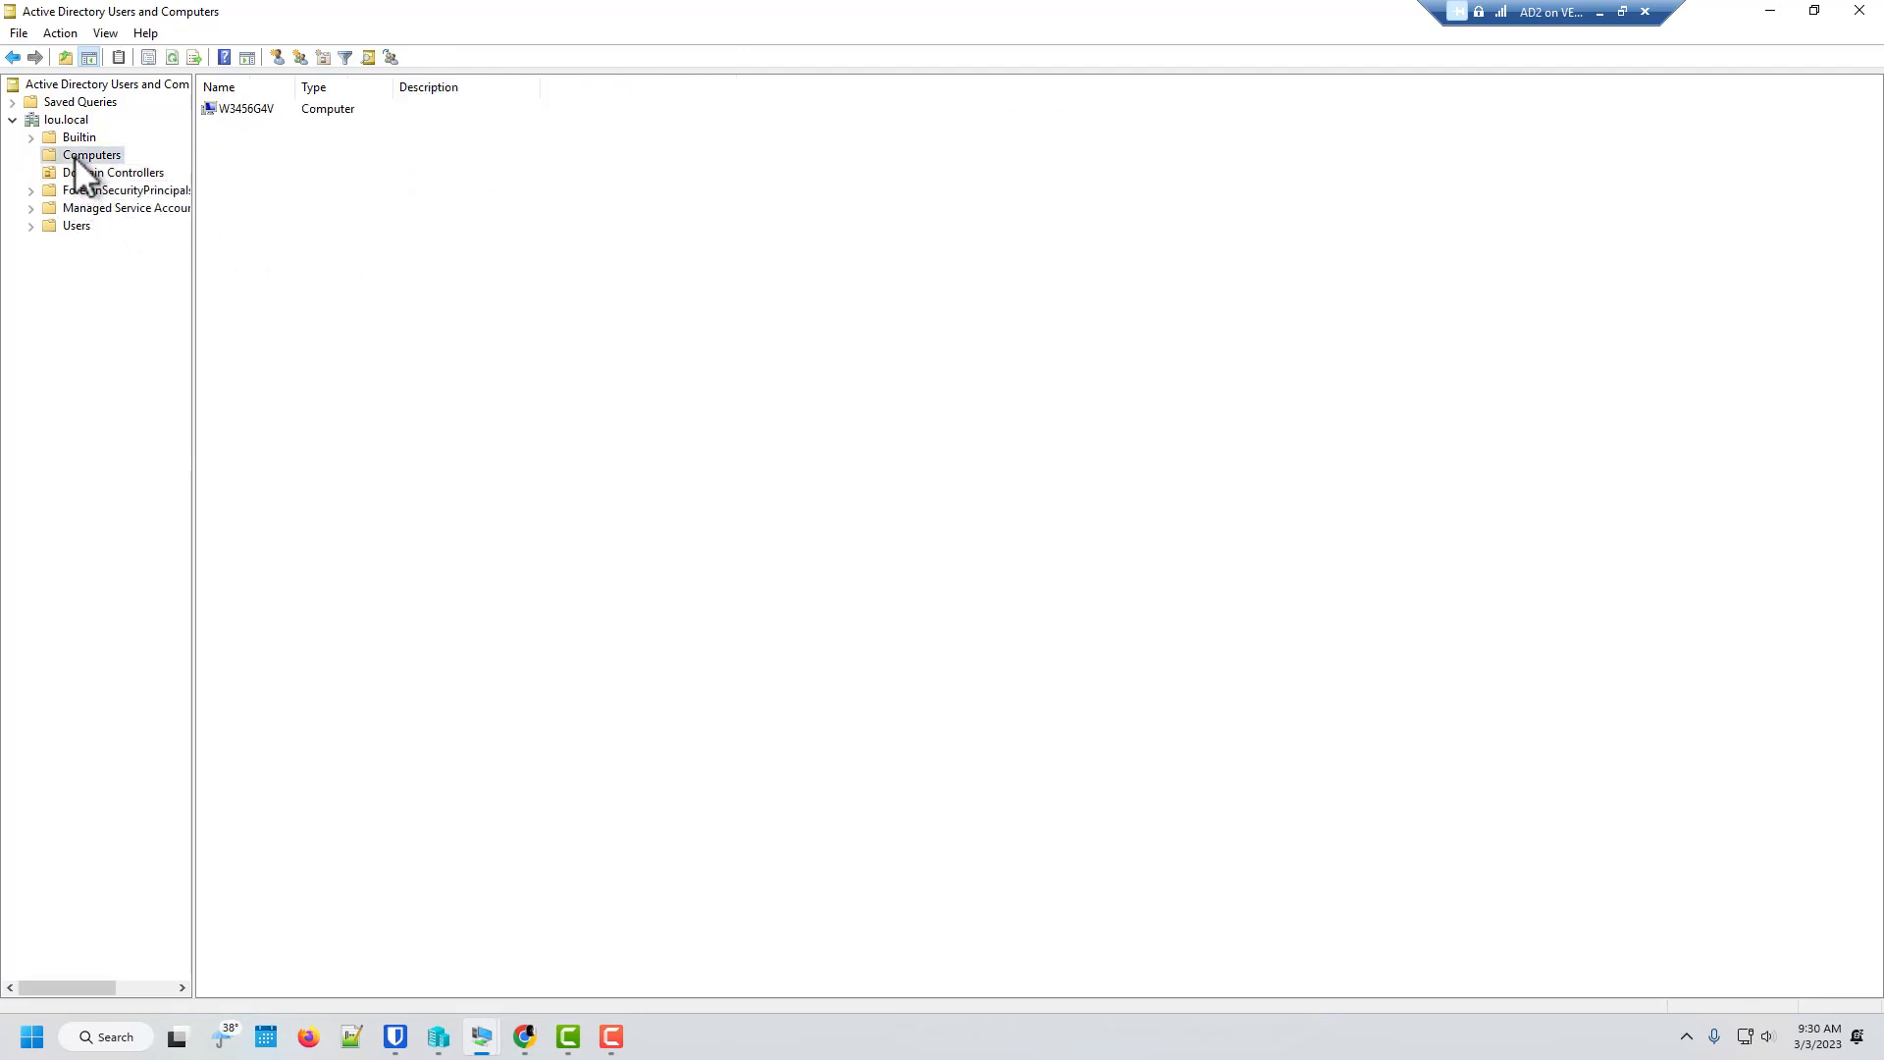
- Select W3456G4V in the Computers container, then select ADadmin in the Users container
click(246, 108)
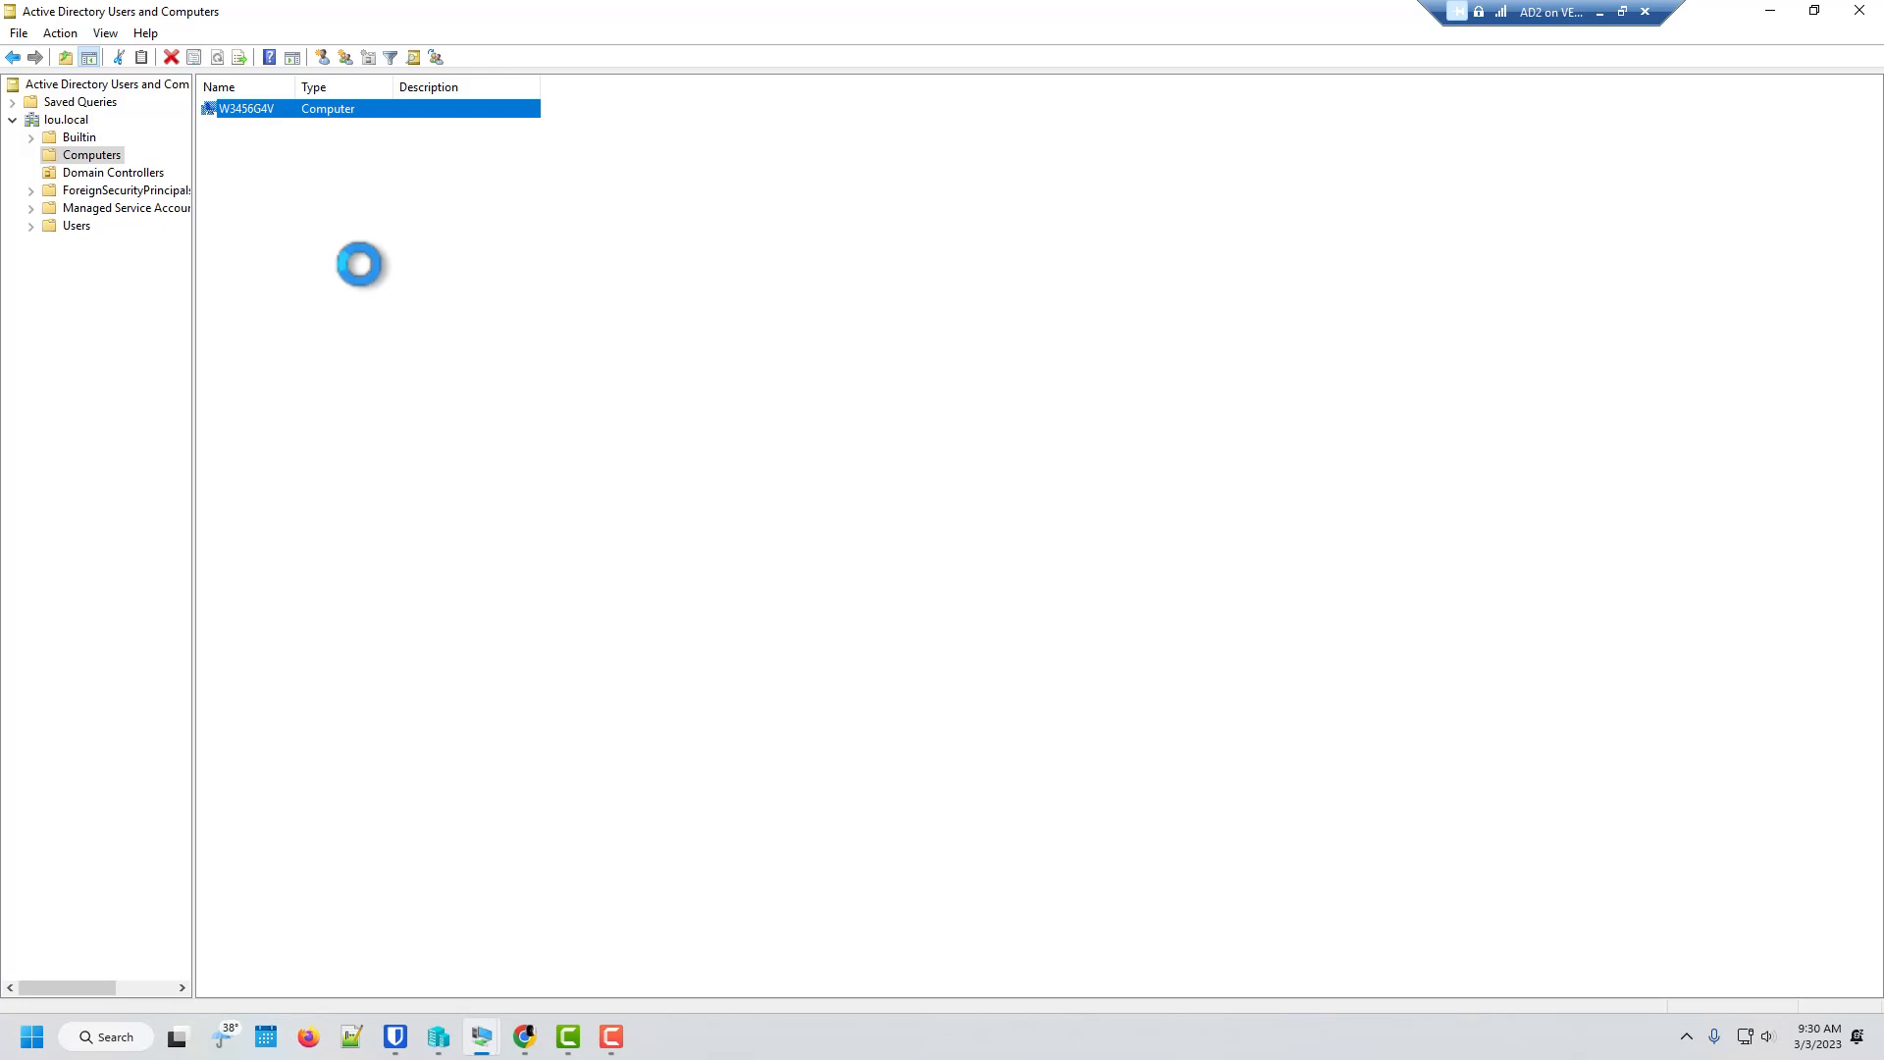
click(76, 225)
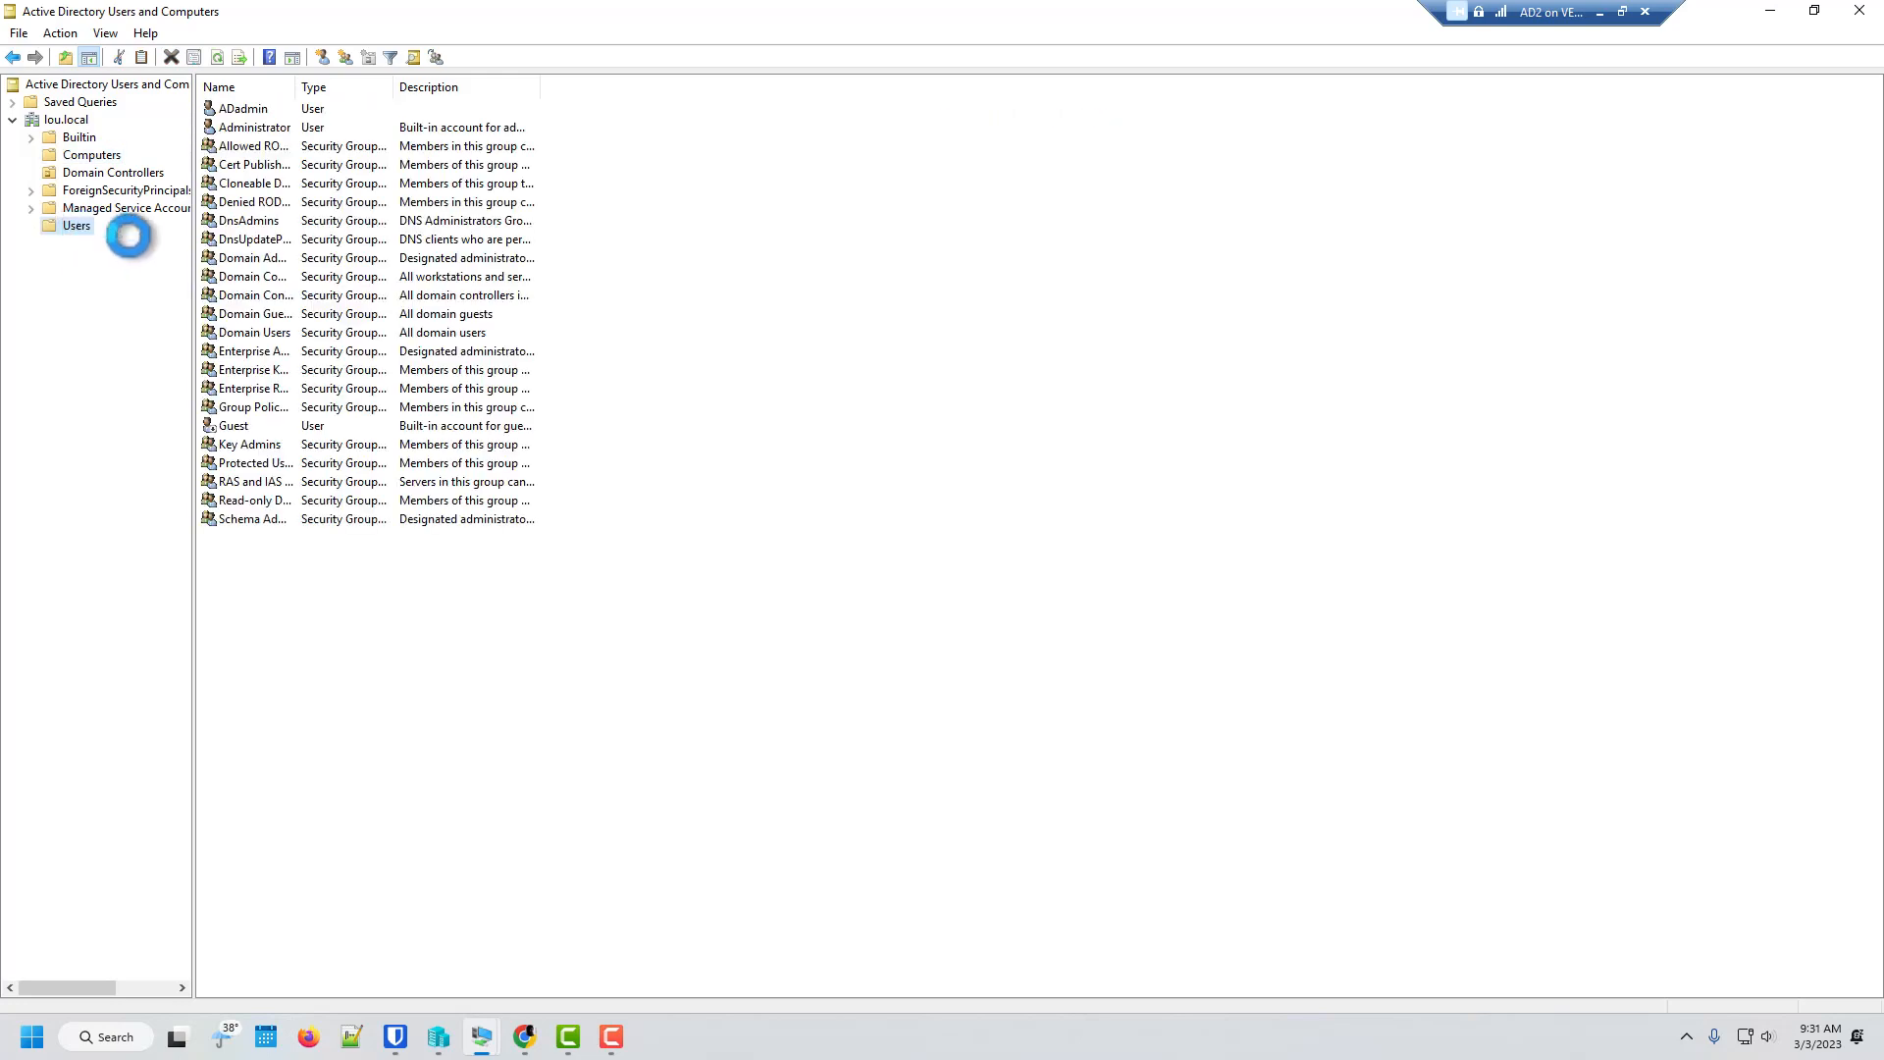
click(245, 108)
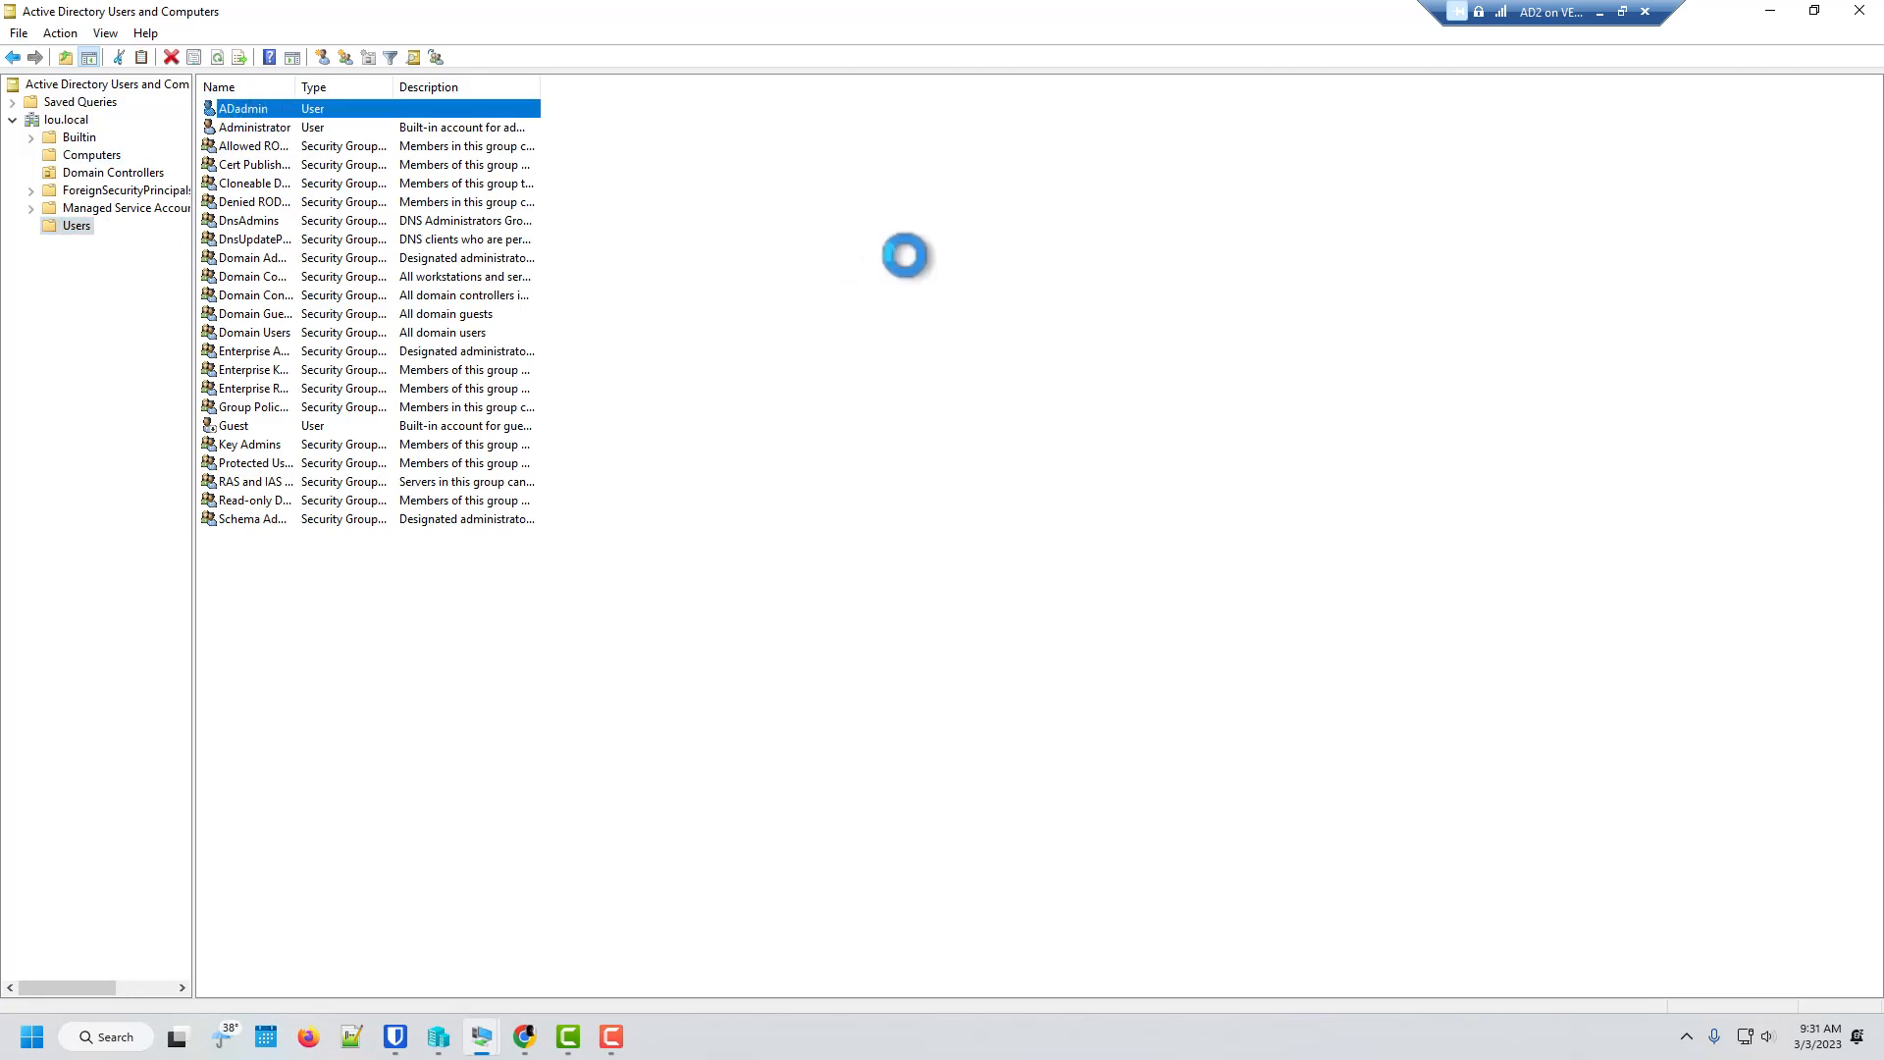